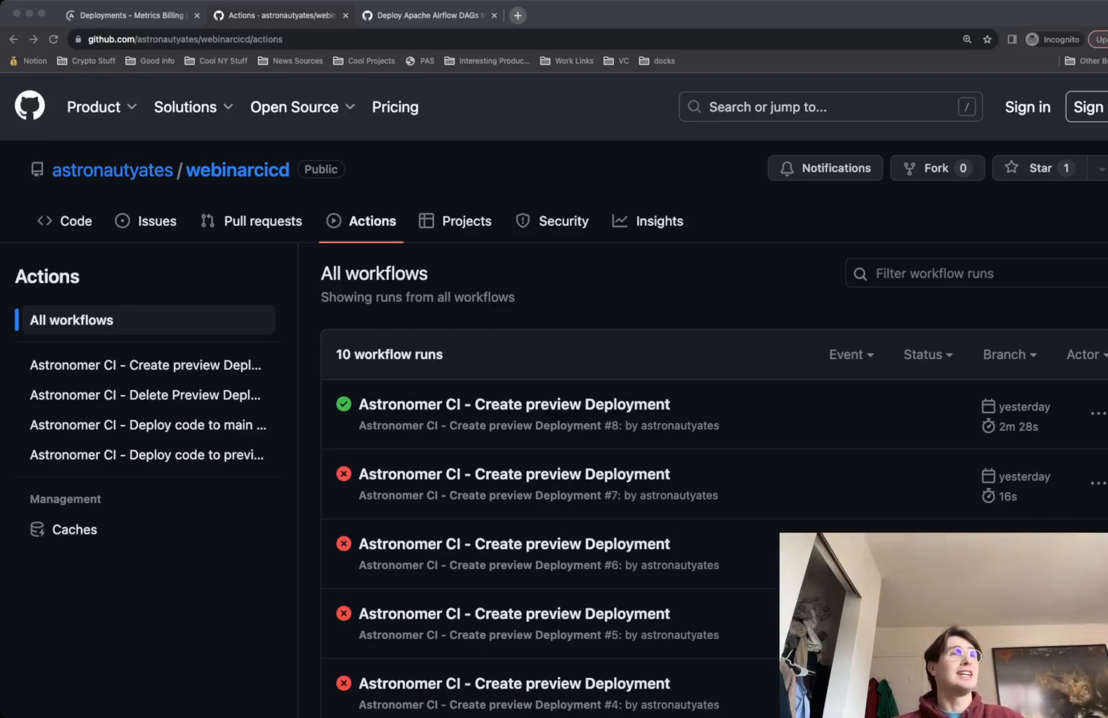
mouse_move(770, 222)
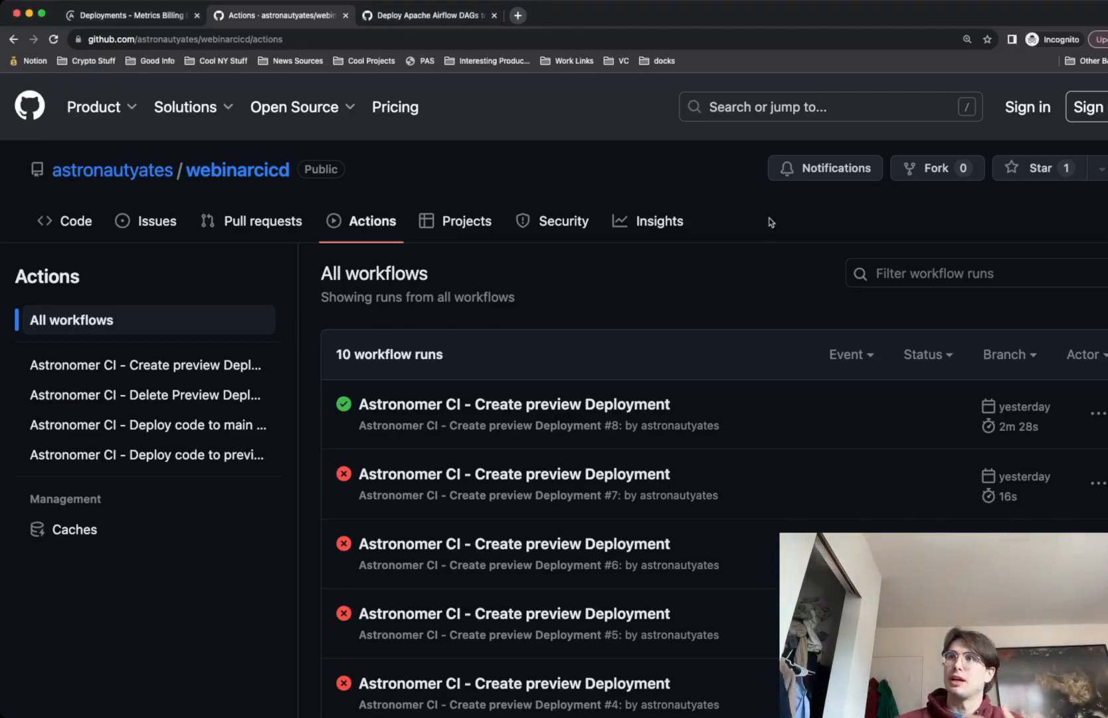
mouse_move(695, 304)
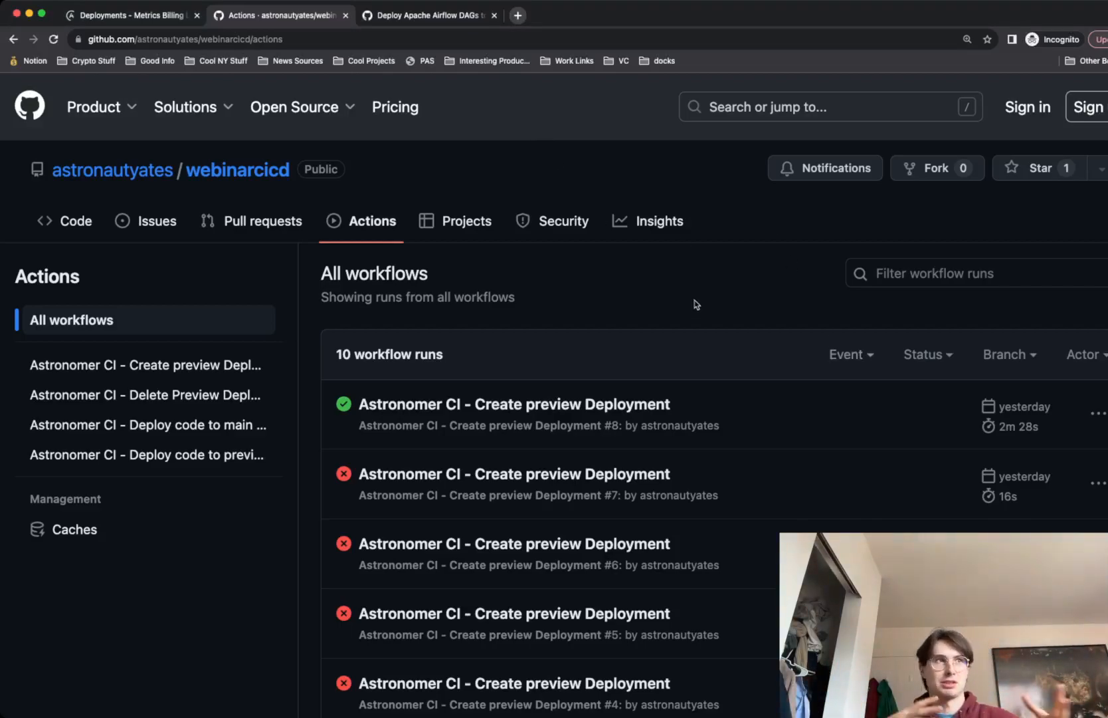
mouse_move(678, 329)
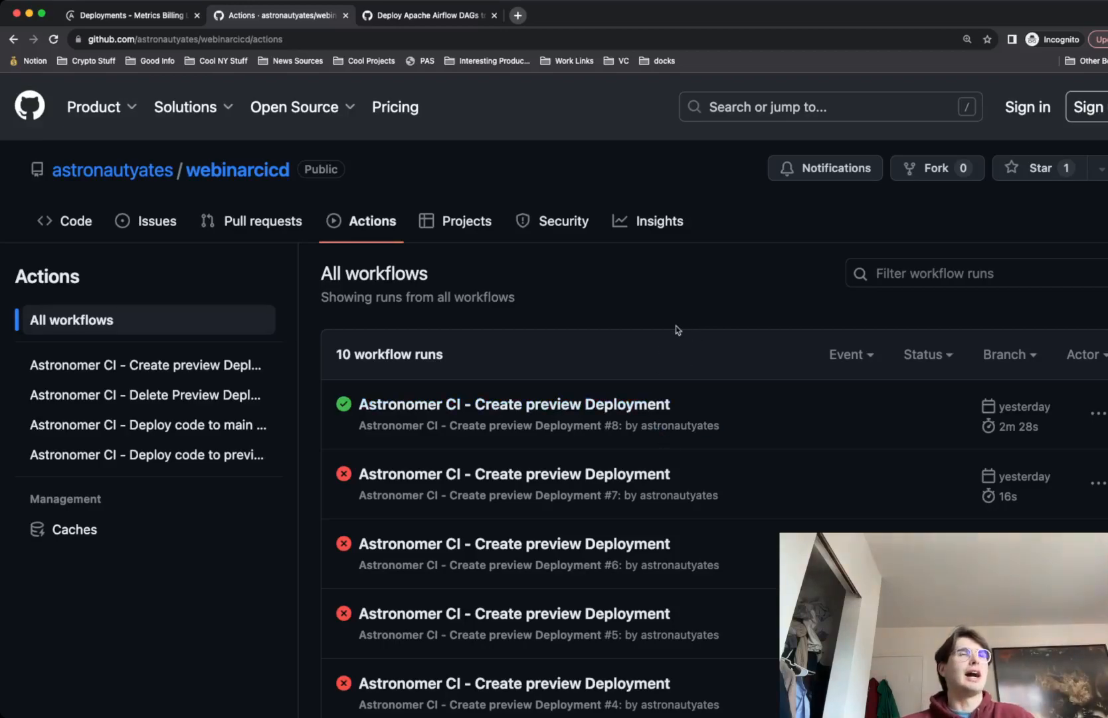
mouse_move(654, 304)
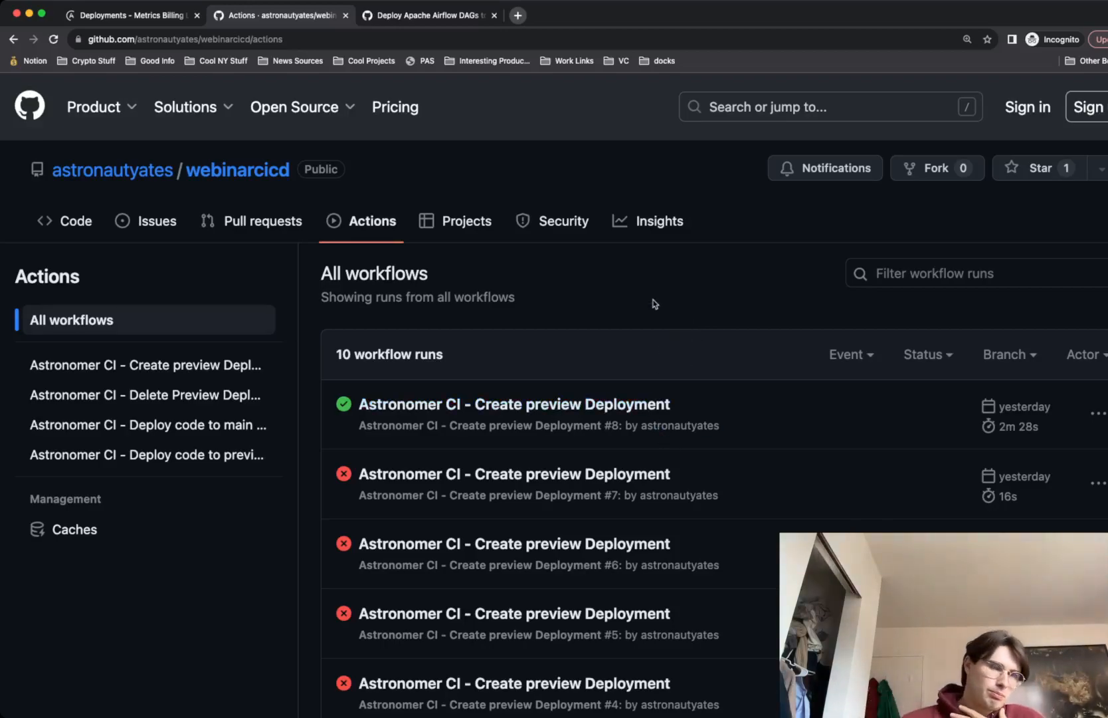
mouse_move(532, 354)
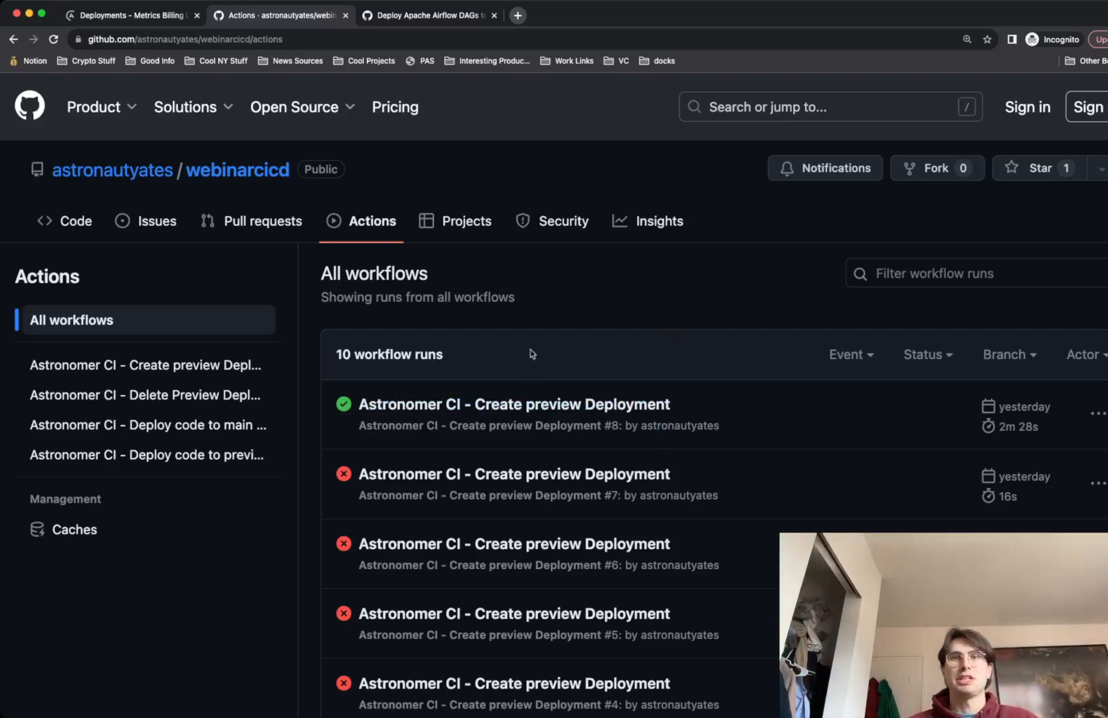
mouse_move(693, 315)
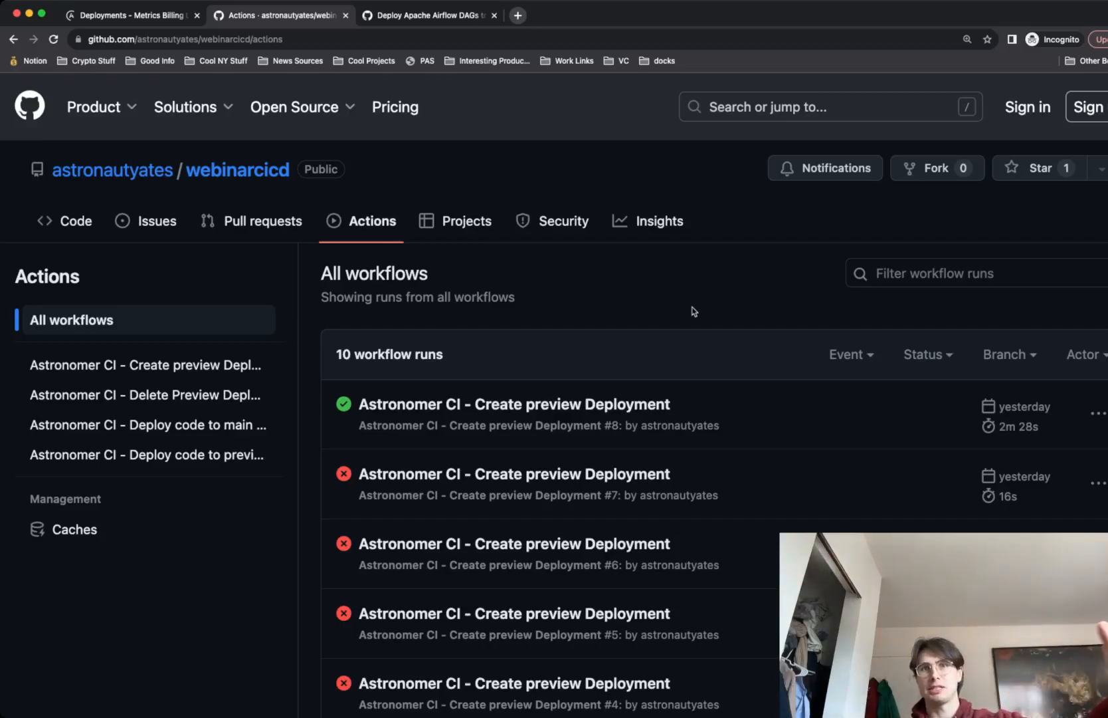
mouse_move(631, 266)
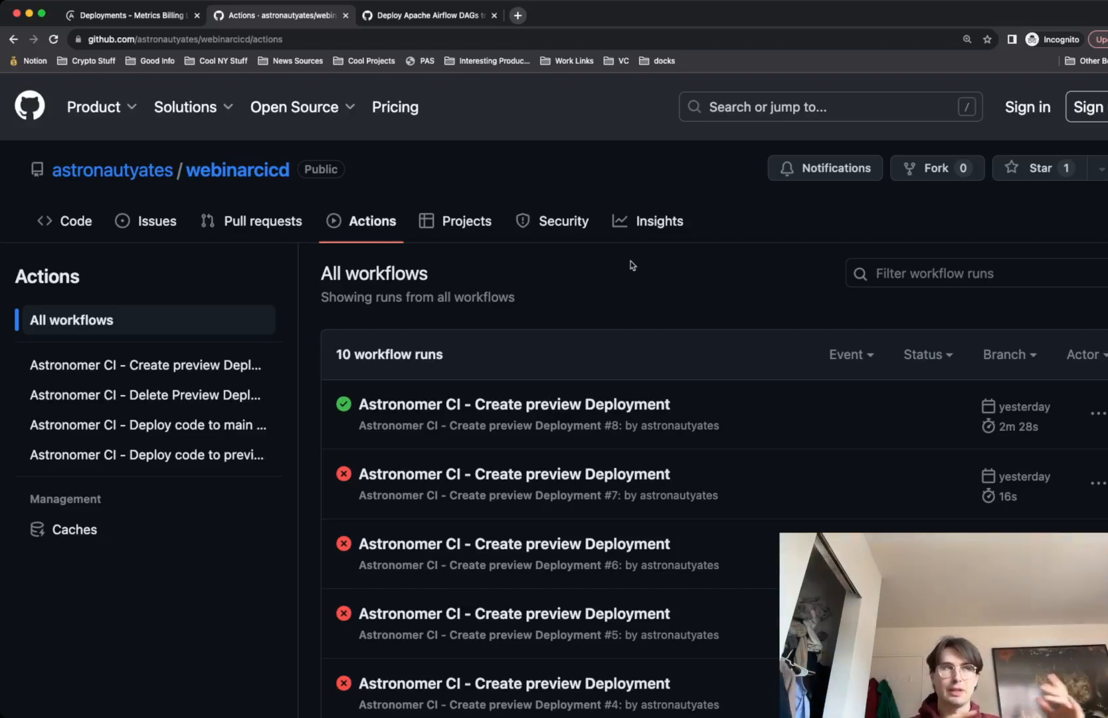
mouse_move(664, 387)
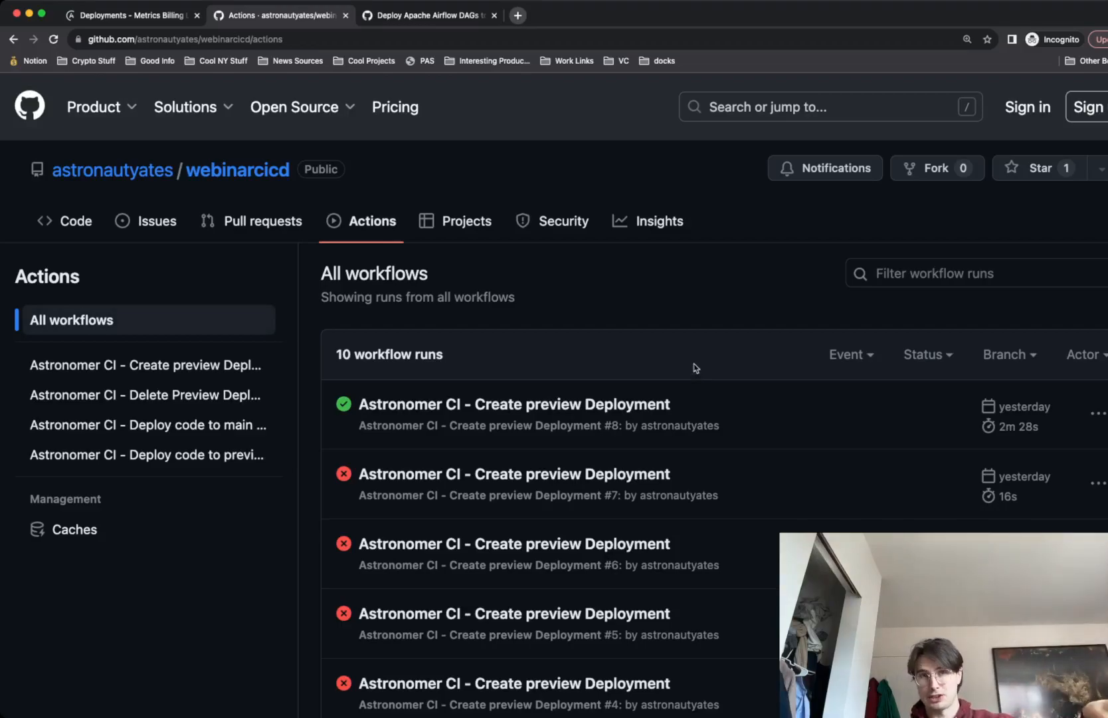
mouse_move(627, 308)
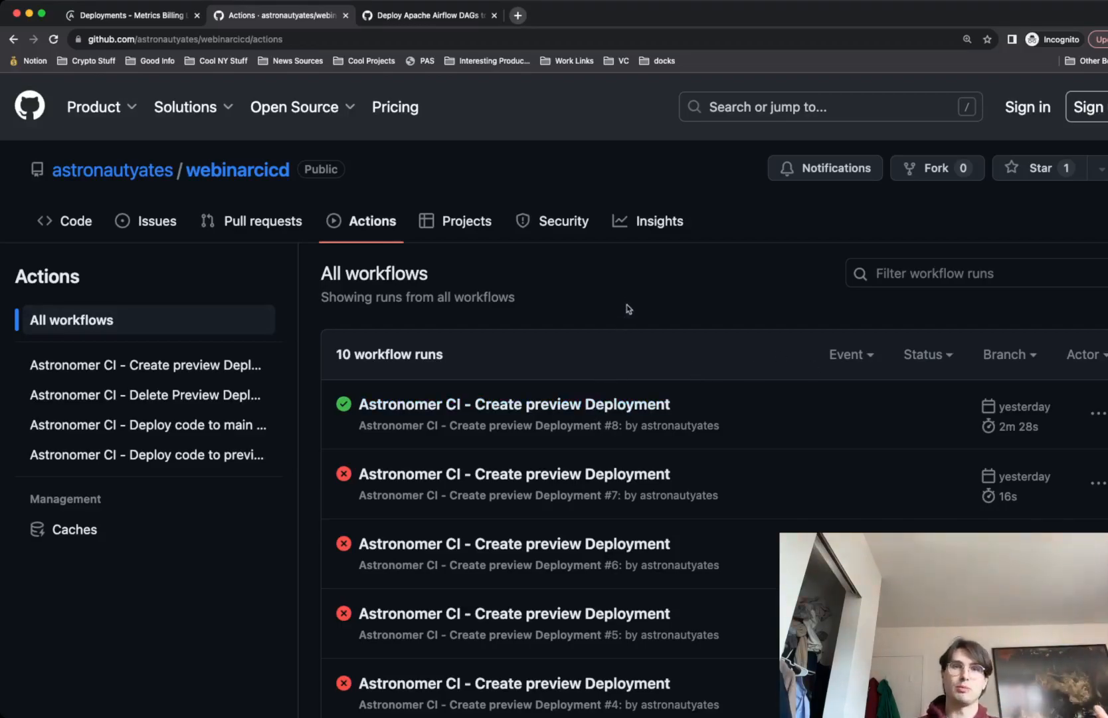
mouse_move(627, 275)
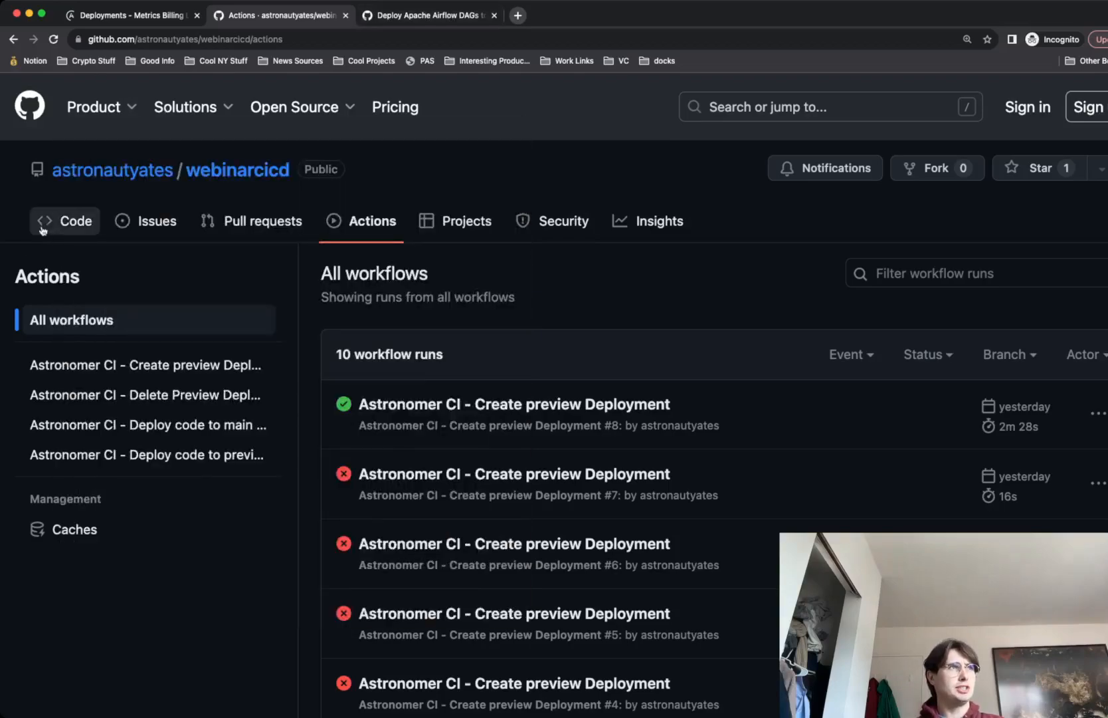
mouse_move(113, 171)
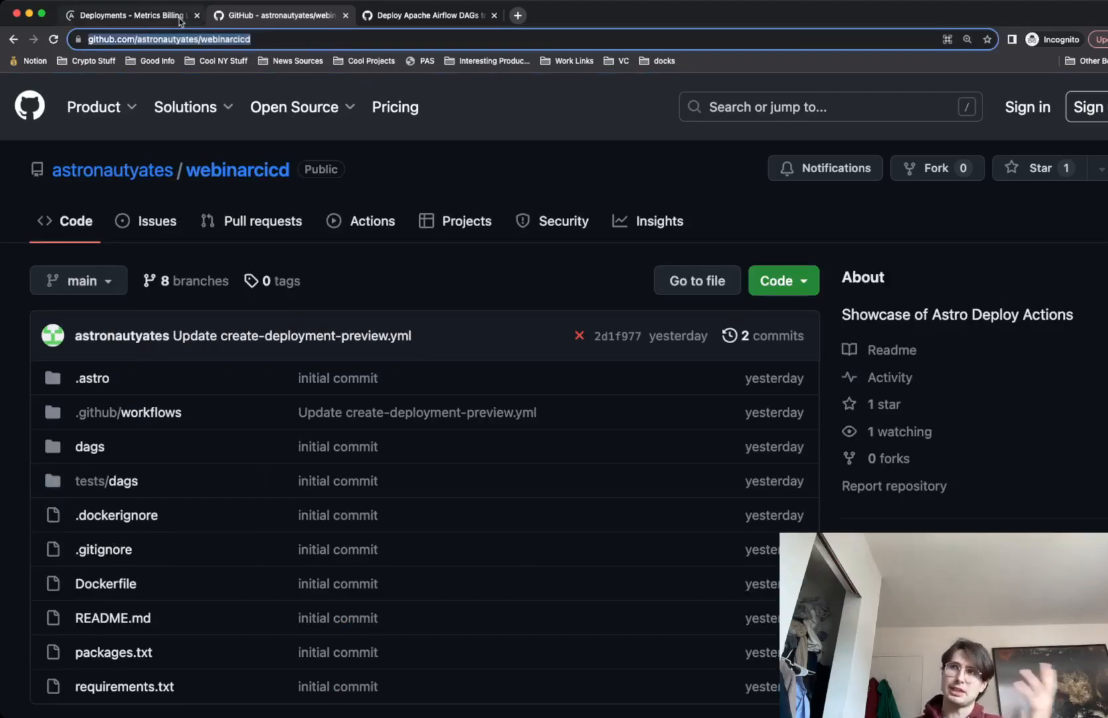
mouse_move(447, 70)
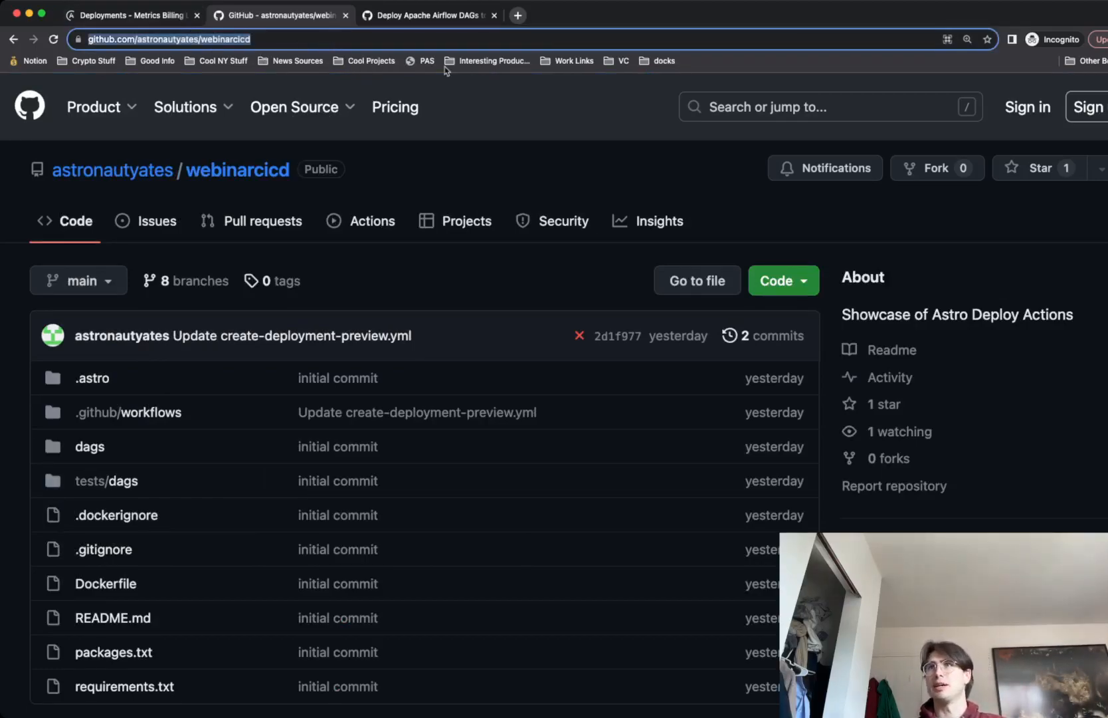
Navigate into the repository's .github/workflows folder listing its four workflow files.
click(293, 106)
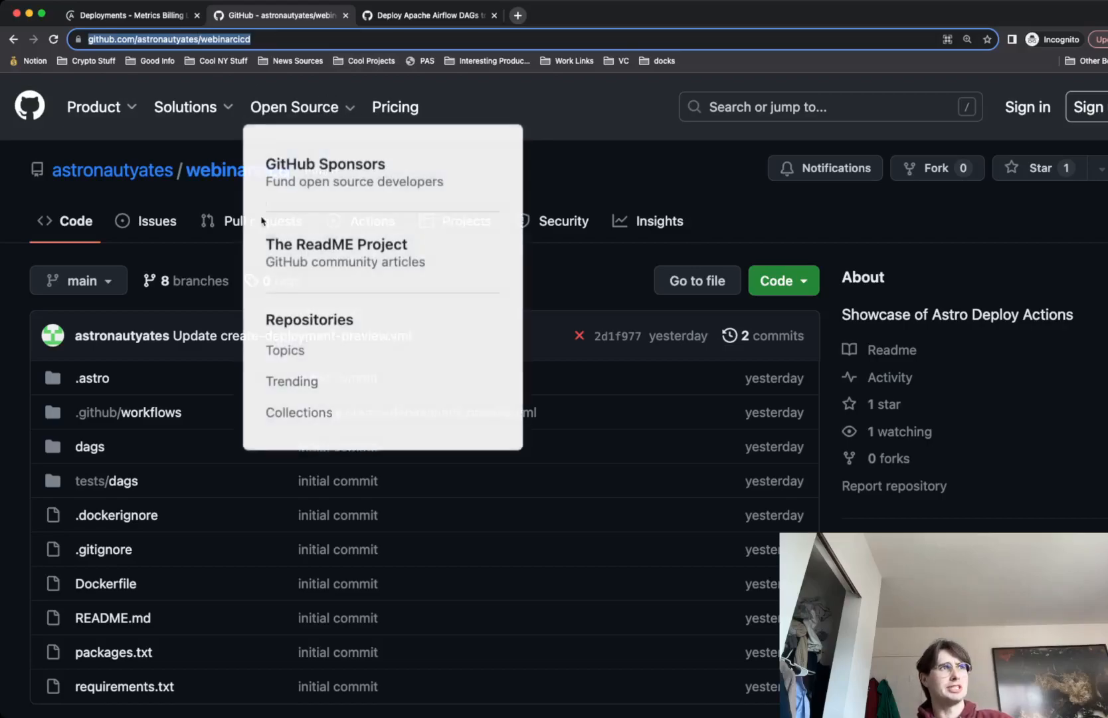
click(448, 317)
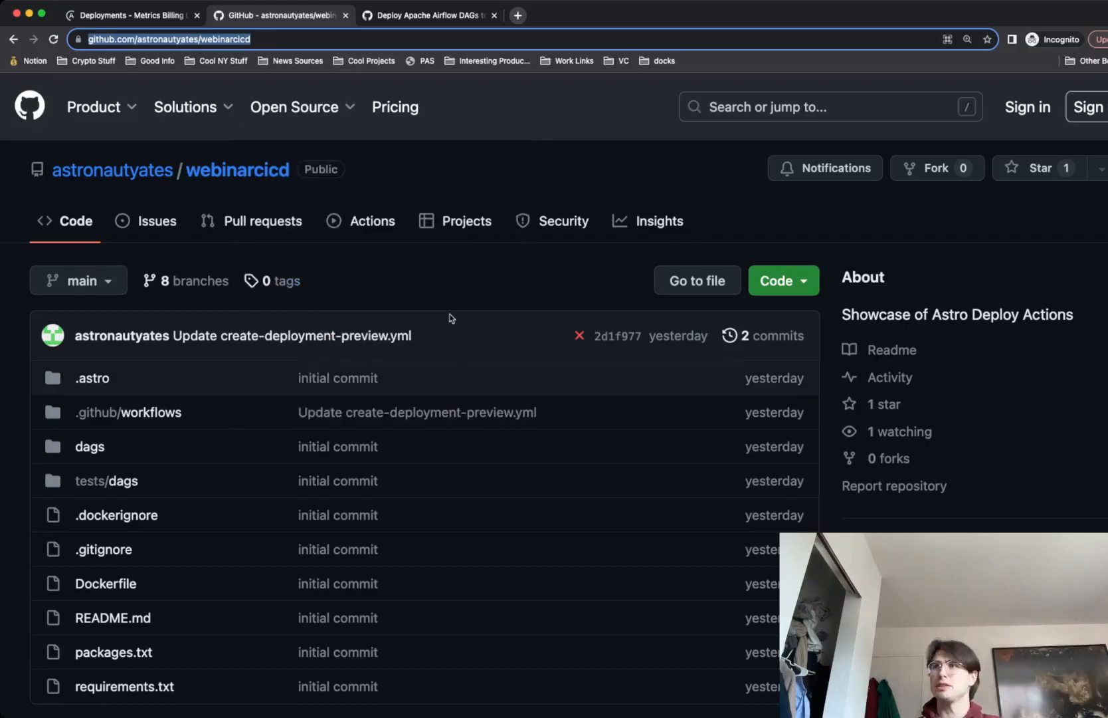
scroll(down, 3)
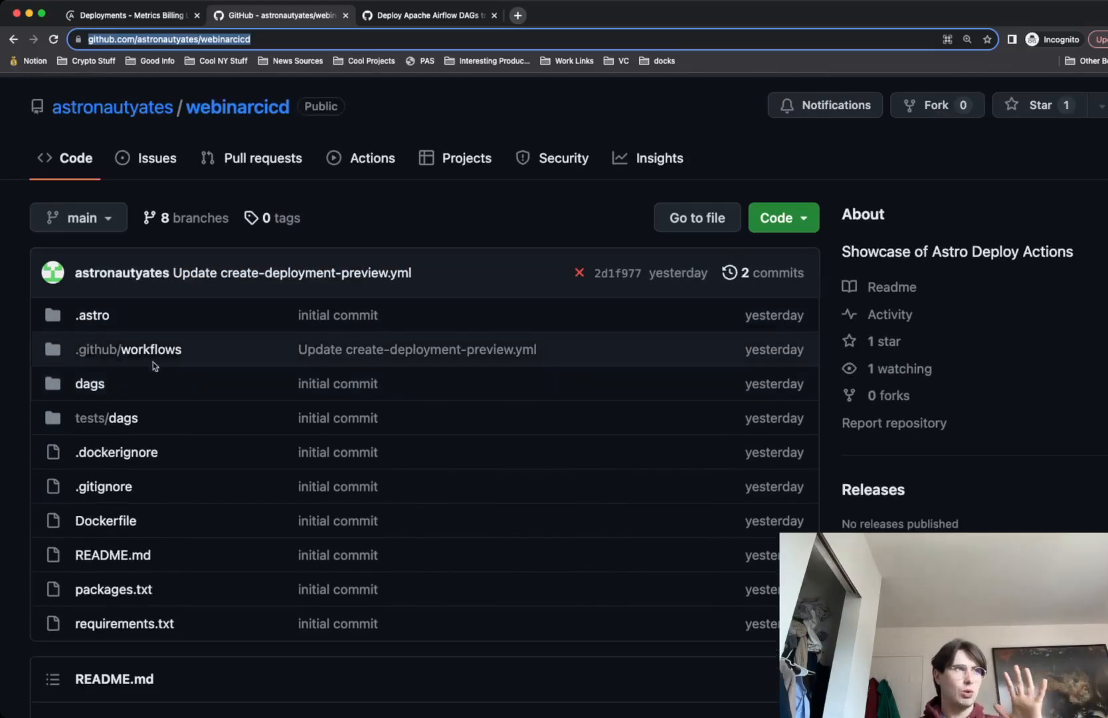
click(149, 350)
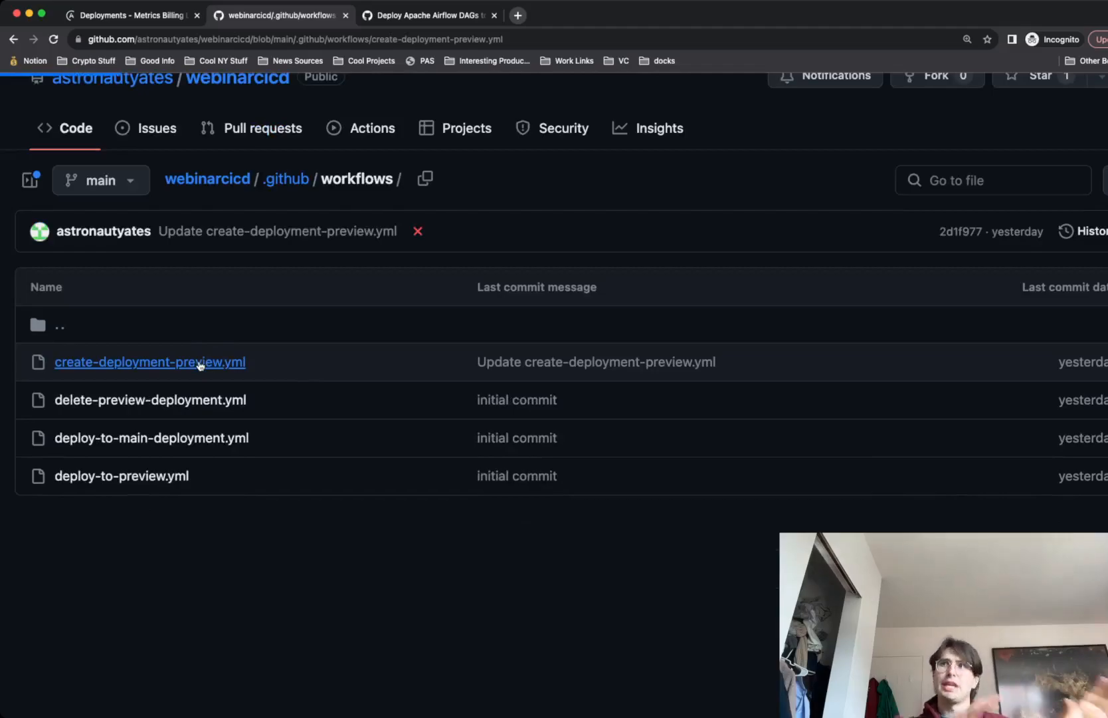
View the create-deployment-preview.yml workflow and its deployment ID reference.
click(150, 362)
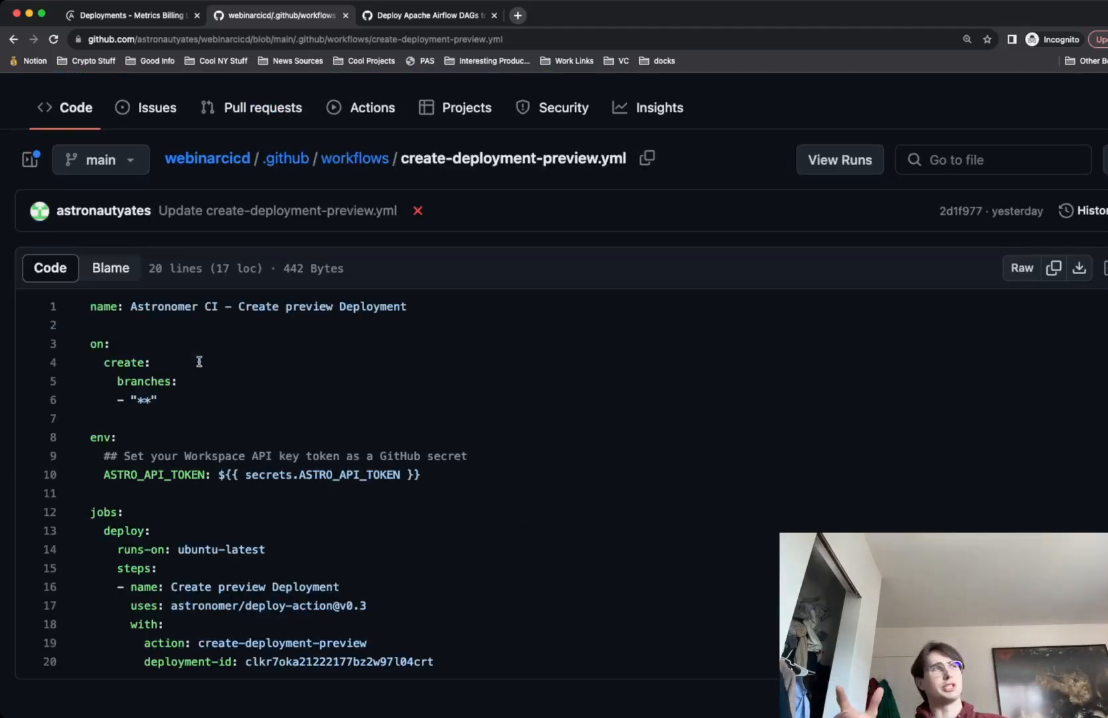
mouse_move(333, 372)
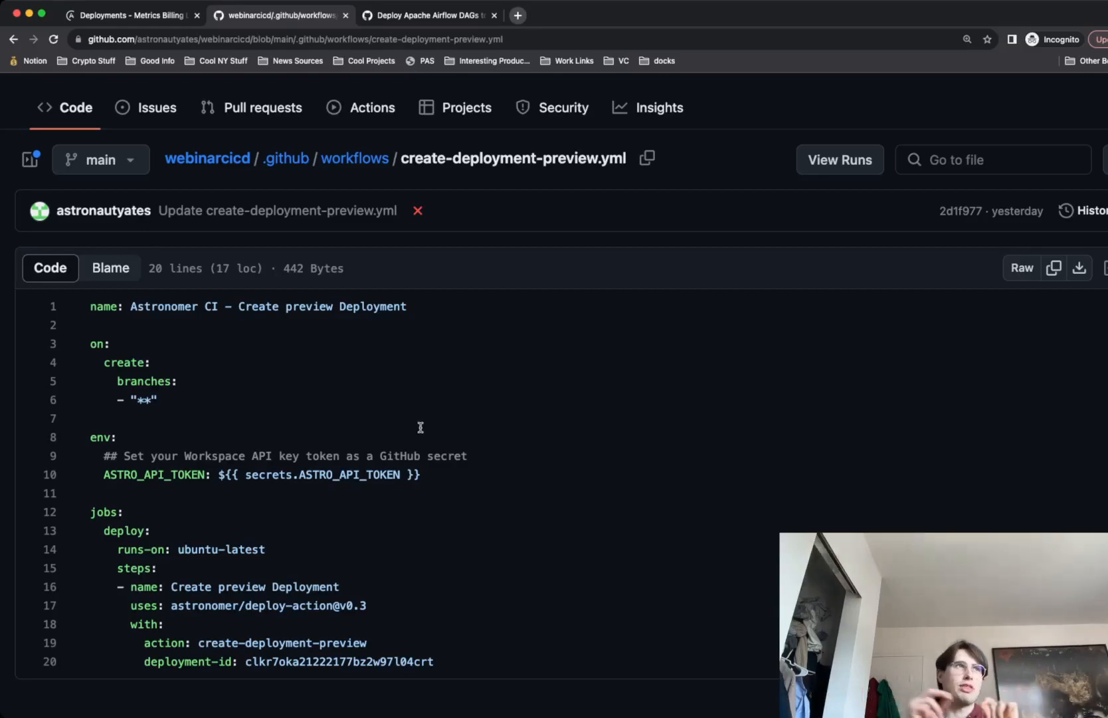
mouse_move(436, 485)
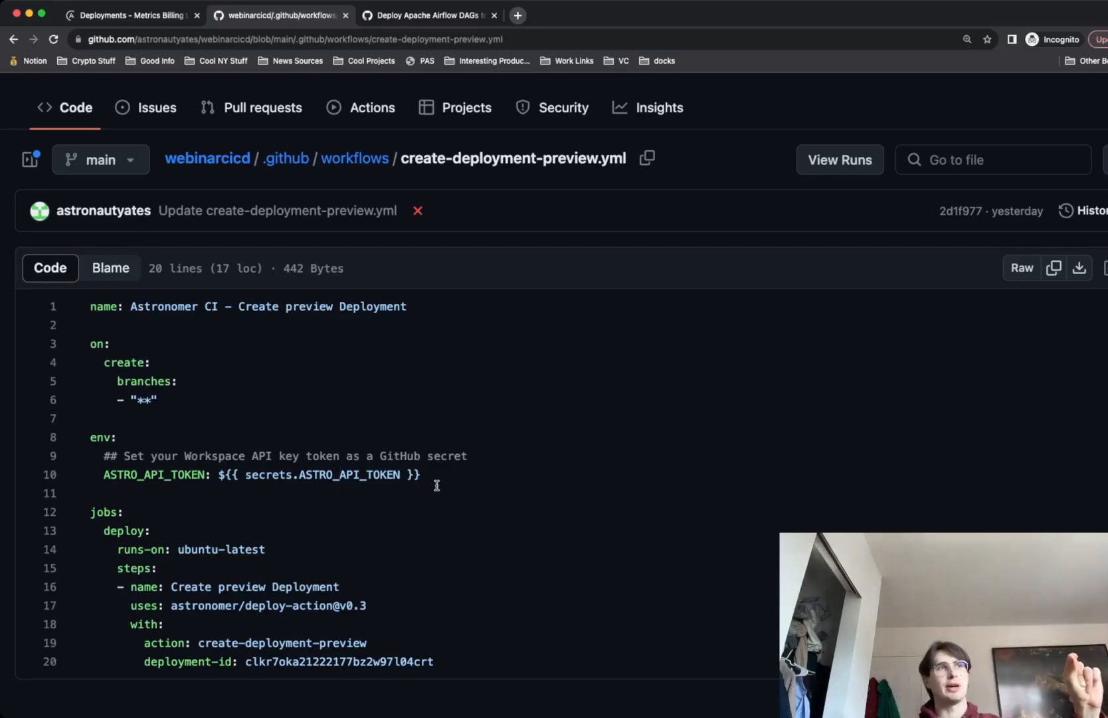
mouse_move(408, 473)
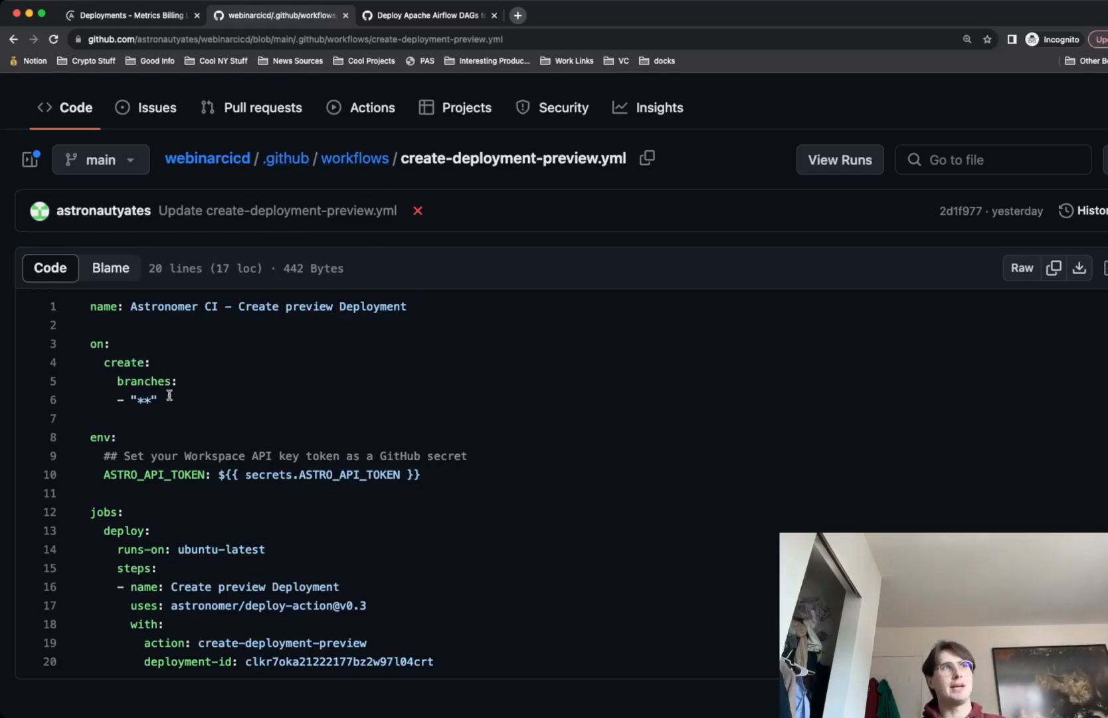
mouse_move(253, 474)
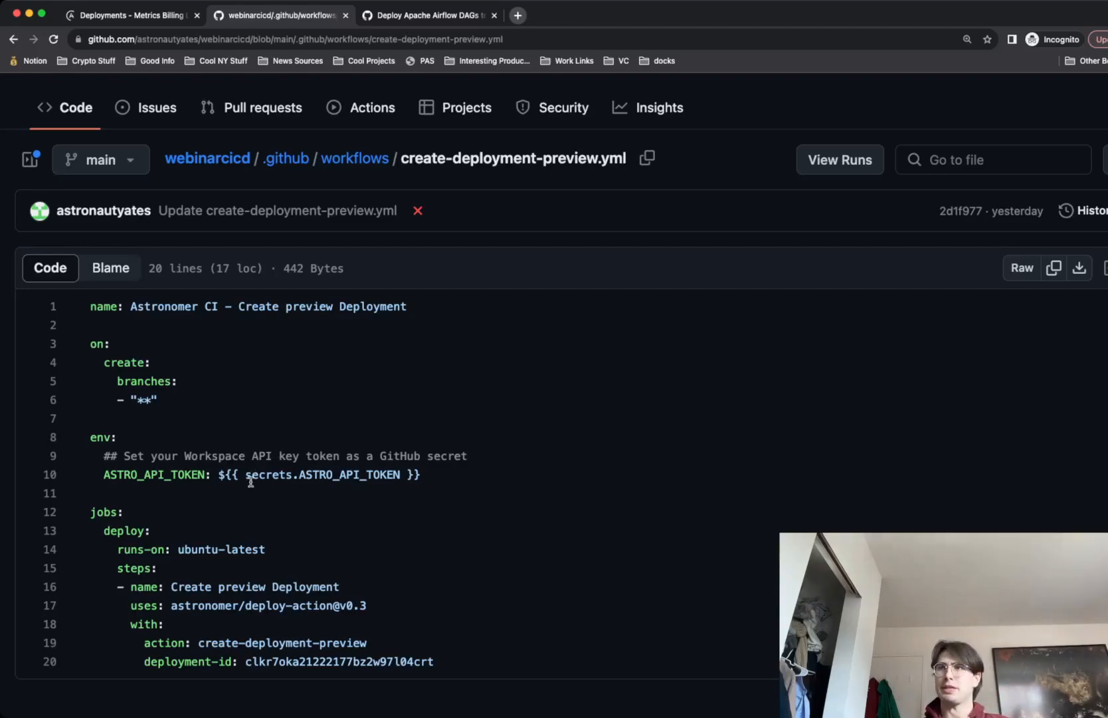
mouse_move(648, 261)
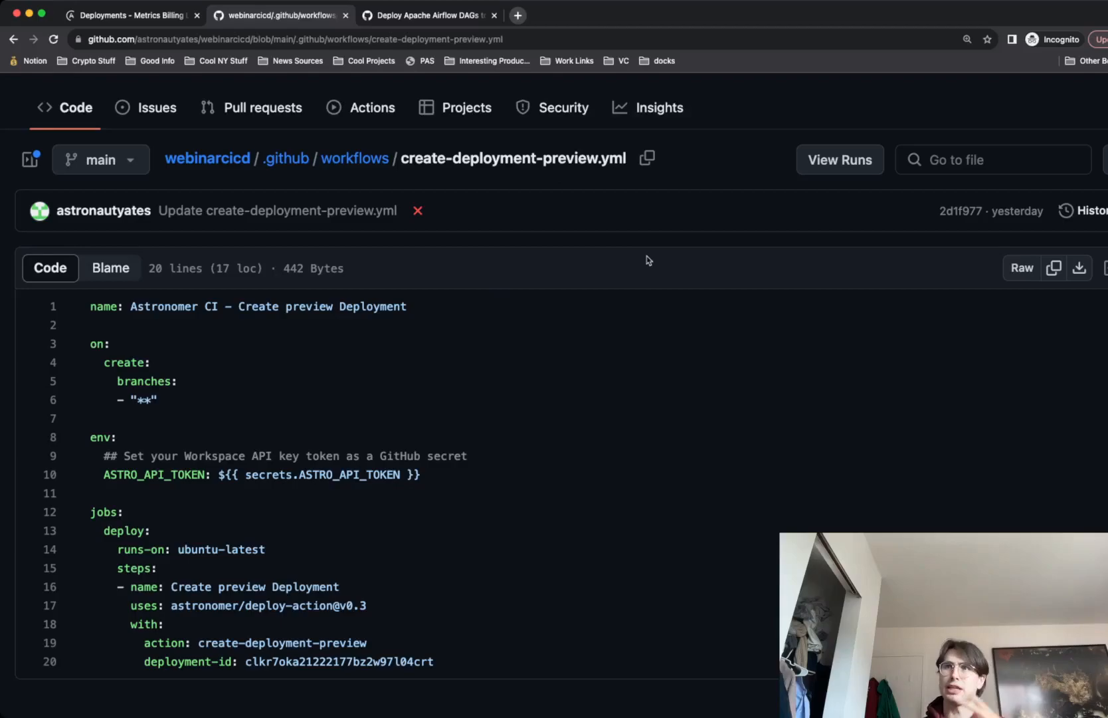
mouse_move(361, 613)
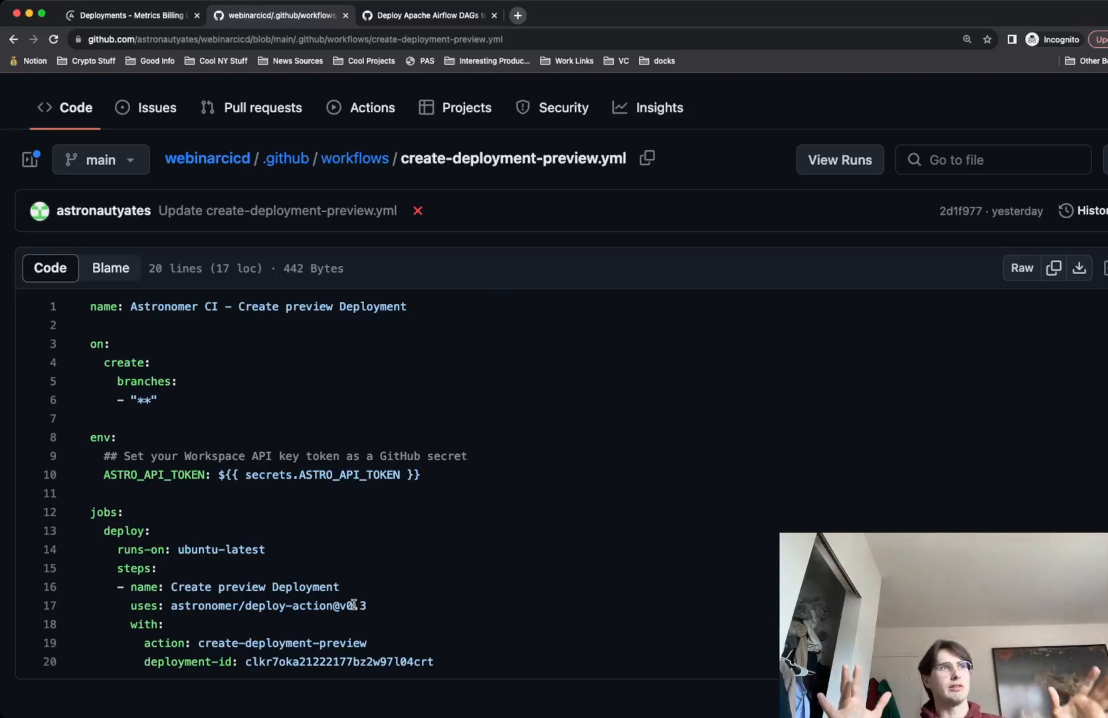
mouse_move(447, 665)
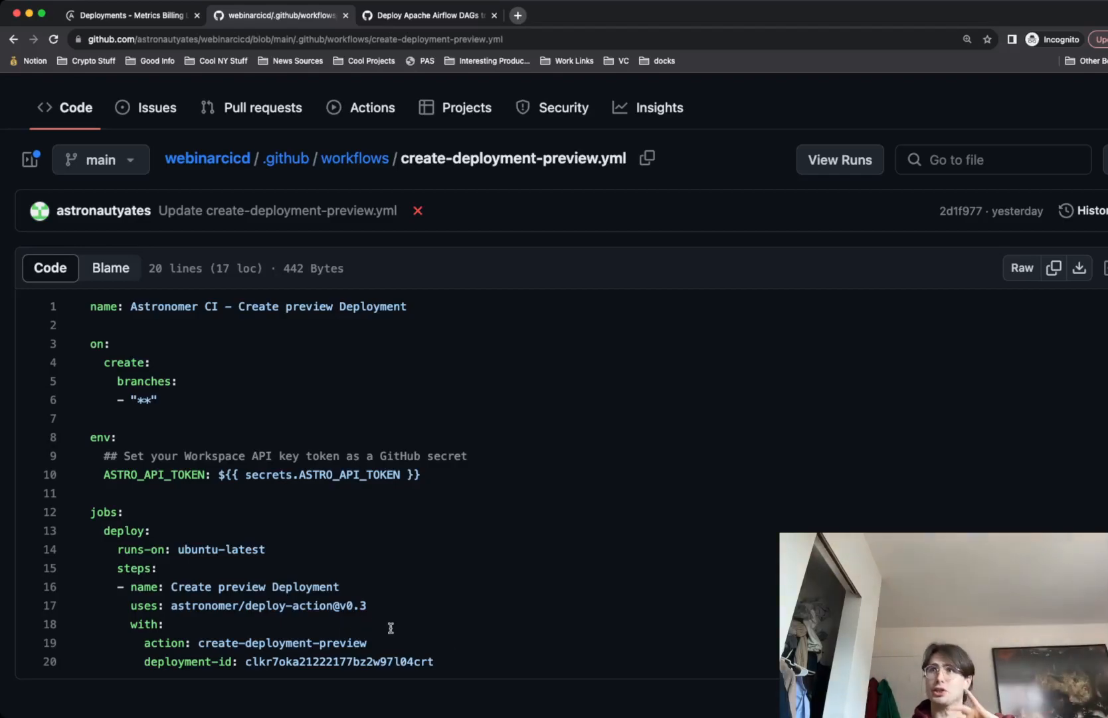
mouse_move(467, 553)
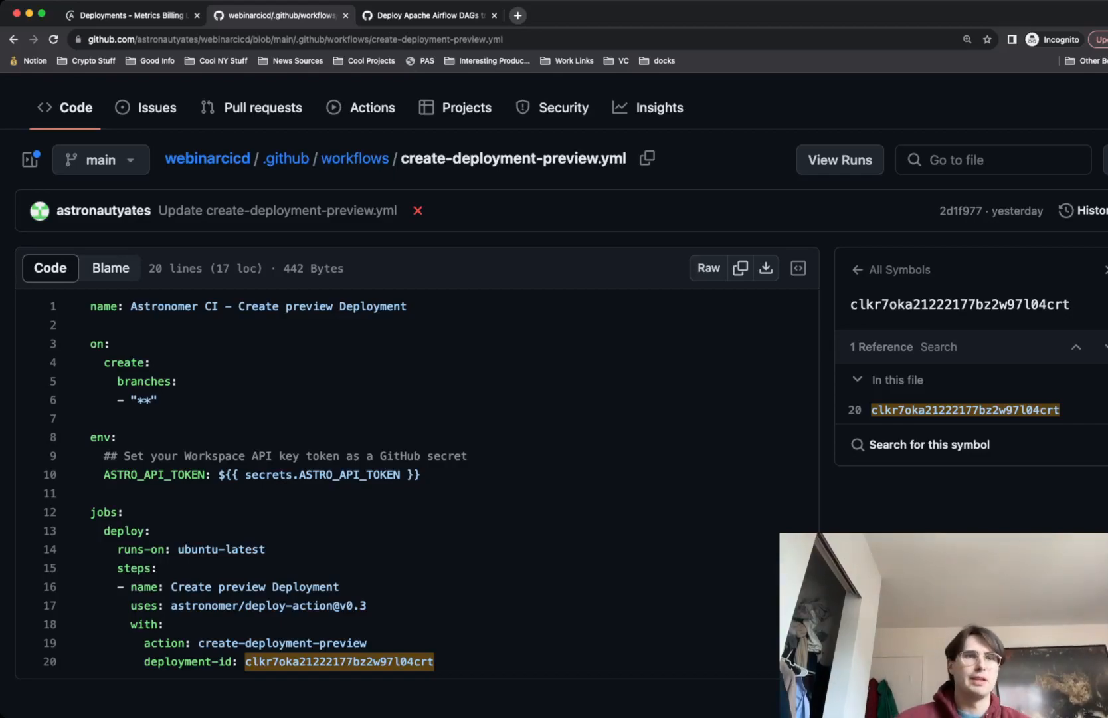
mouse_move(353, 192)
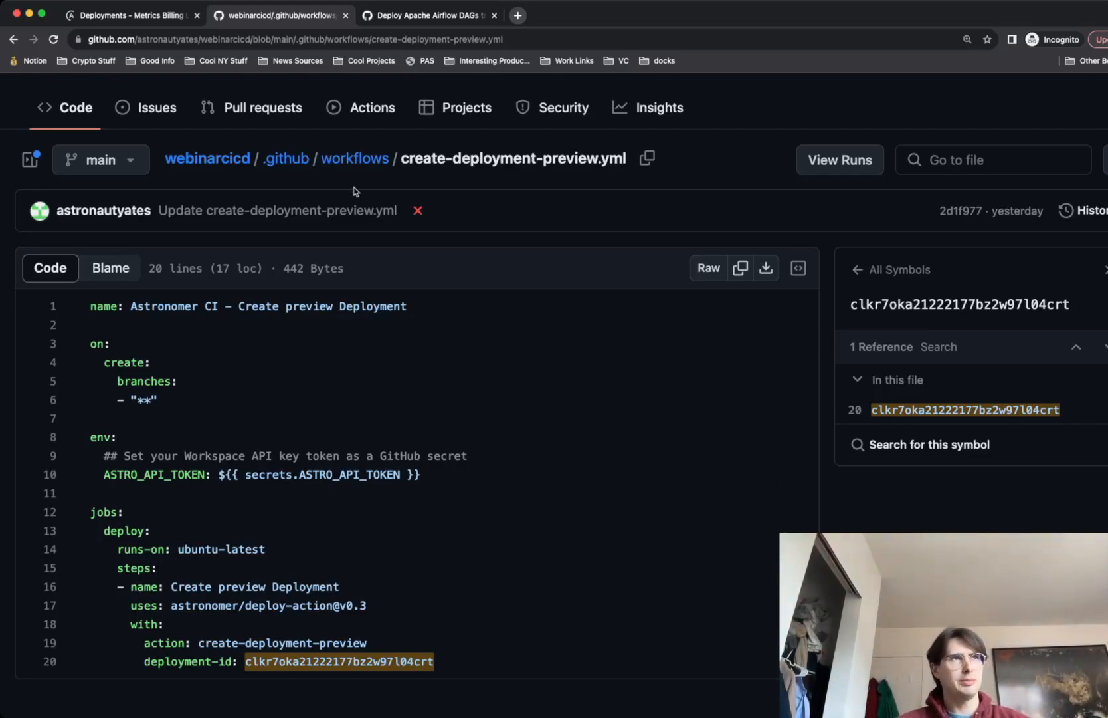
Review delete-preview-deployment.yml, then return to the workflows folder listing.
click(354, 158)
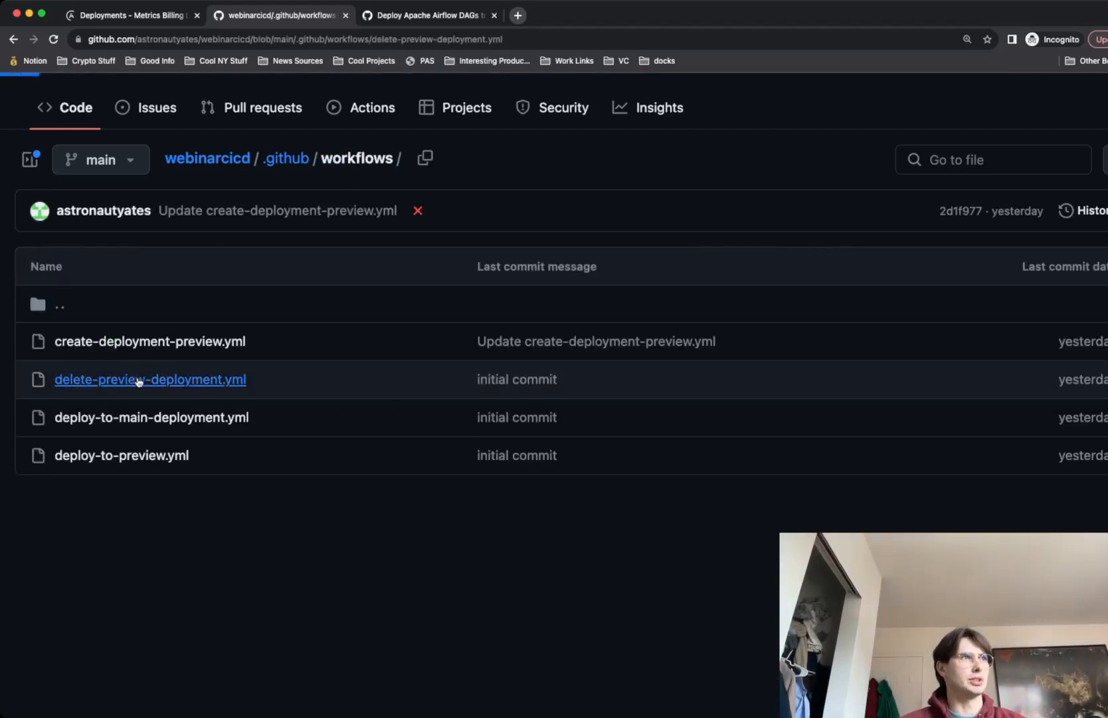
click(150, 379)
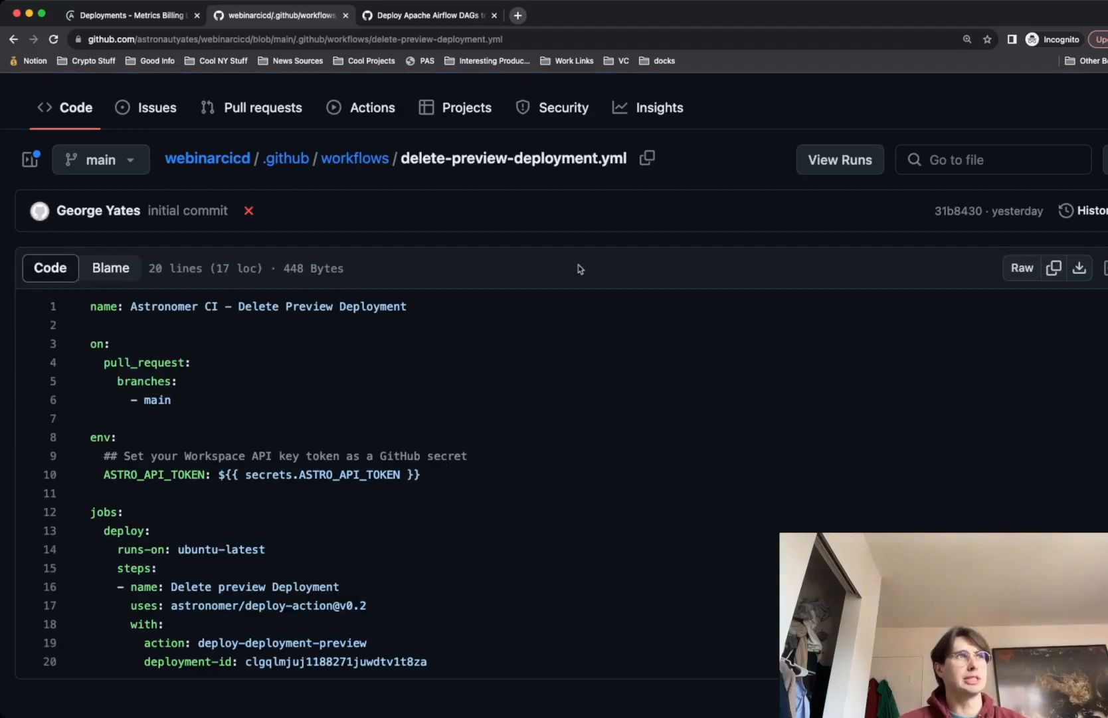
mouse_move(507, 207)
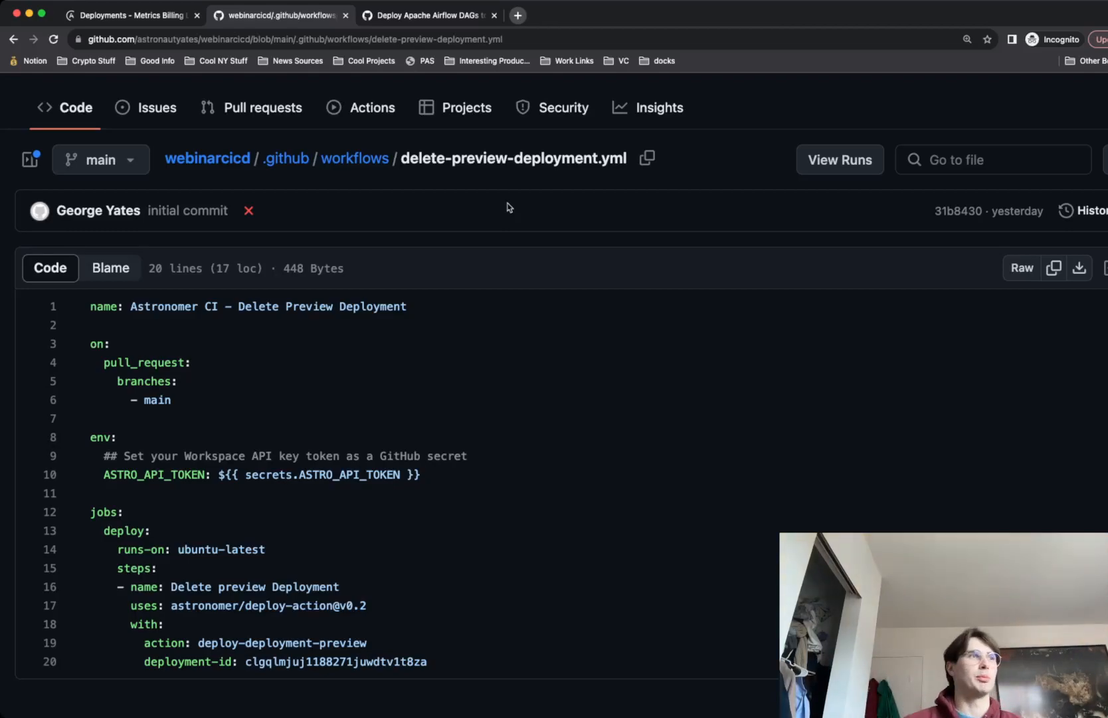
click(356, 158)
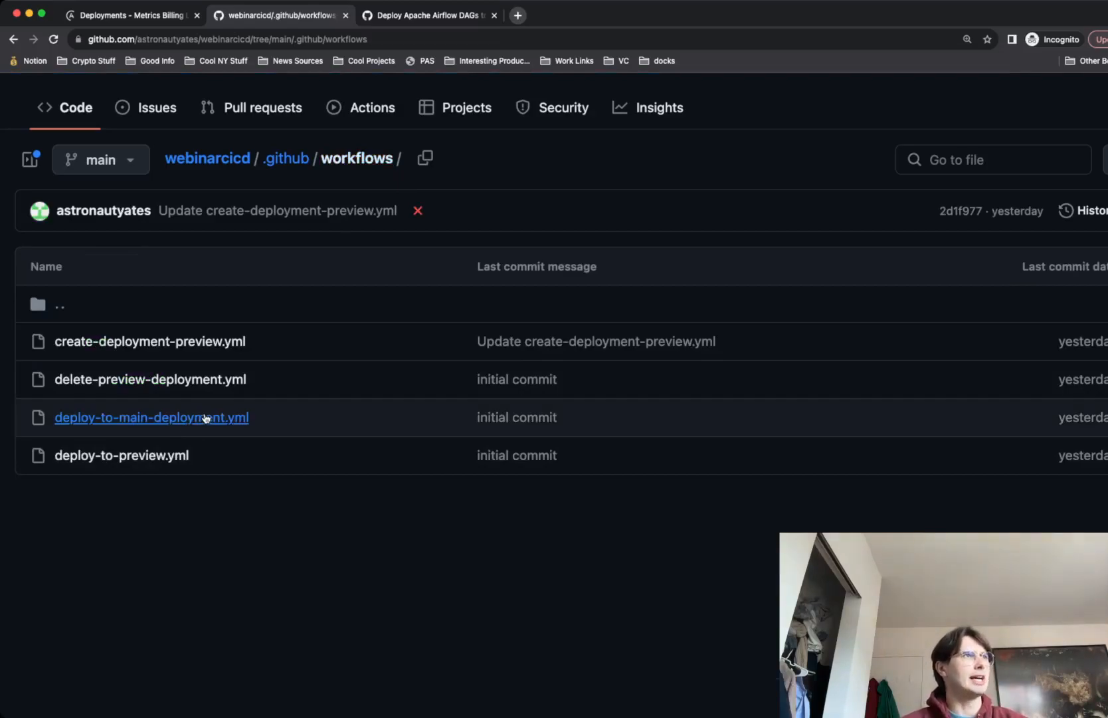
click(150, 416)
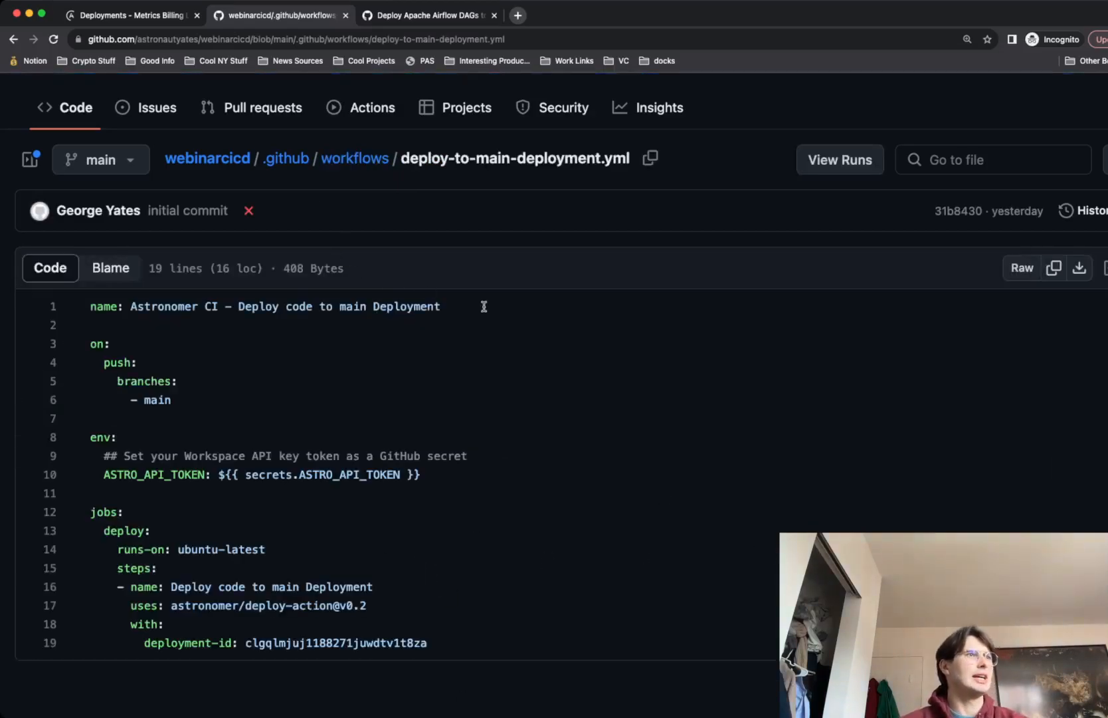
mouse_move(313, 245)
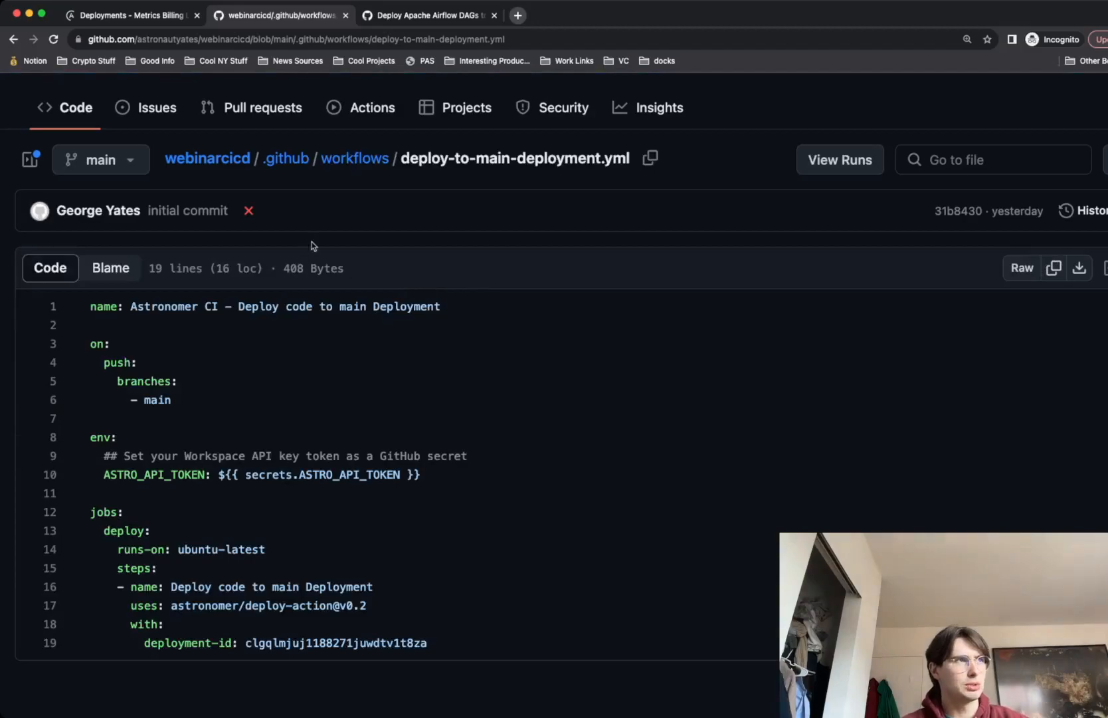
mouse_move(385, 182)
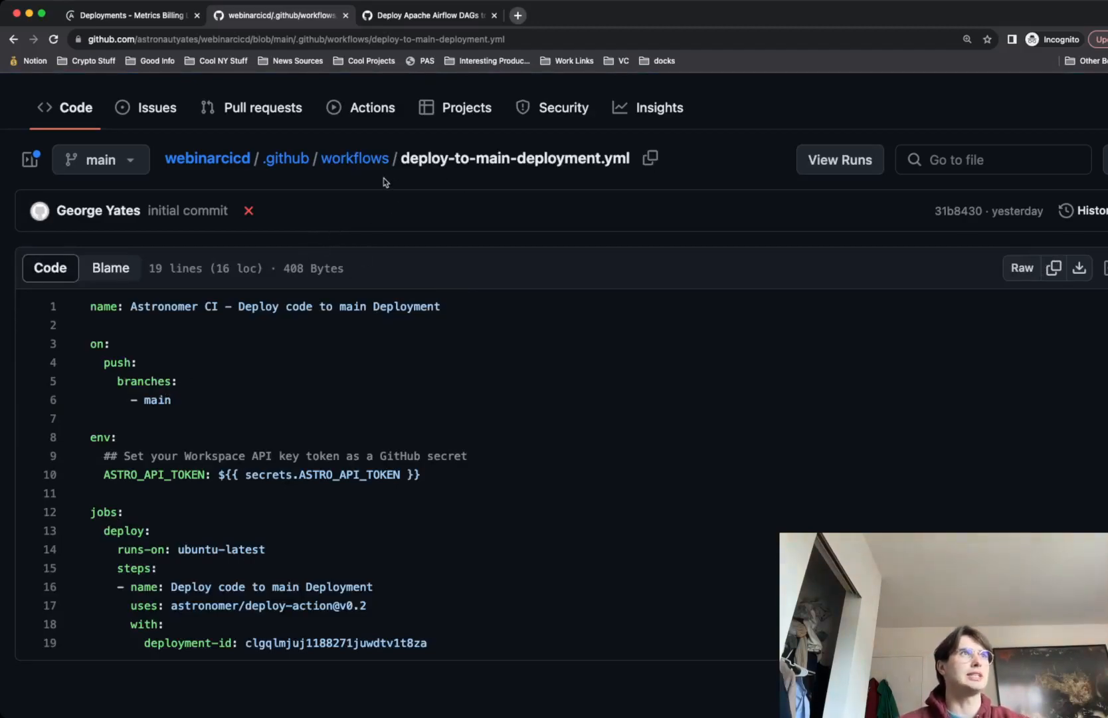
mouse_move(541, 621)
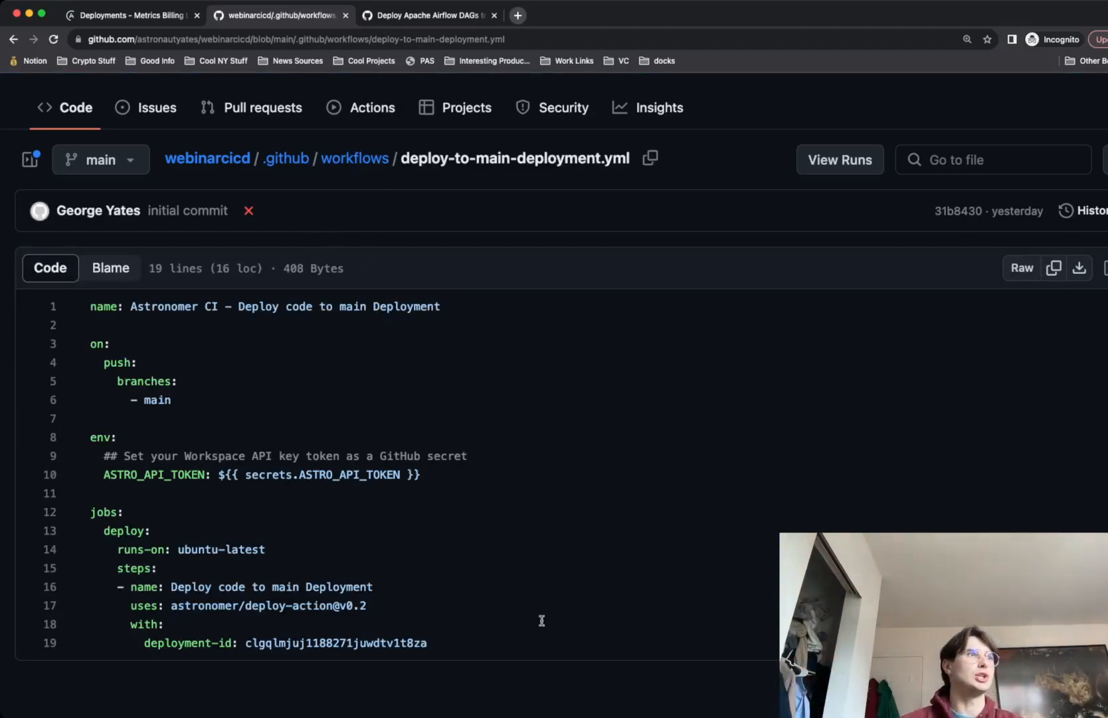
click(337, 643)
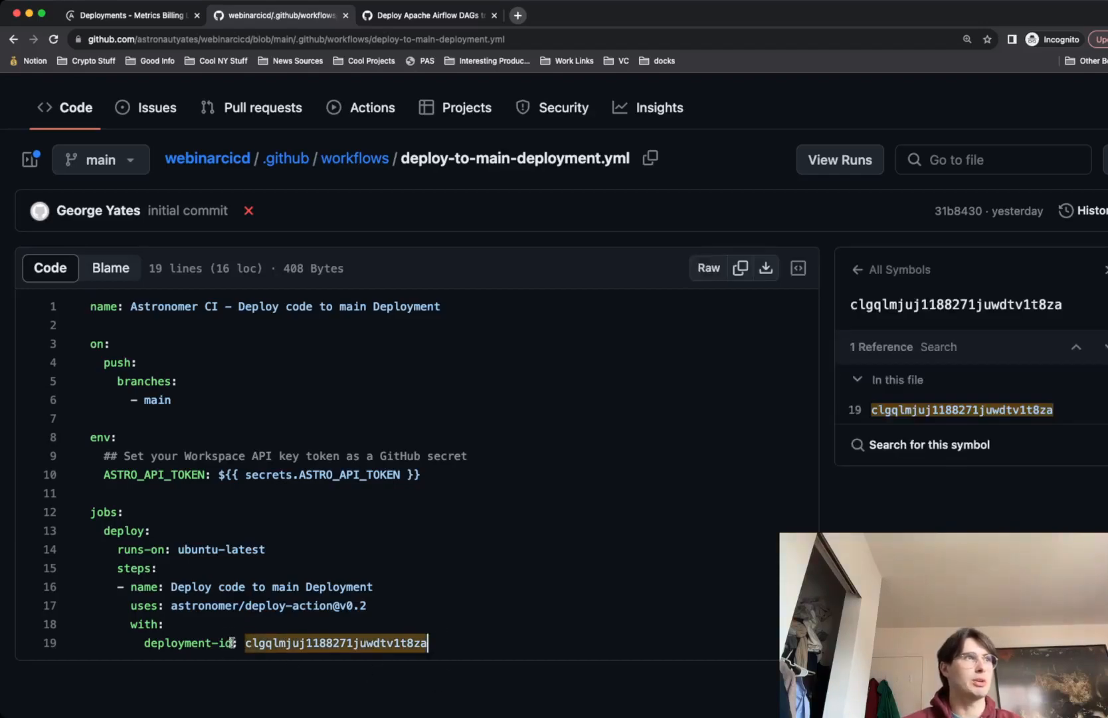
click(353, 158)
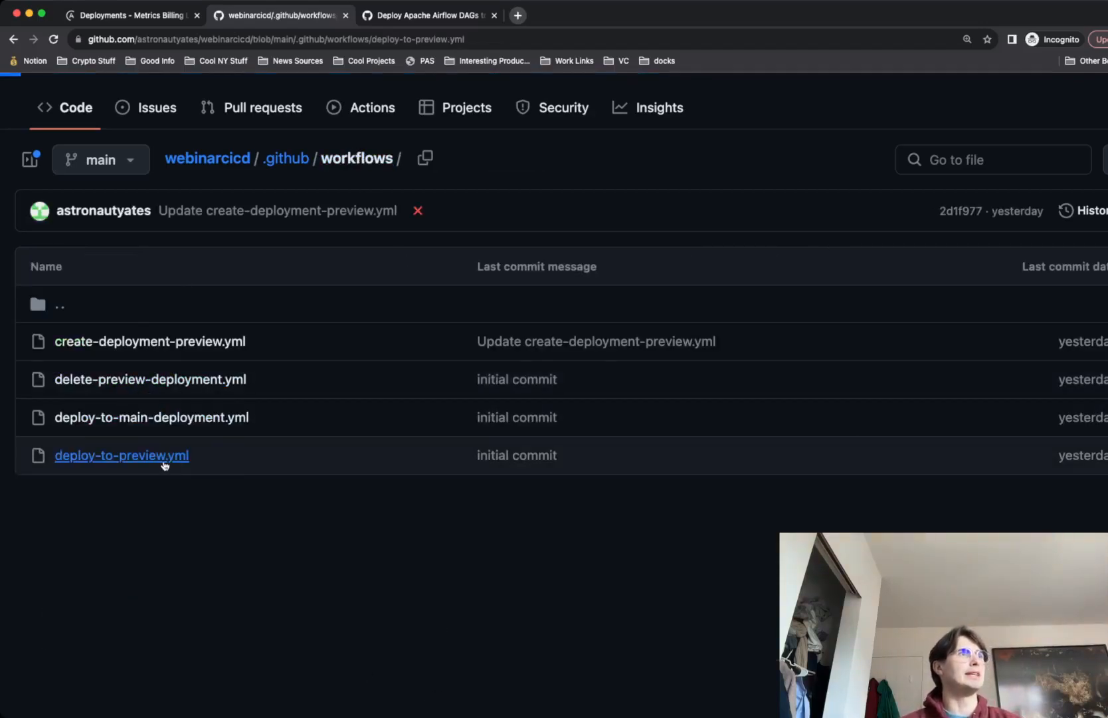
Review deploy-to-preview.yml, then go back to the webinarcicd repository main page.
click(121, 454)
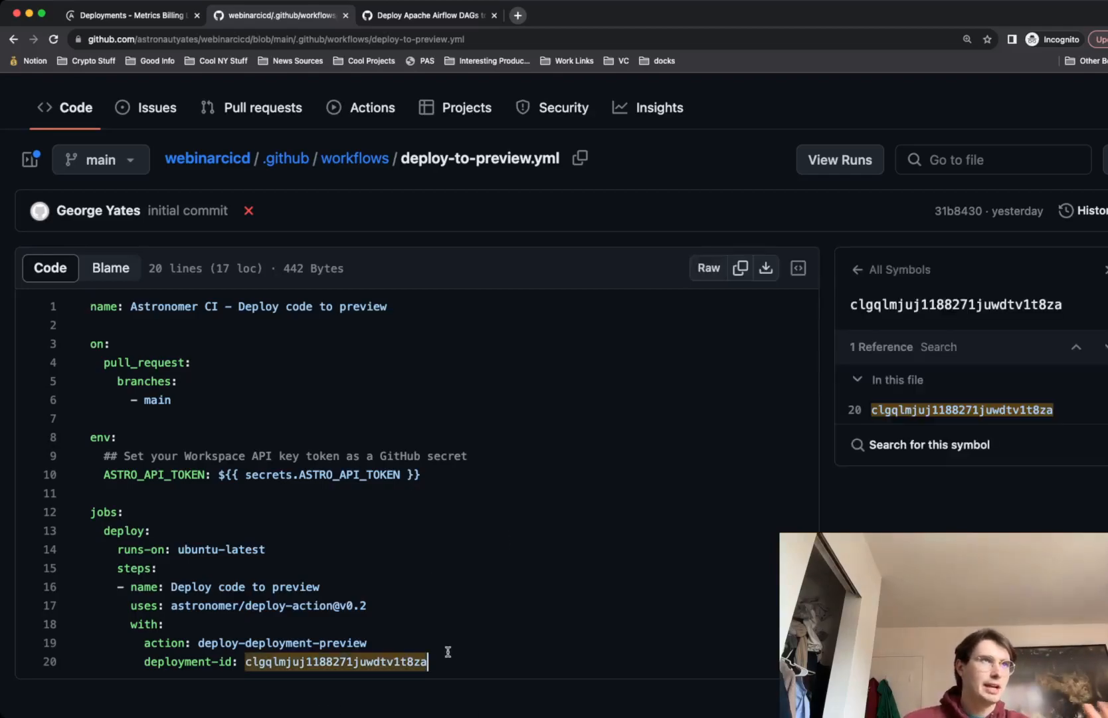
mouse_move(219, 427)
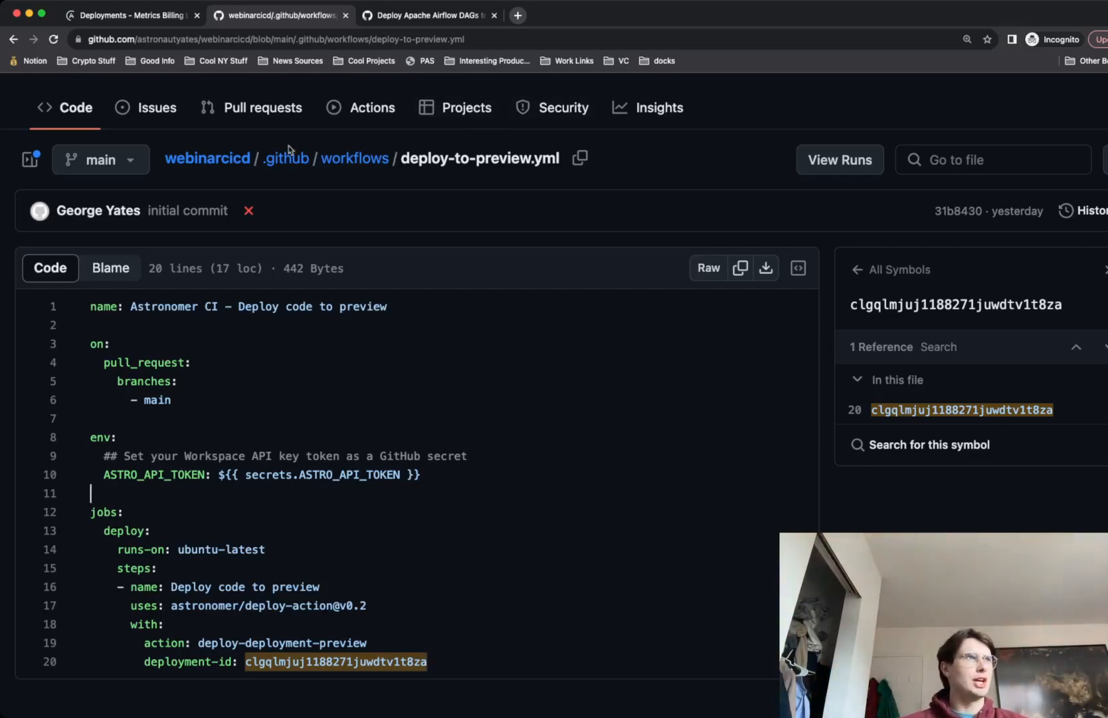
click(208, 158)
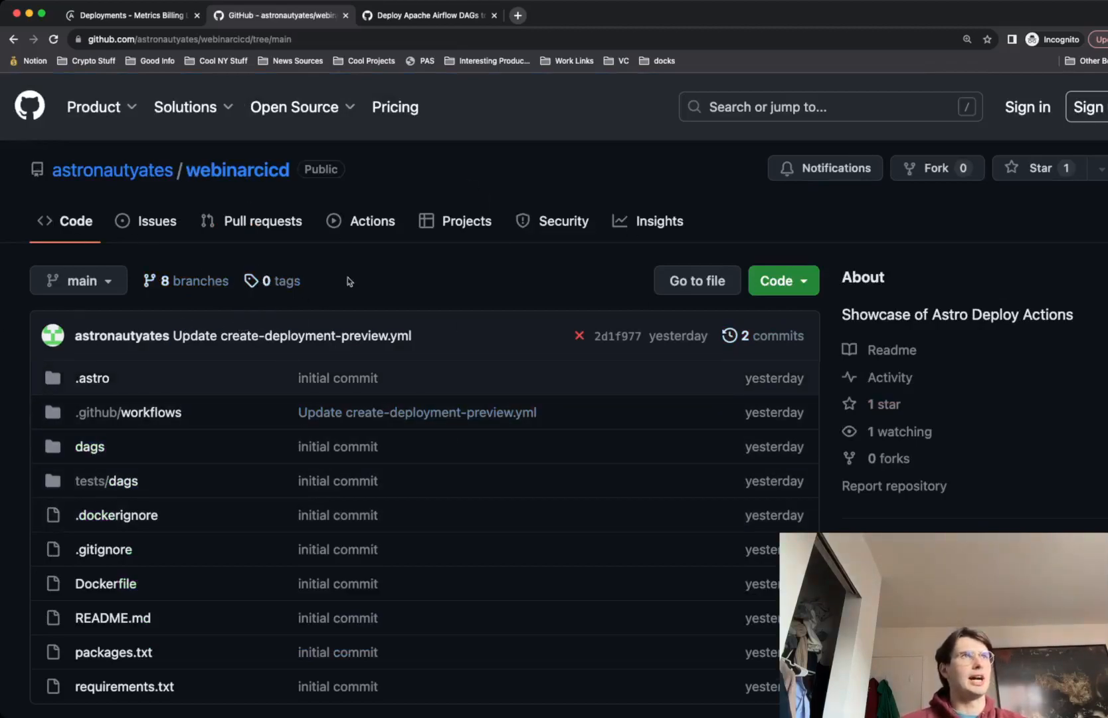
mouse_move(783, 291)
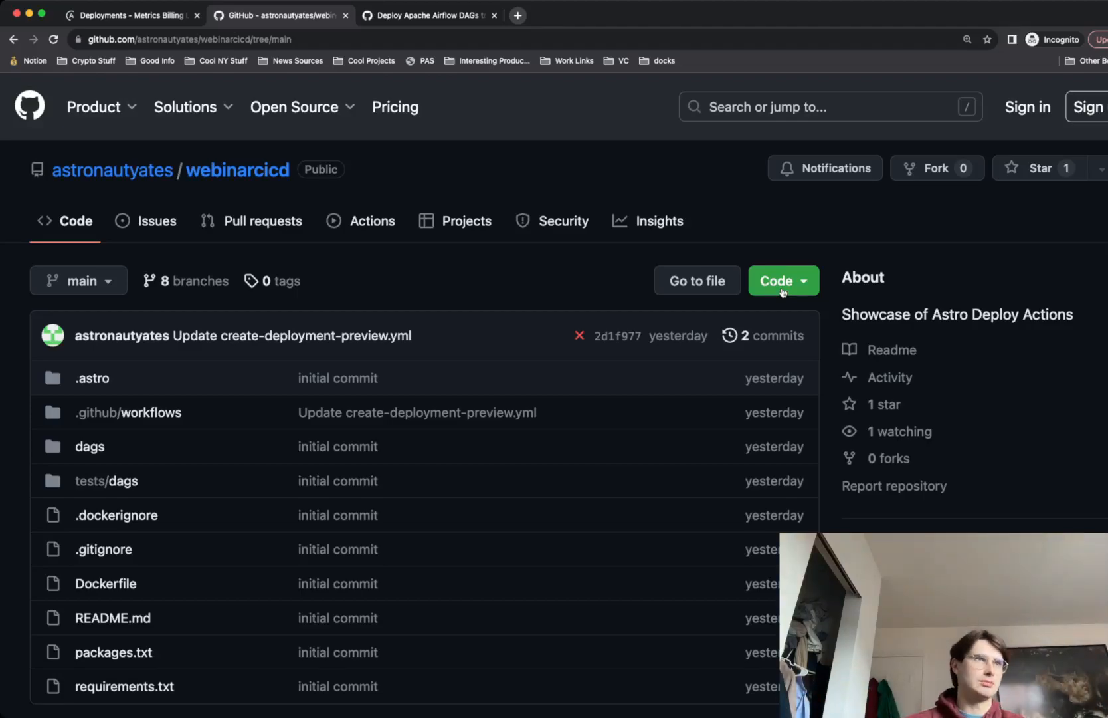
mouse_move(678, 335)
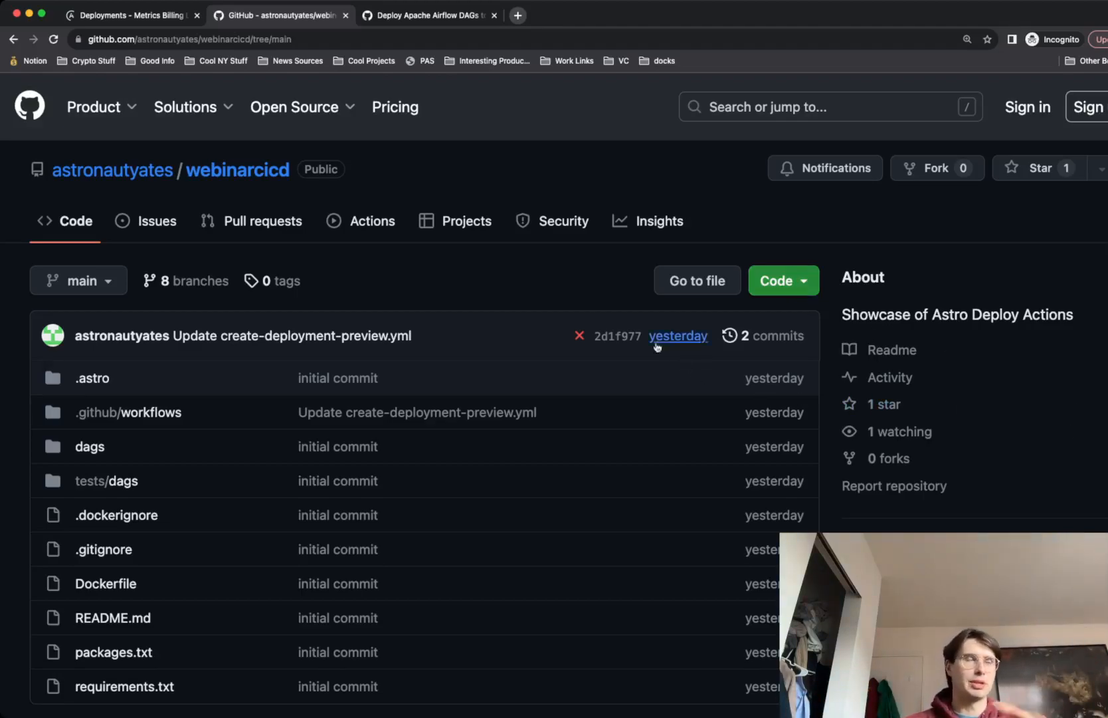
mouse_move(538, 308)
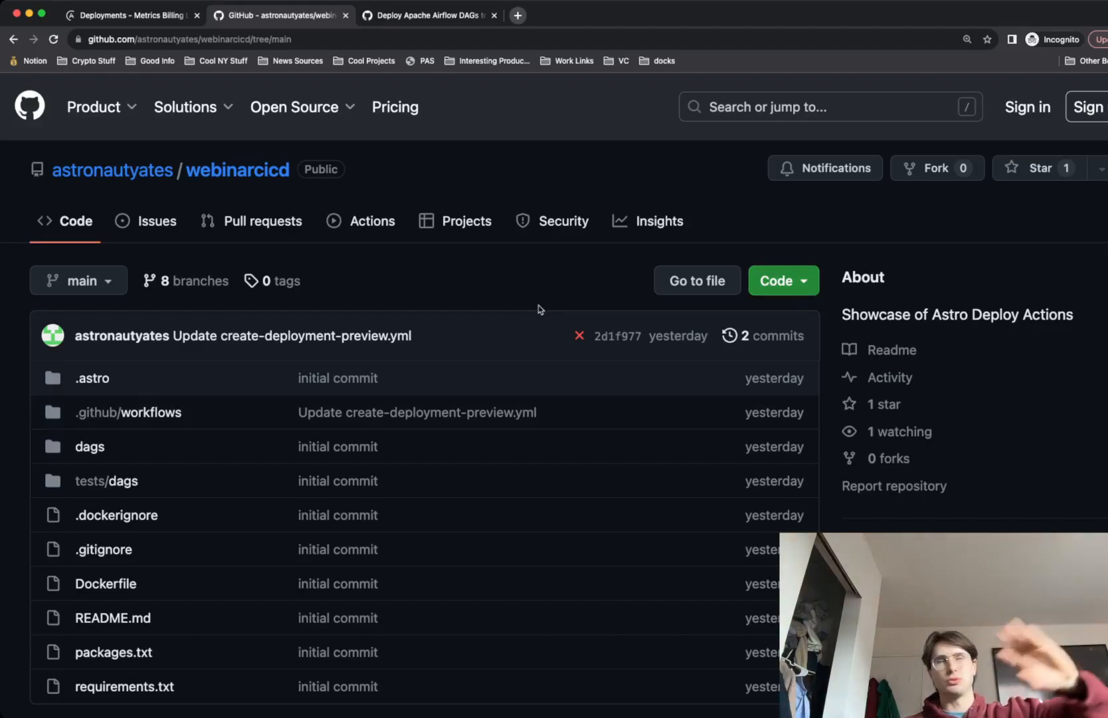
mouse_move(260, 257)
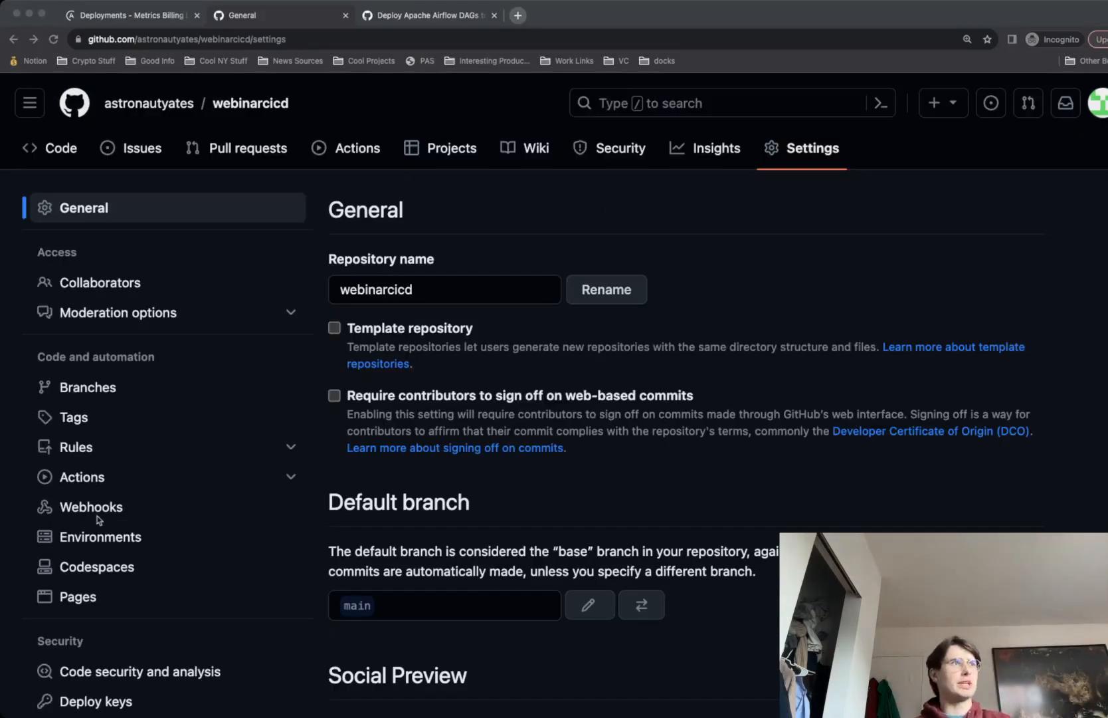
Review the repository's Actions secrets showing ASTRO_API_TOKEN, then switch to Astronomer.
scroll(down, 3)
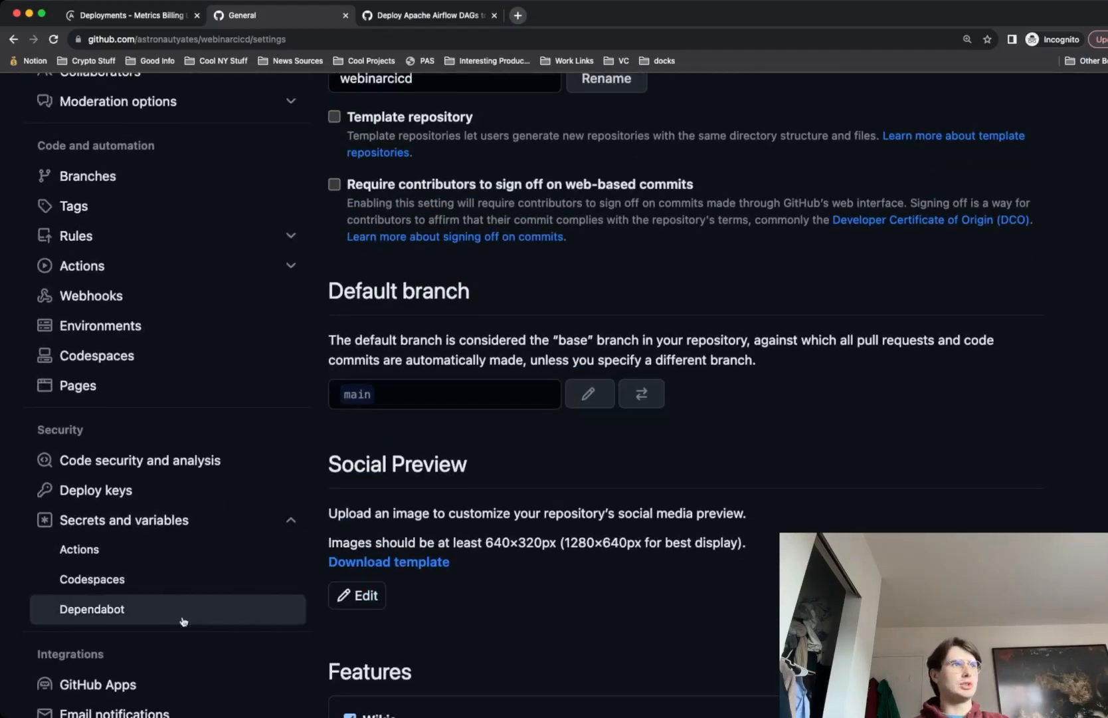
click(79, 549)
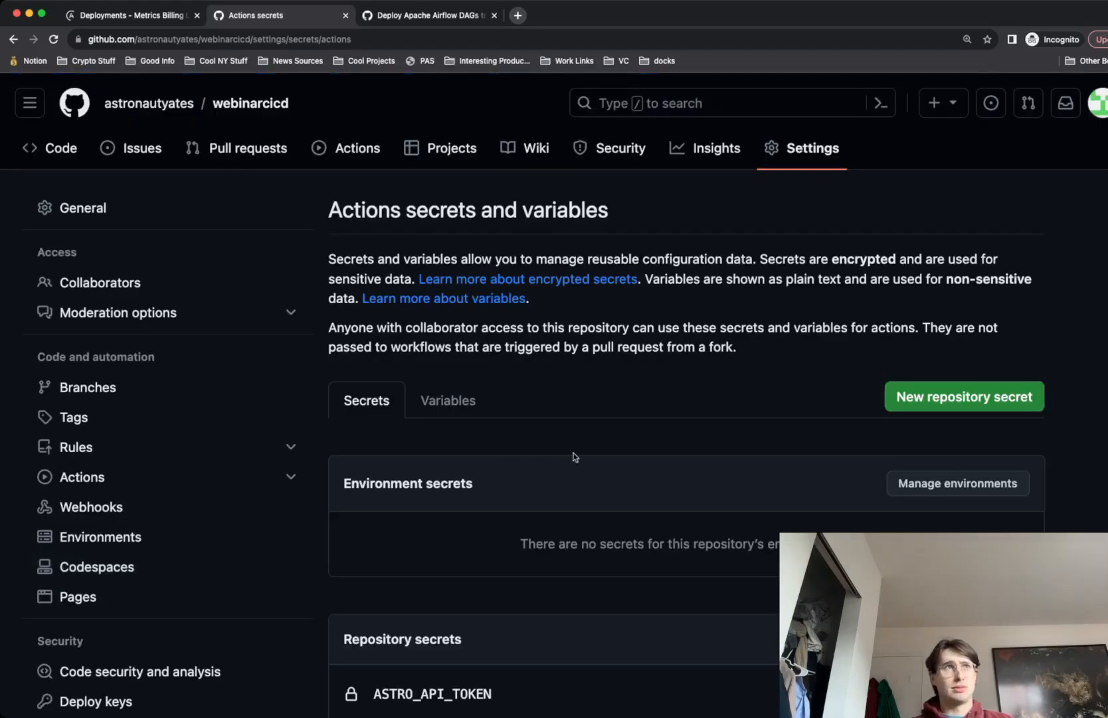
scroll(down, 3)
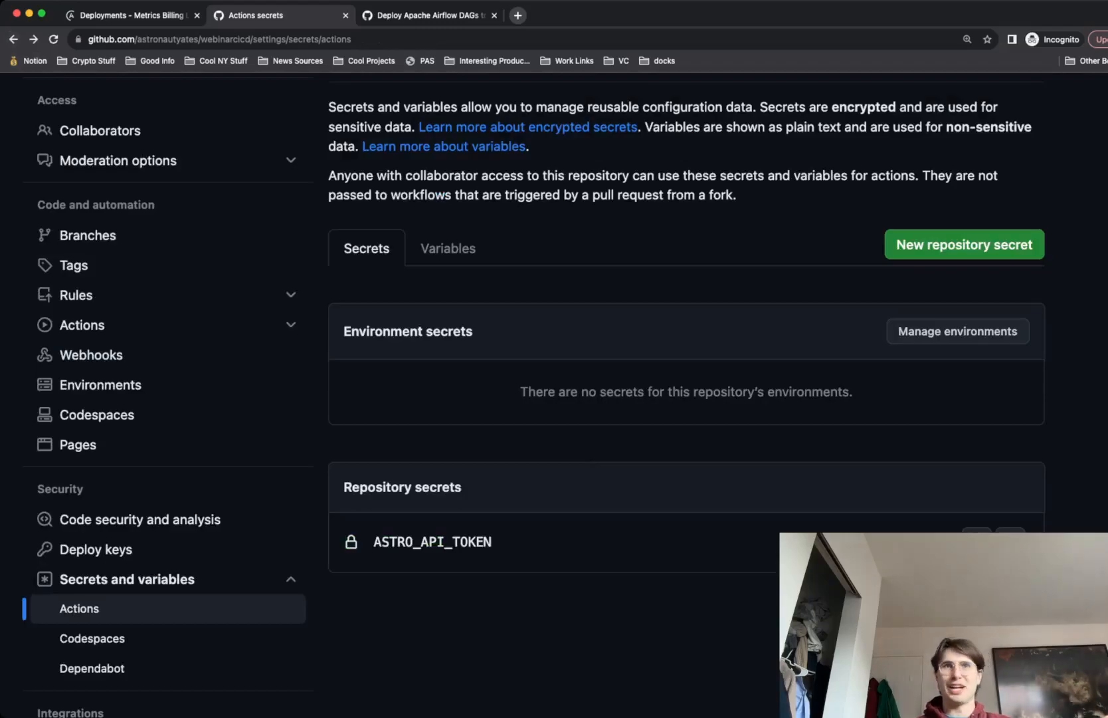
scroll(up, 3)
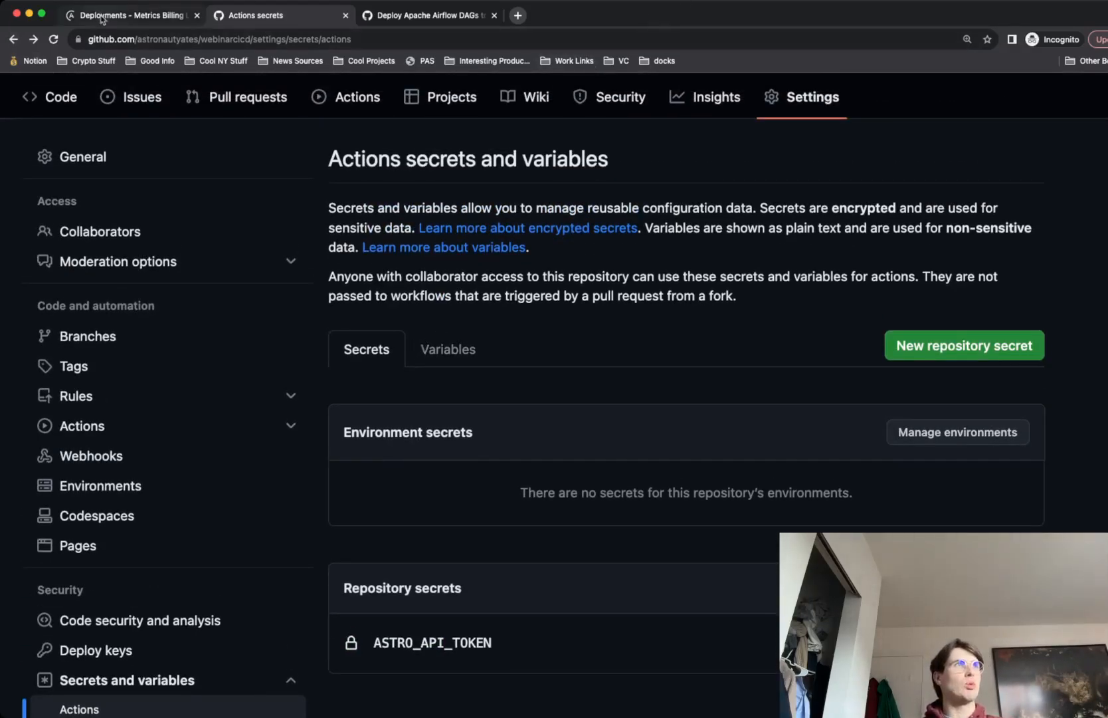
click(130, 14)
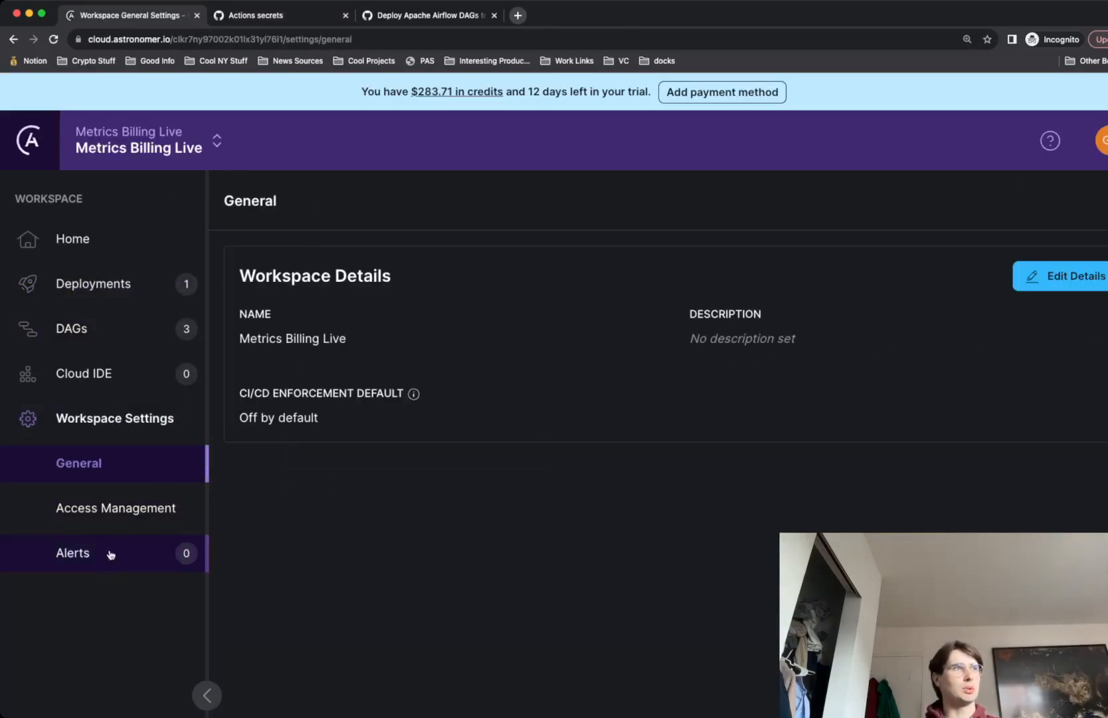
mouse_move(828, 176)
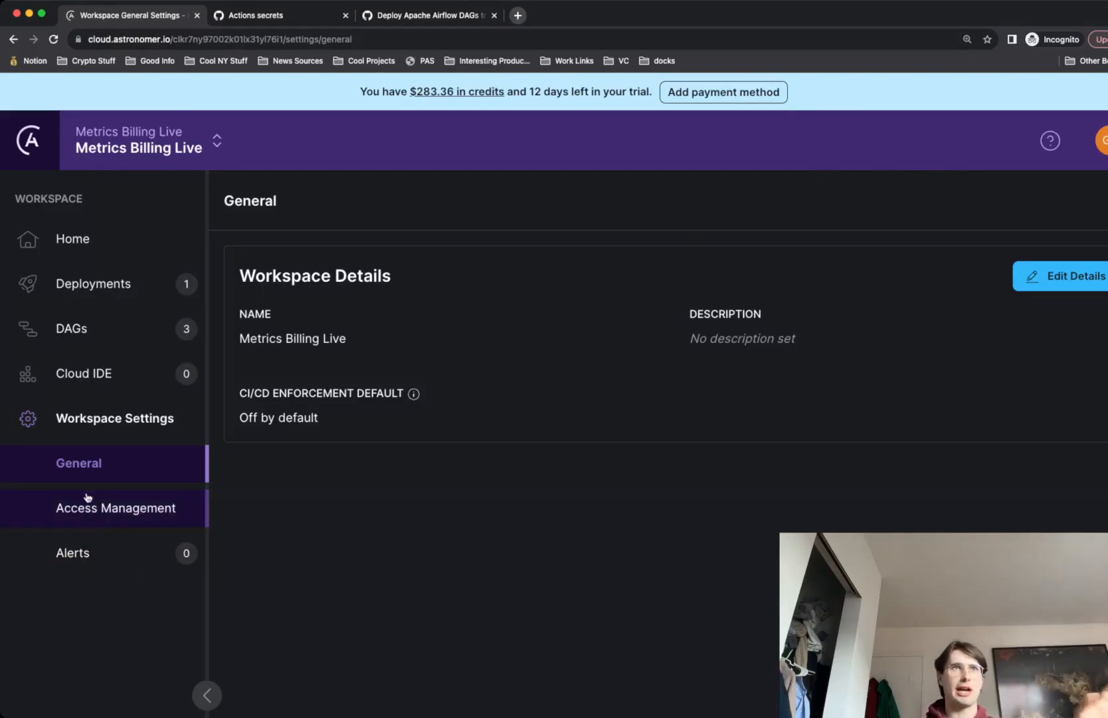
Start creating a new workspace API token from Access Management > API Tokens.
click(116, 506)
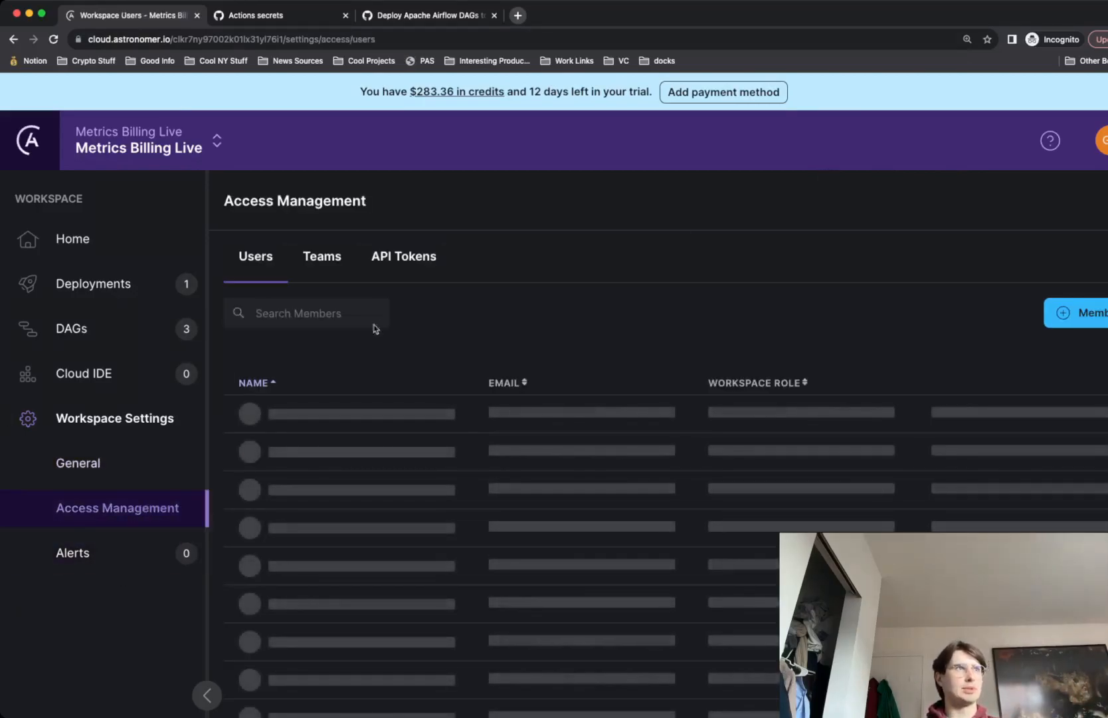
click(403, 256)
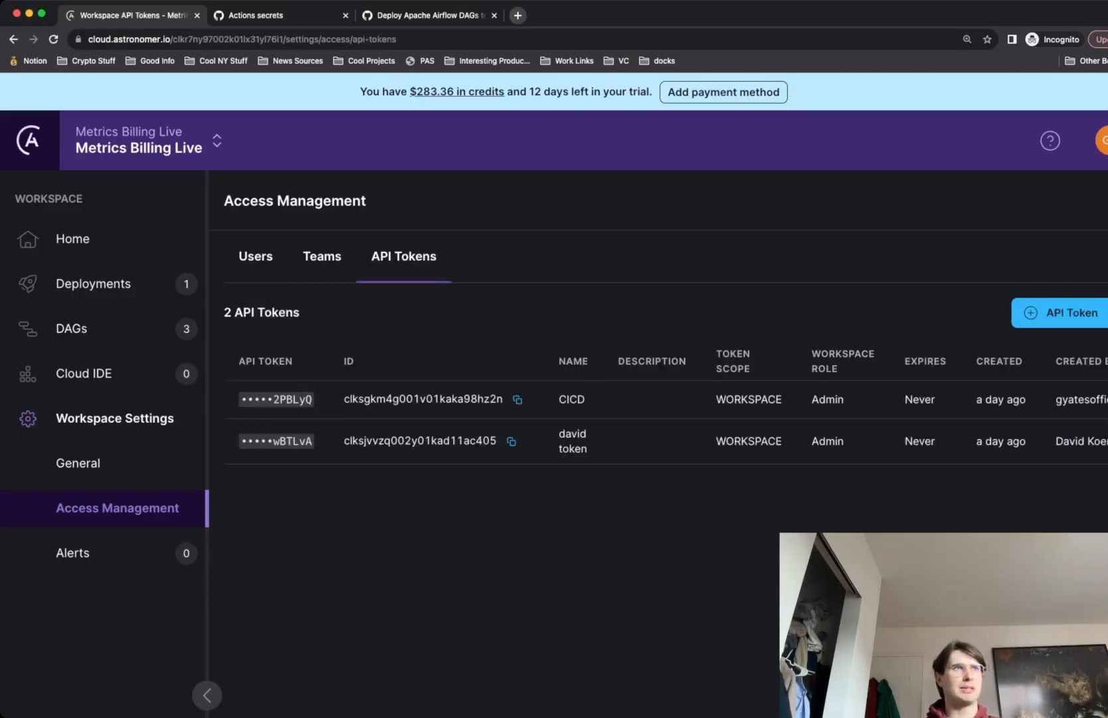
click(1070, 312)
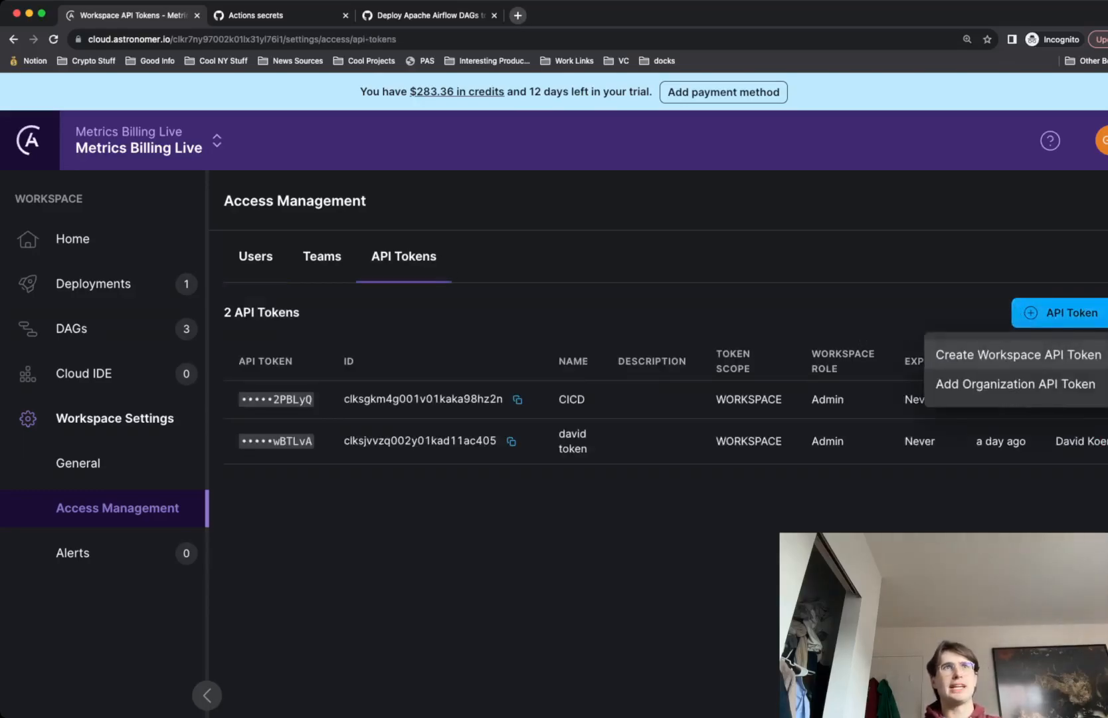
click(1015, 354)
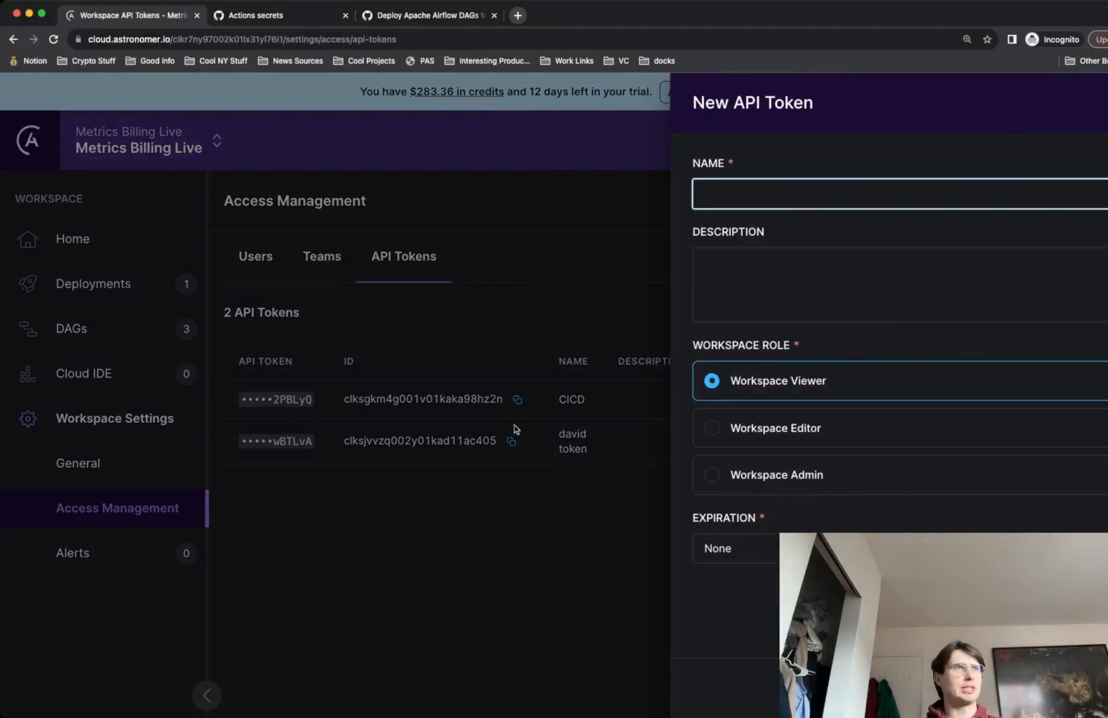
mouse_move(747, 172)
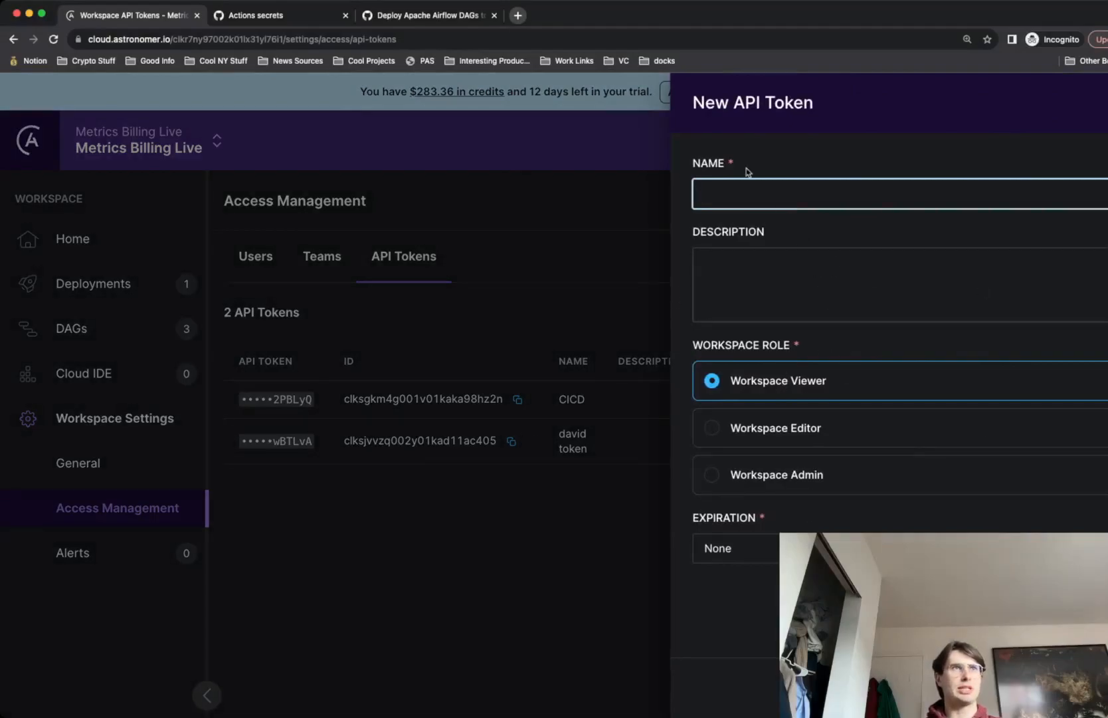
Create the Workspace Admin token named Youtube, copy its value, and return to GitHub secrets.
click(711, 474)
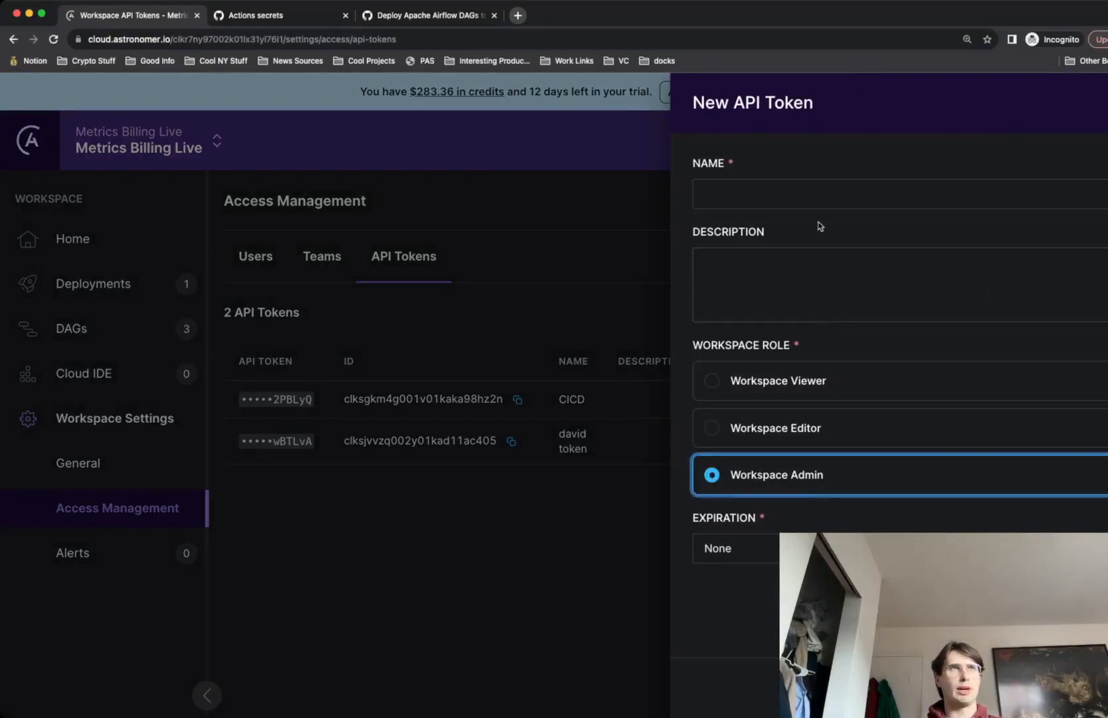
text(Youtub)
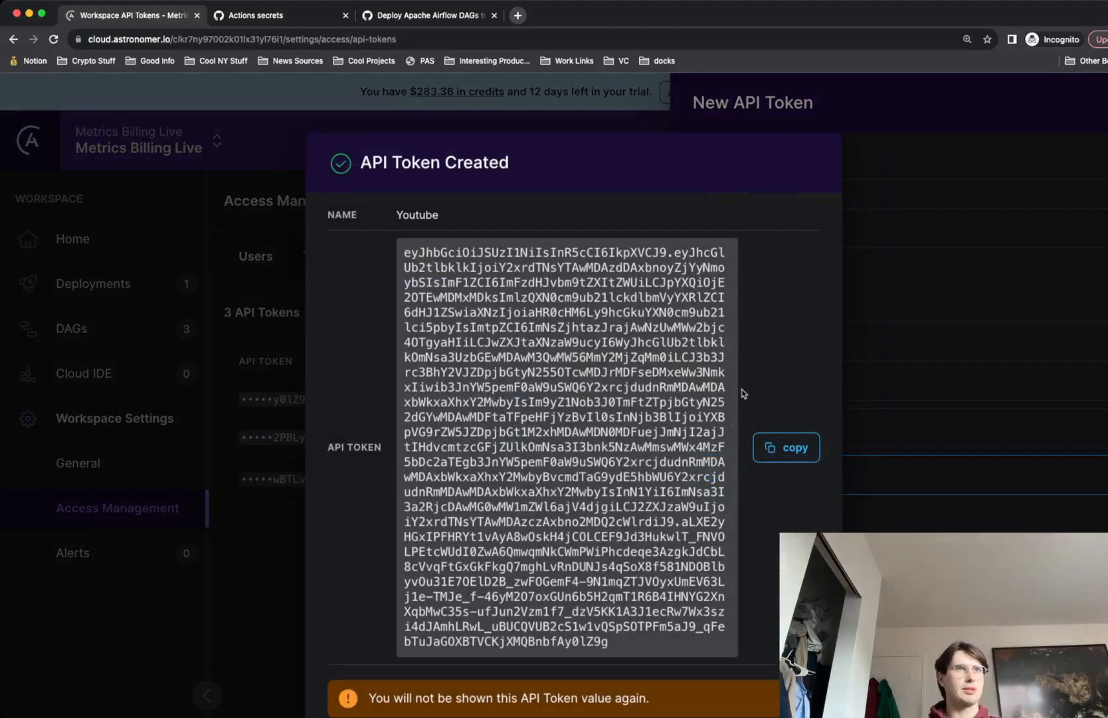
click(785, 447)
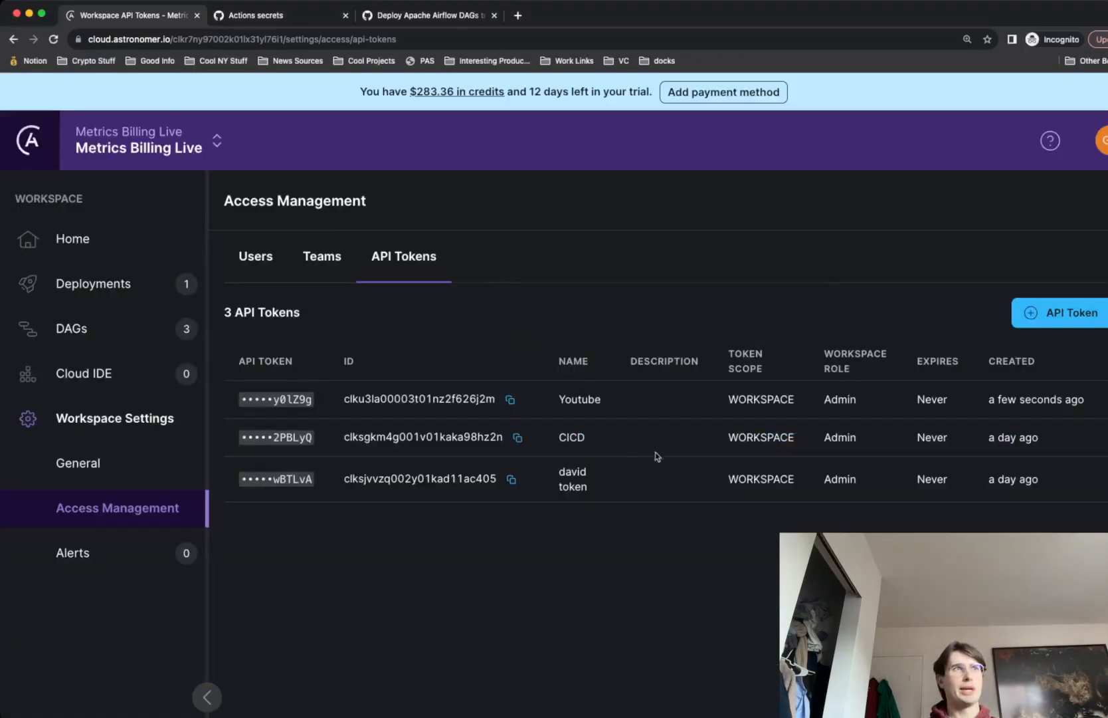
mouse_move(1080, 502)
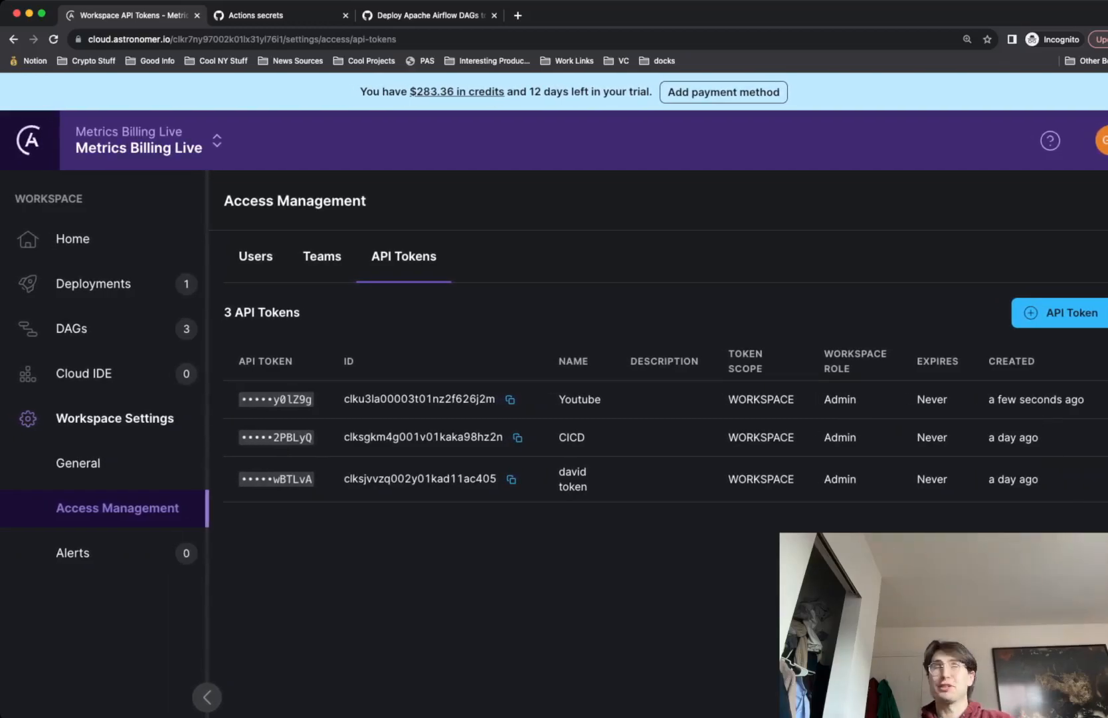
click(281, 15)
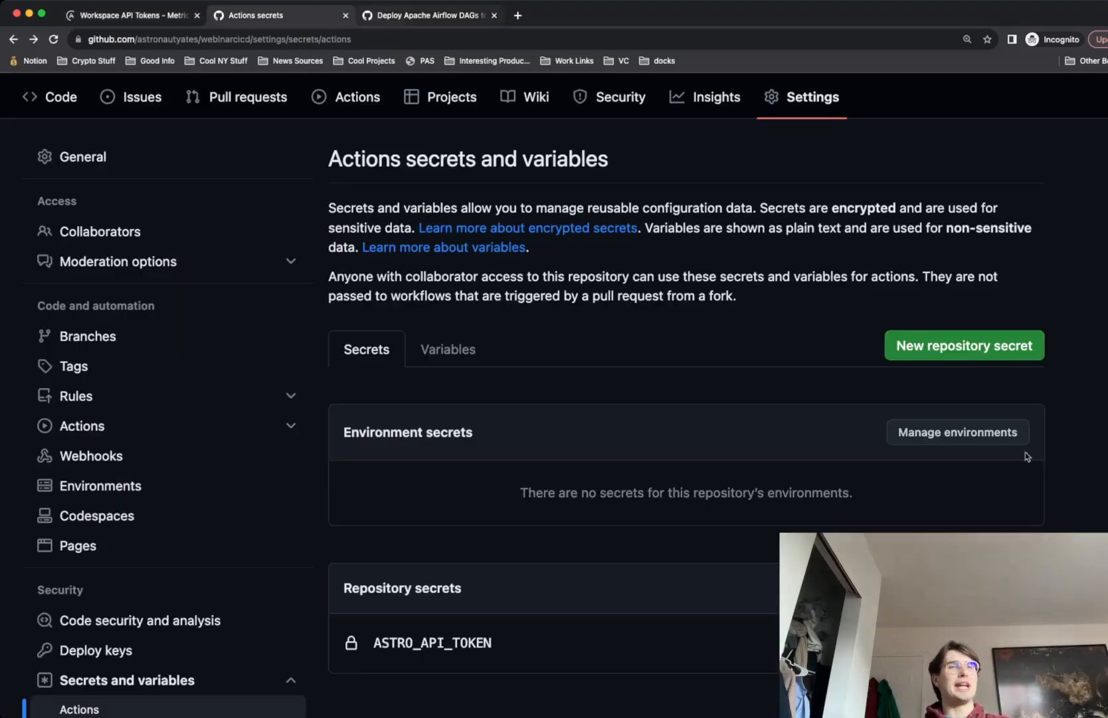
mouse_move(49, 97)
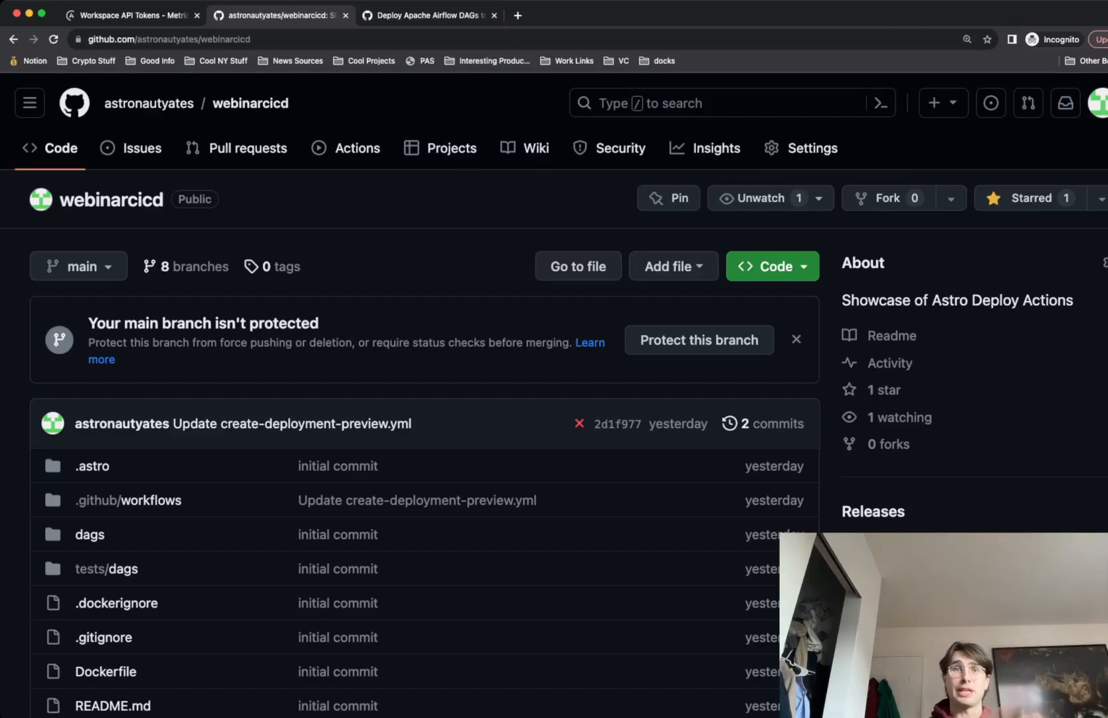
mouse_move(141, 69)
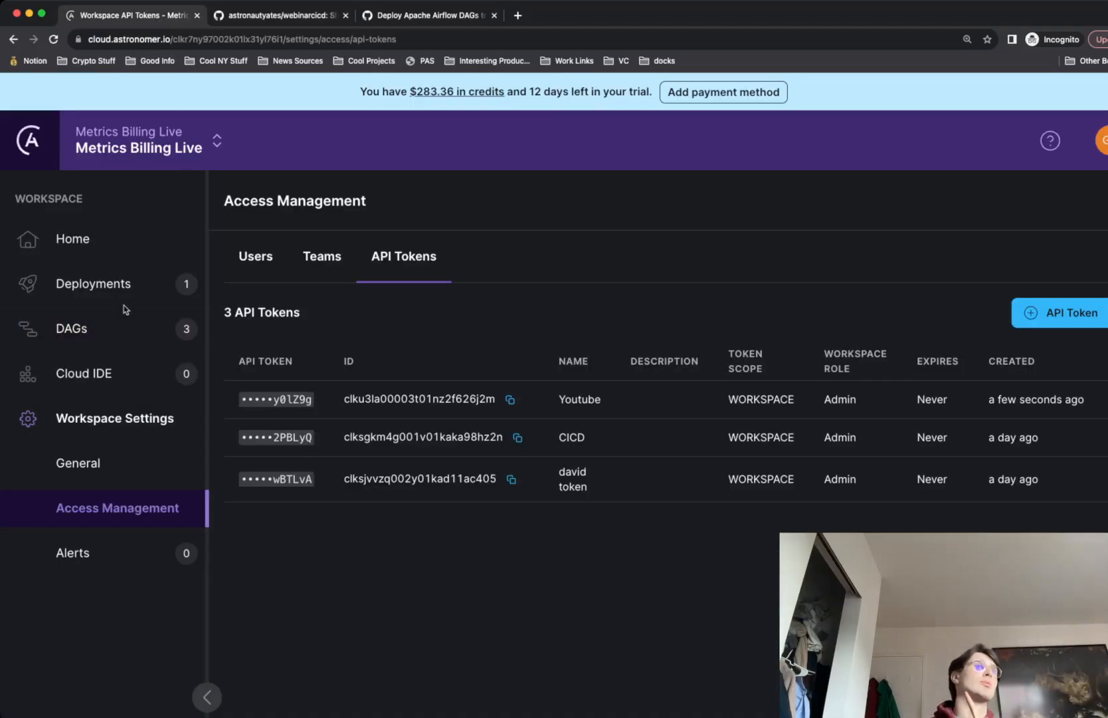
View the Billing deployment in Astronomer, then switch to the local project code.
click(93, 283)
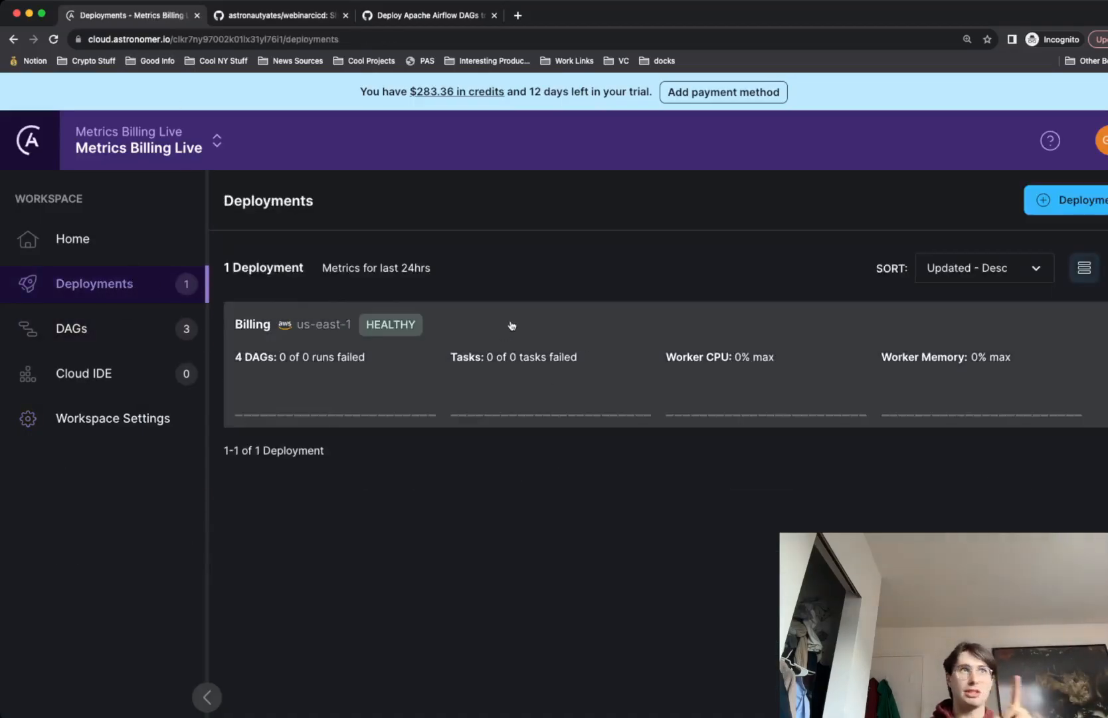
mouse_move(561, 317)
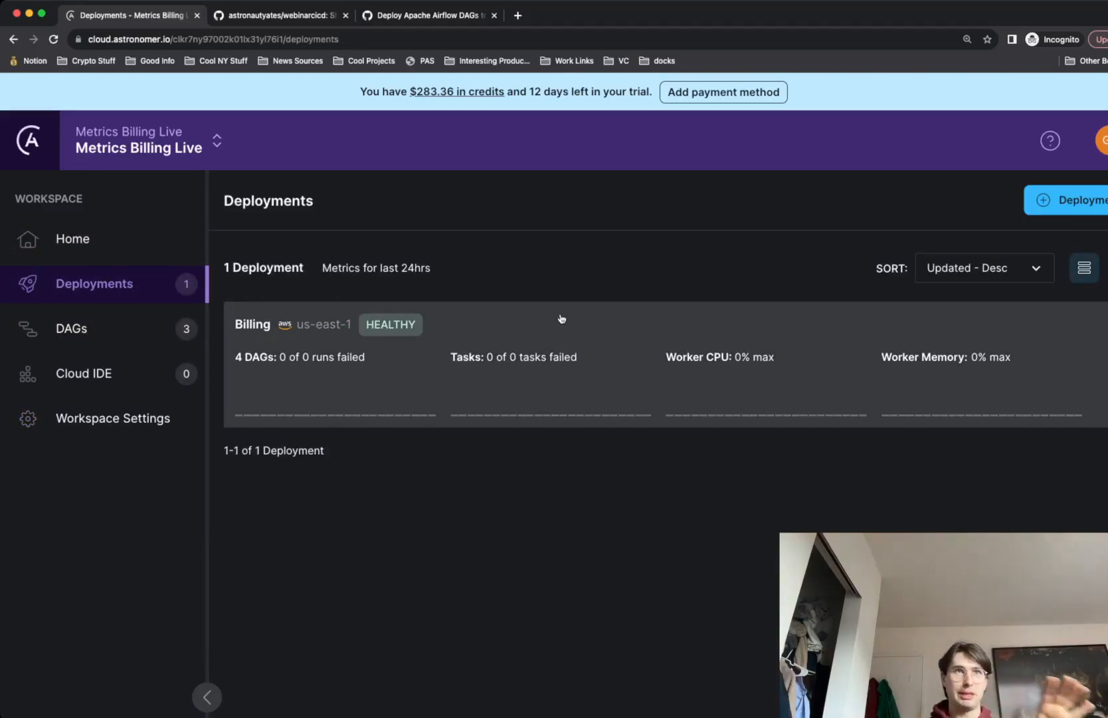
mouse_move(625, 234)
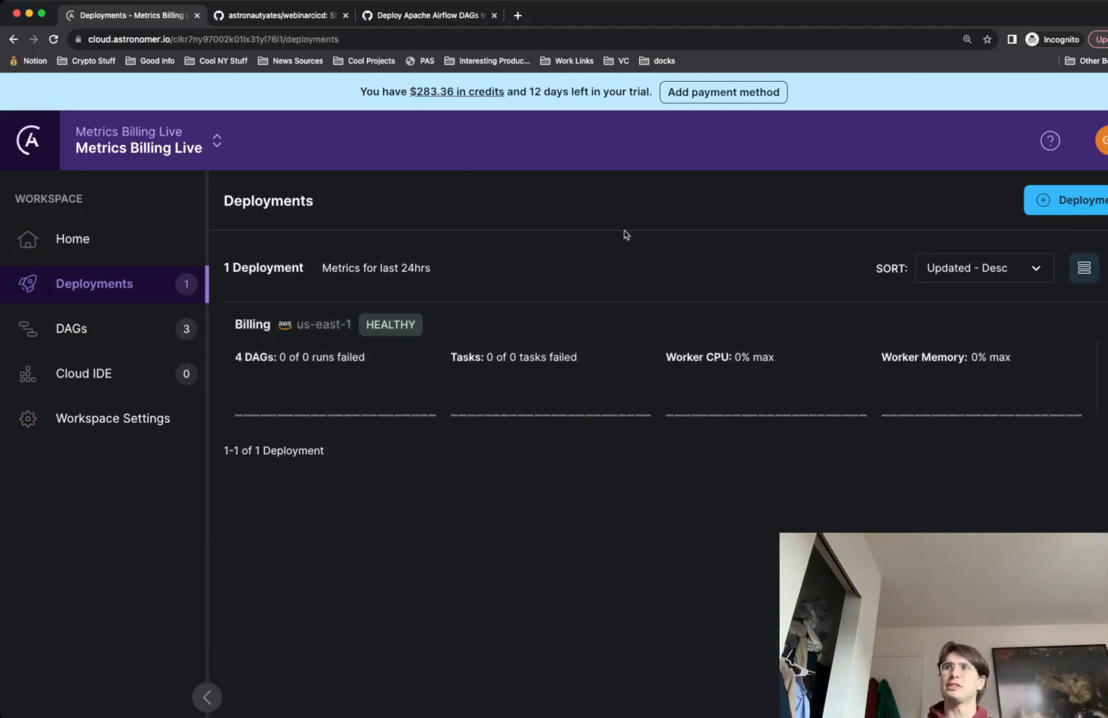
click(253, 324)
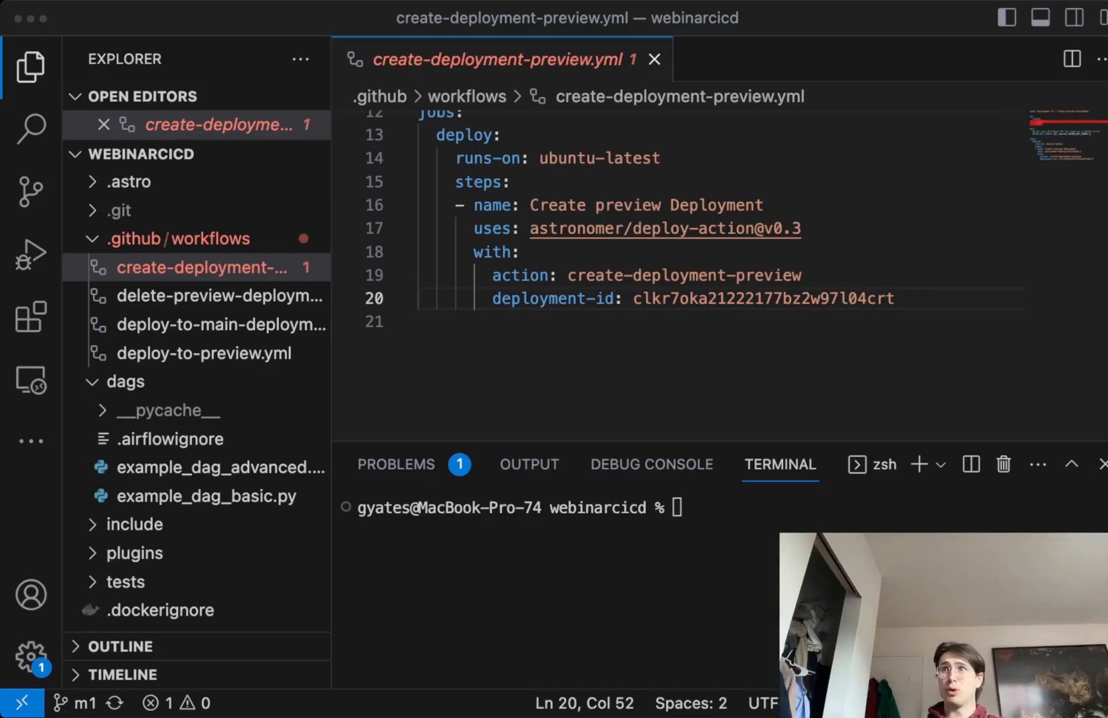
click(420, 321)
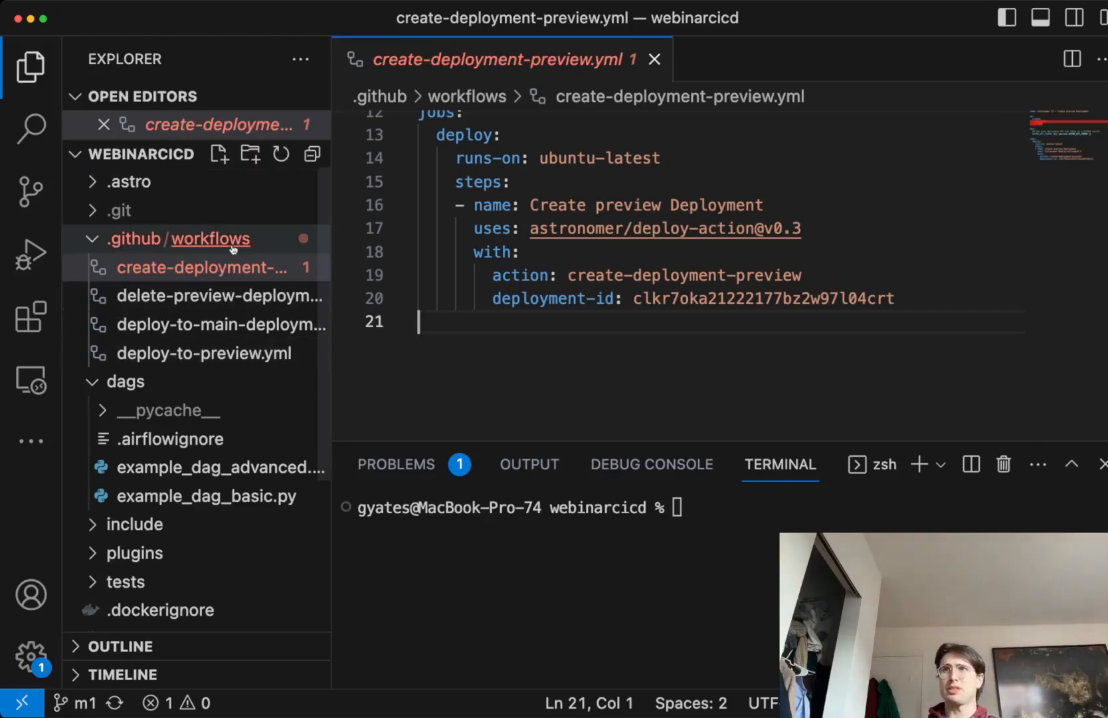
click(219, 324)
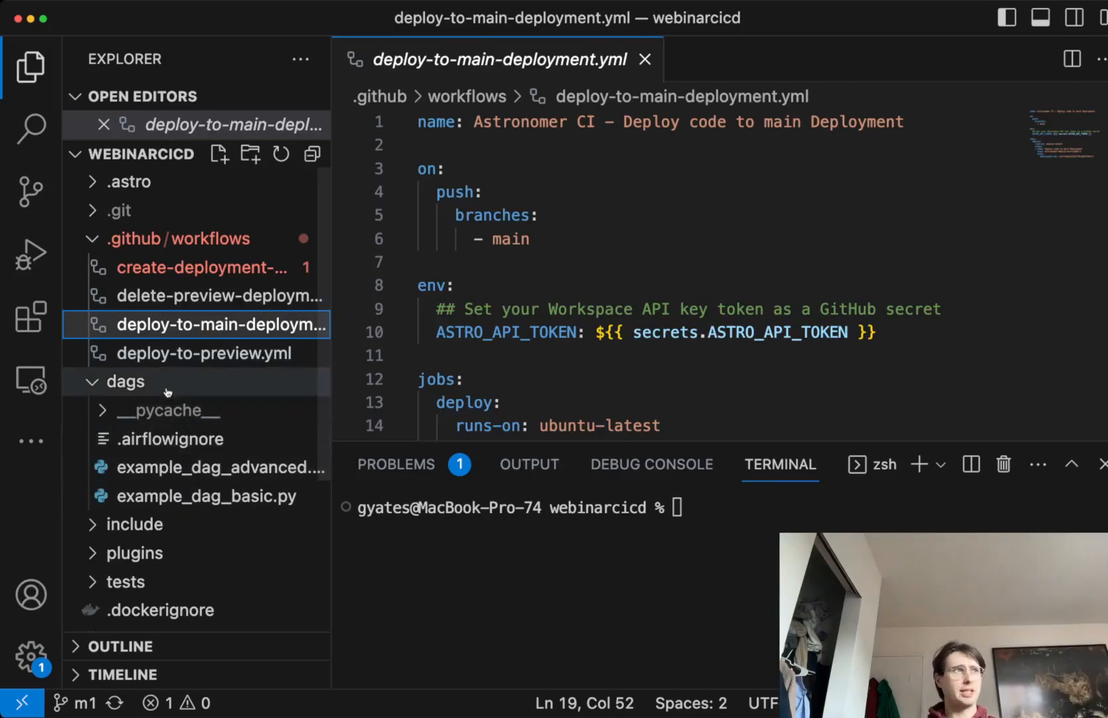
scroll(down, 3)
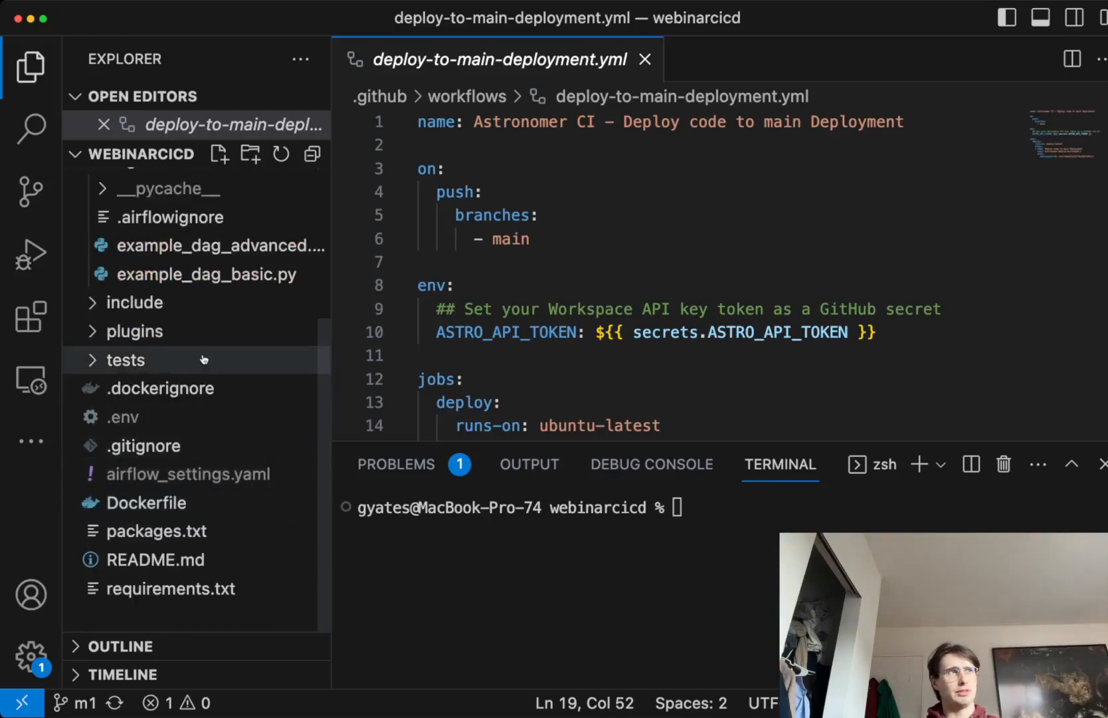
click(182, 202)
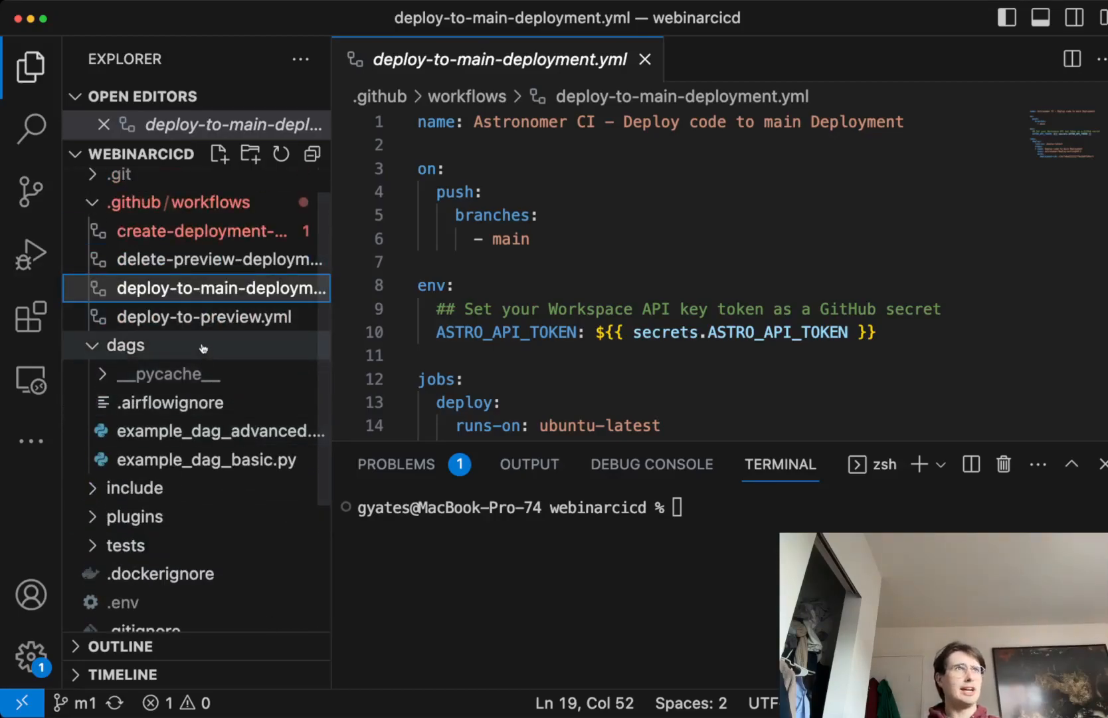
click(127, 346)
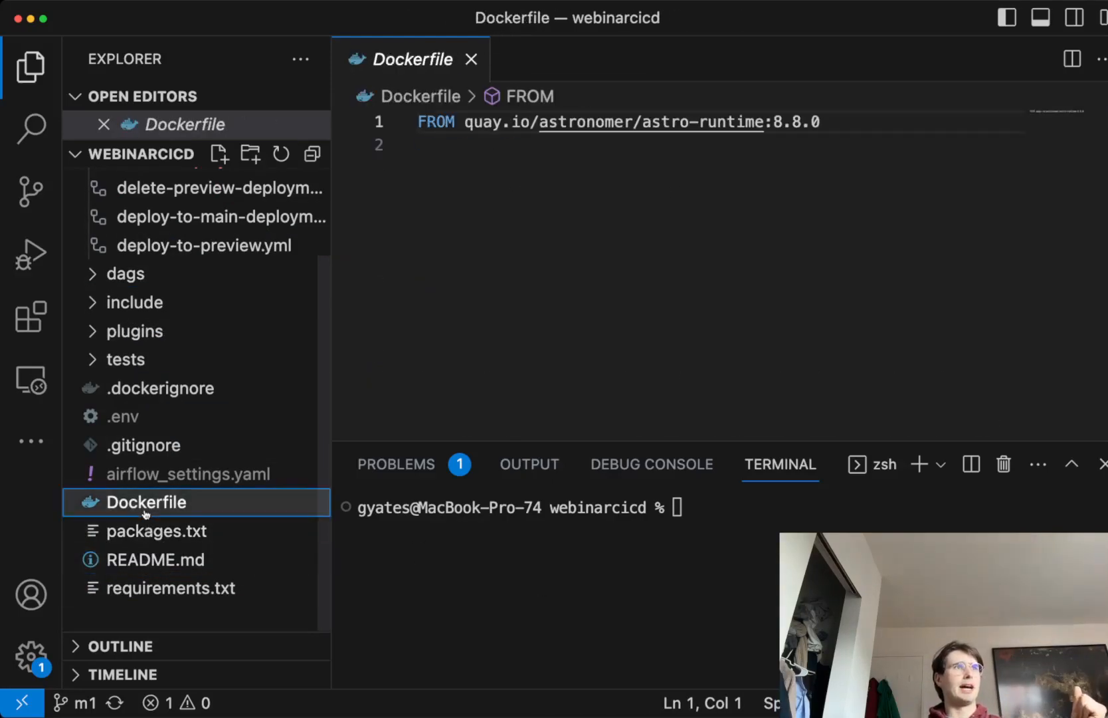
click(219, 216)
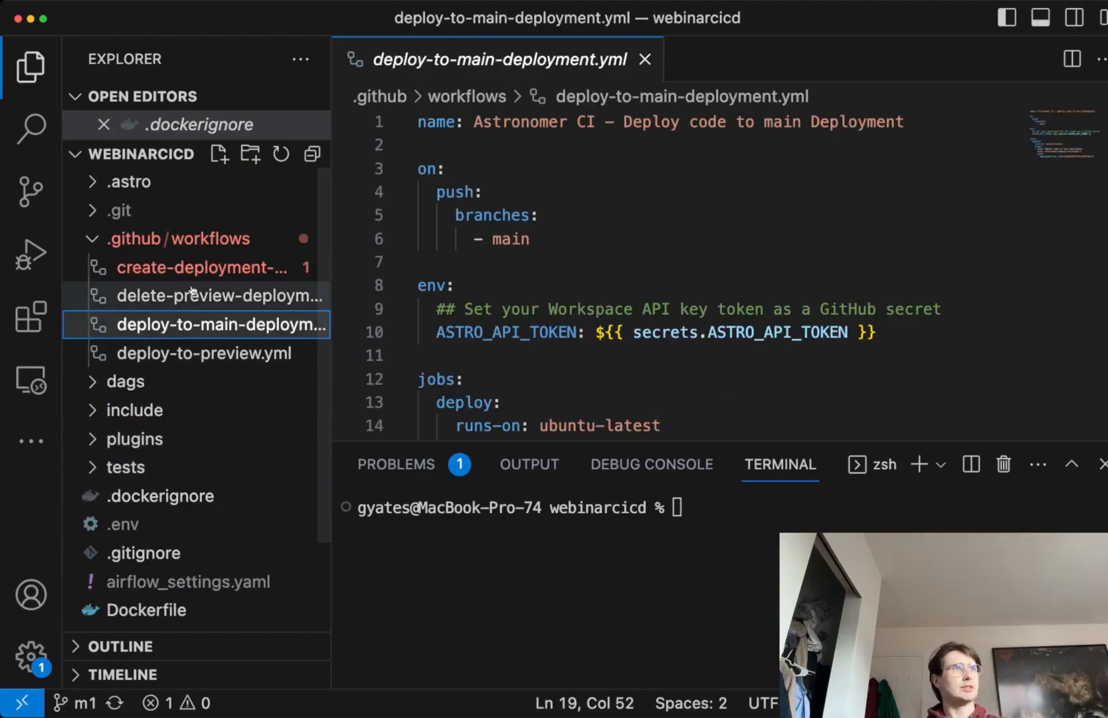
click(202, 267)
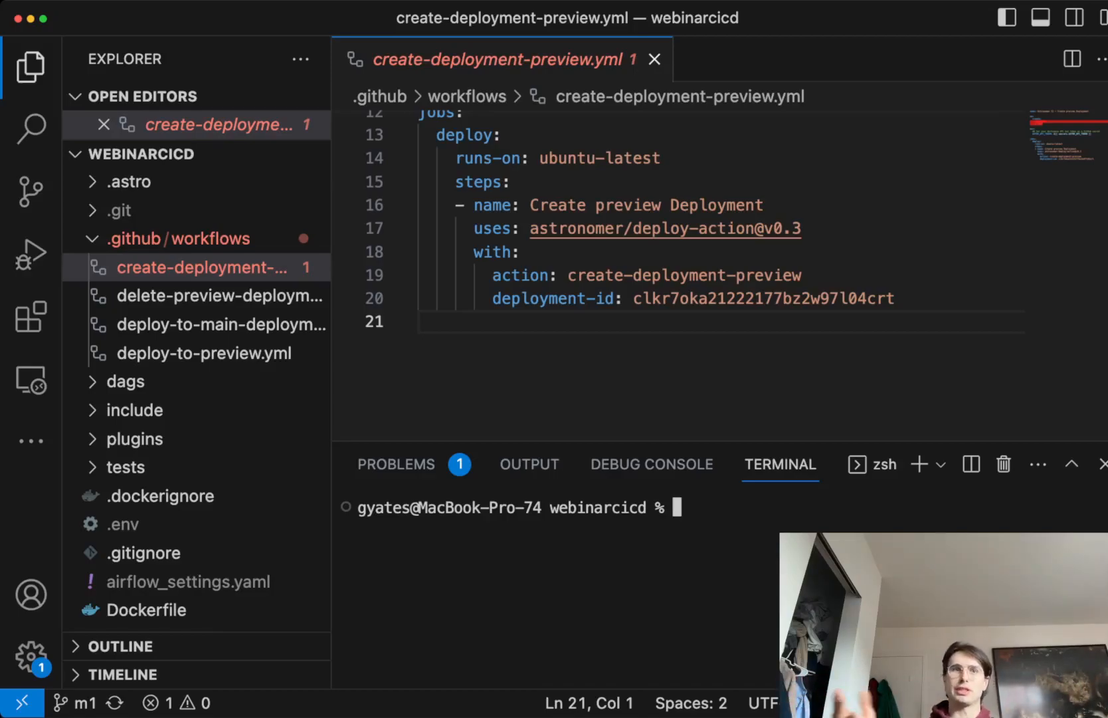
Run git init to reinitialize the webinarcicd project's Git repository.
text(git)
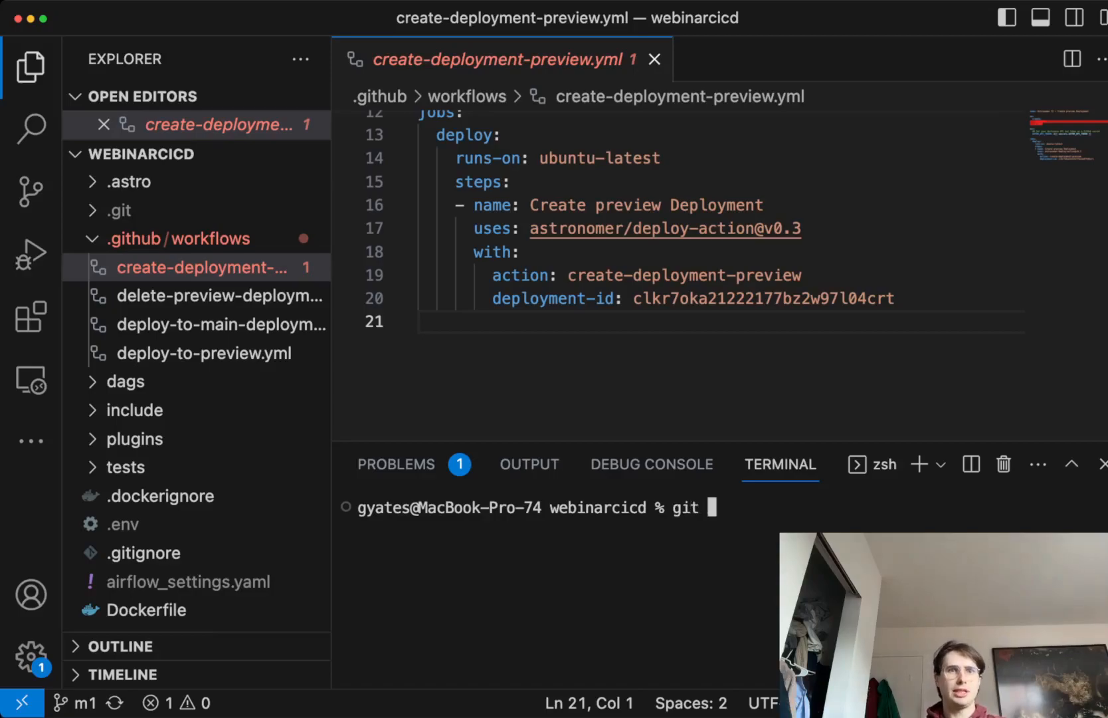
text(init)
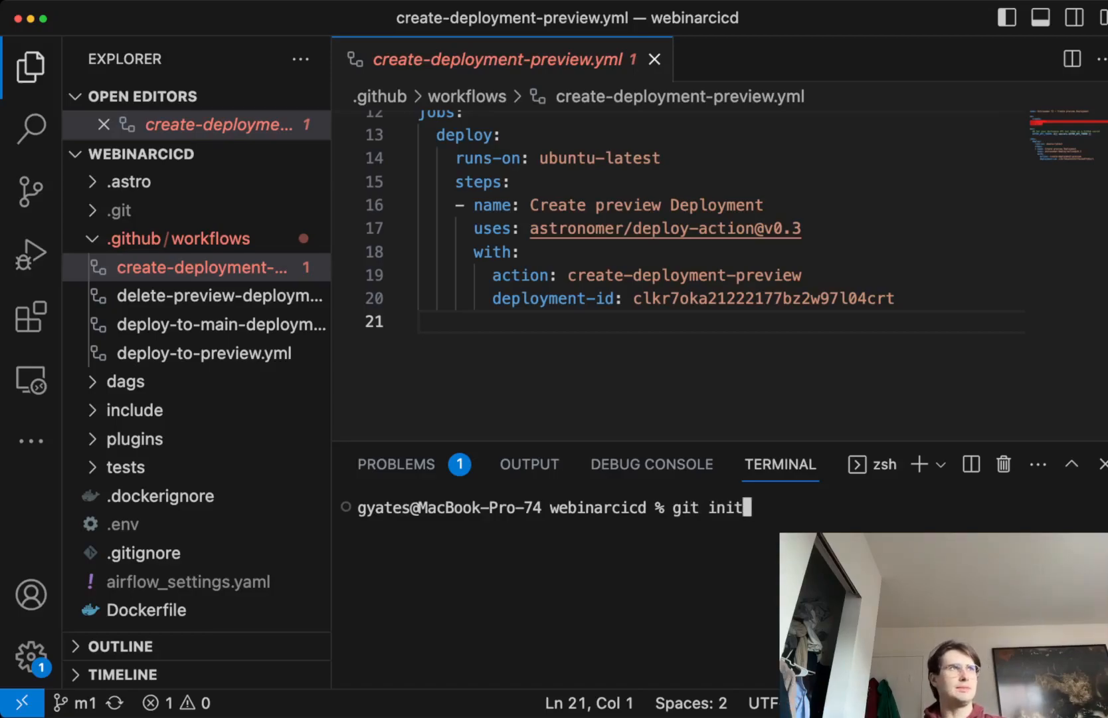
key(Return)
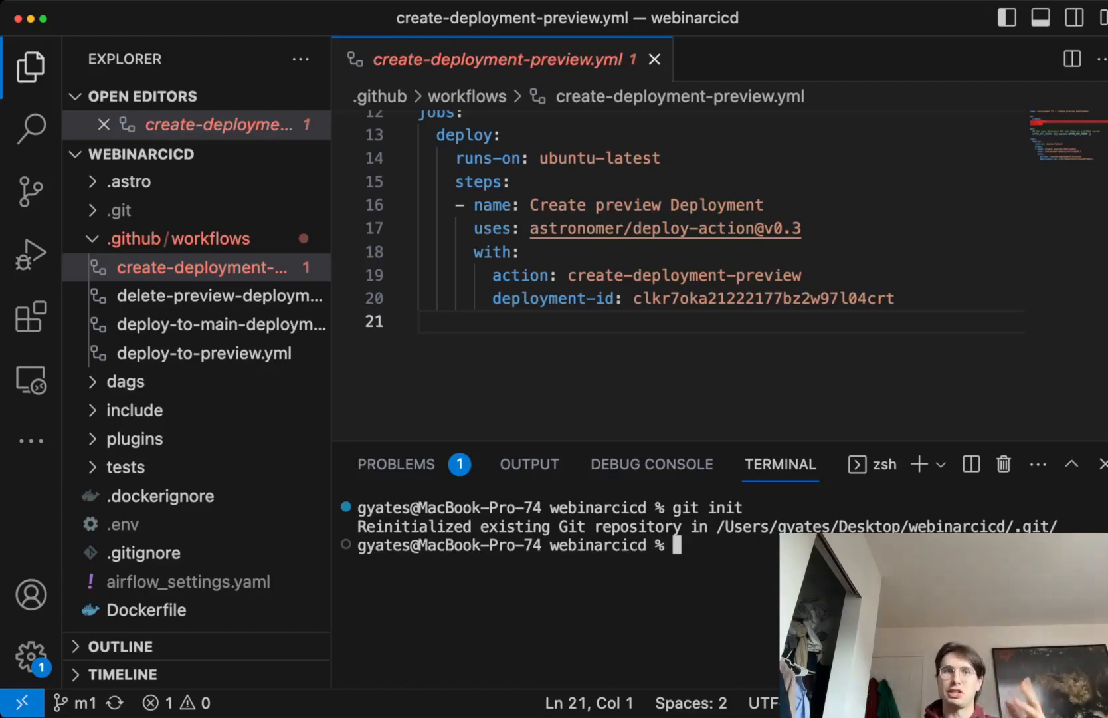
text(astro)
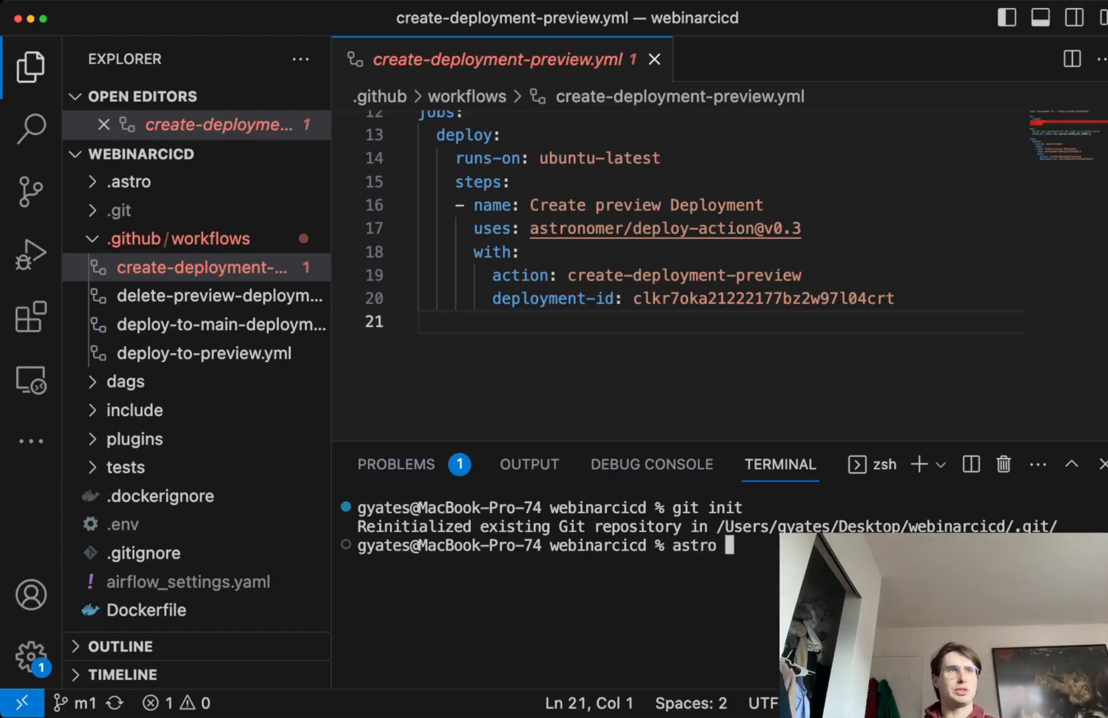
Run astro login and authenticate to the Metrics Billing Live workspace.
text(login)
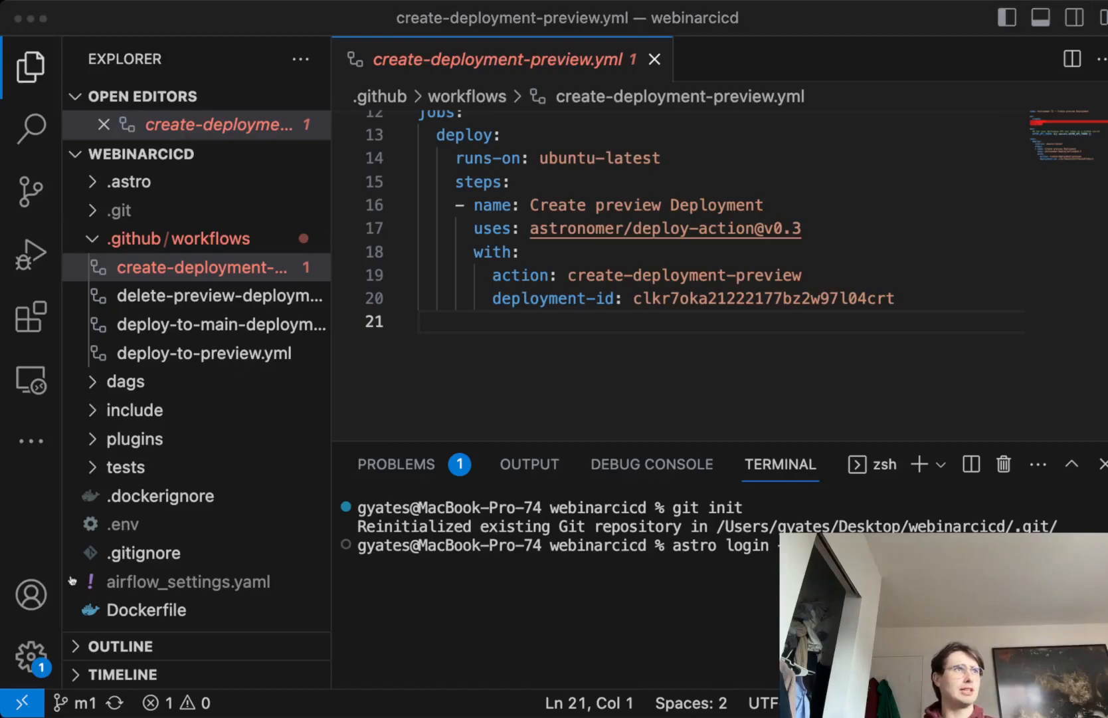
mouse_move(176, 40)
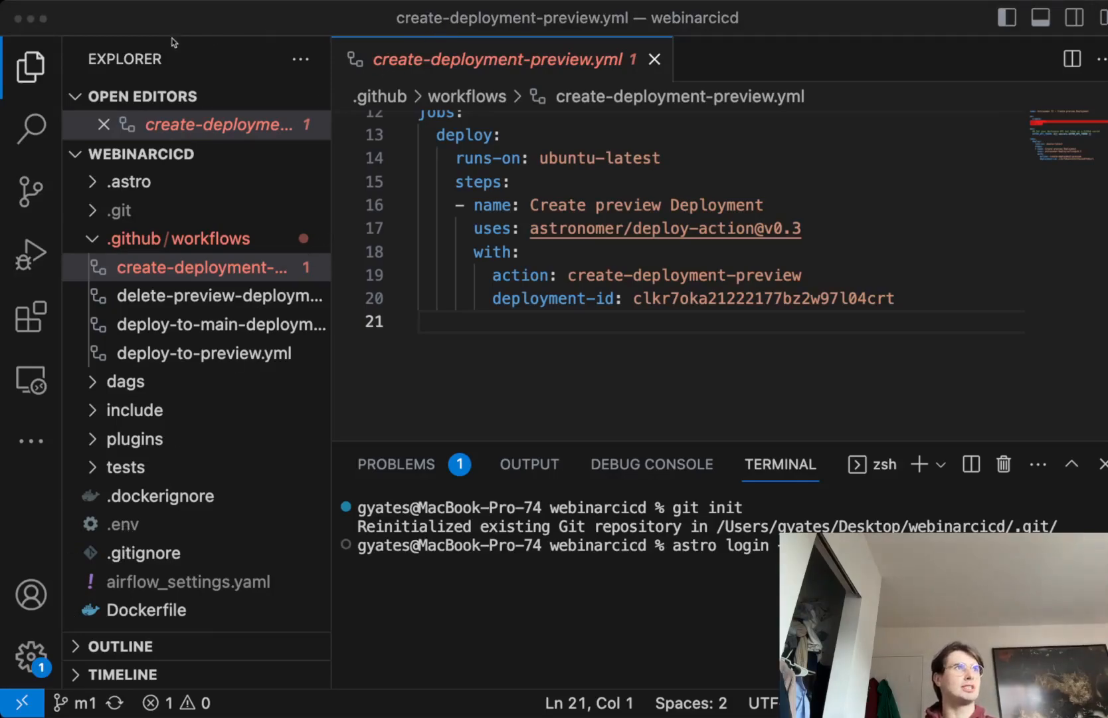
mouse_move(173, 39)
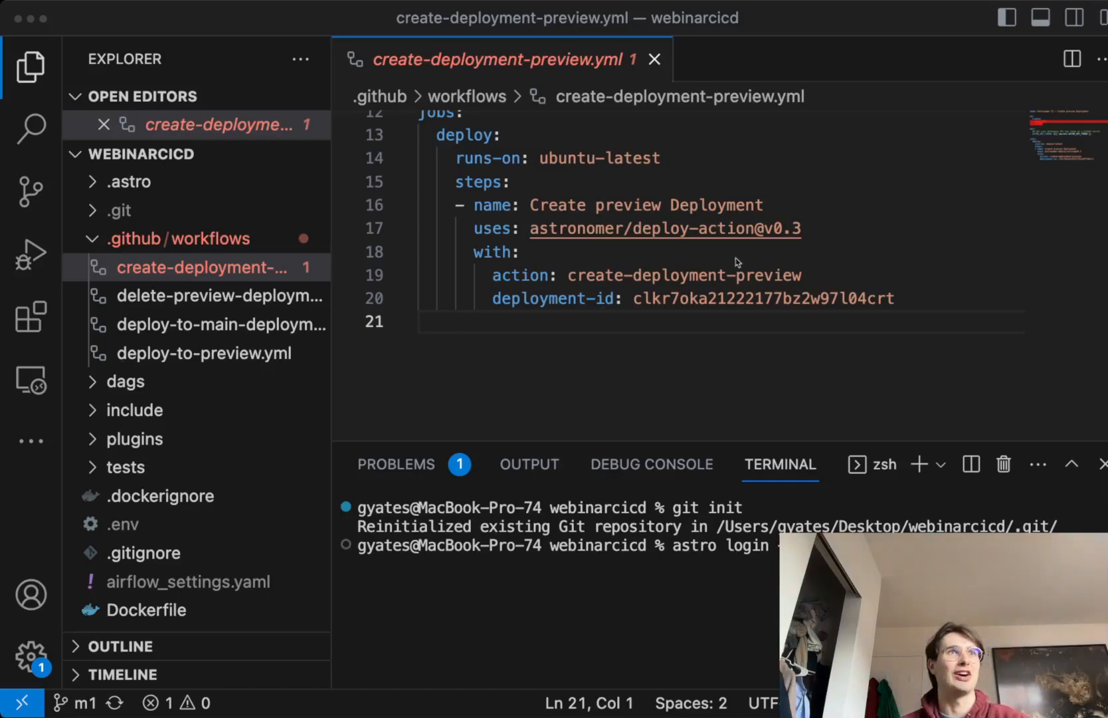
mouse_move(751, 634)
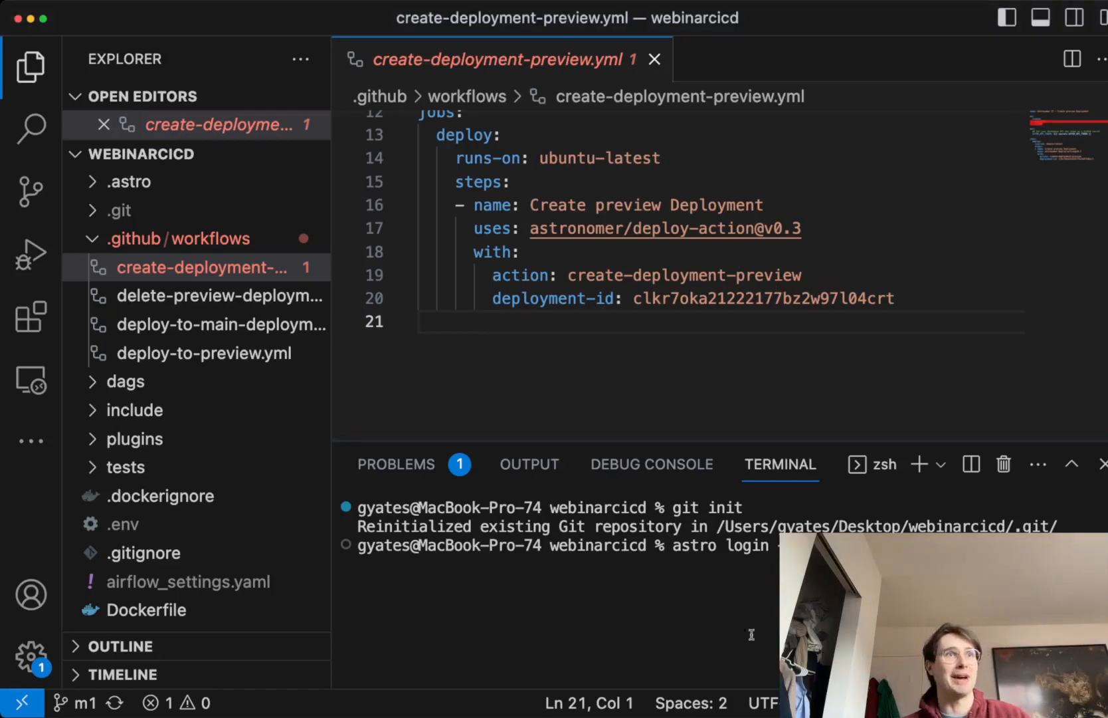
key(Return)
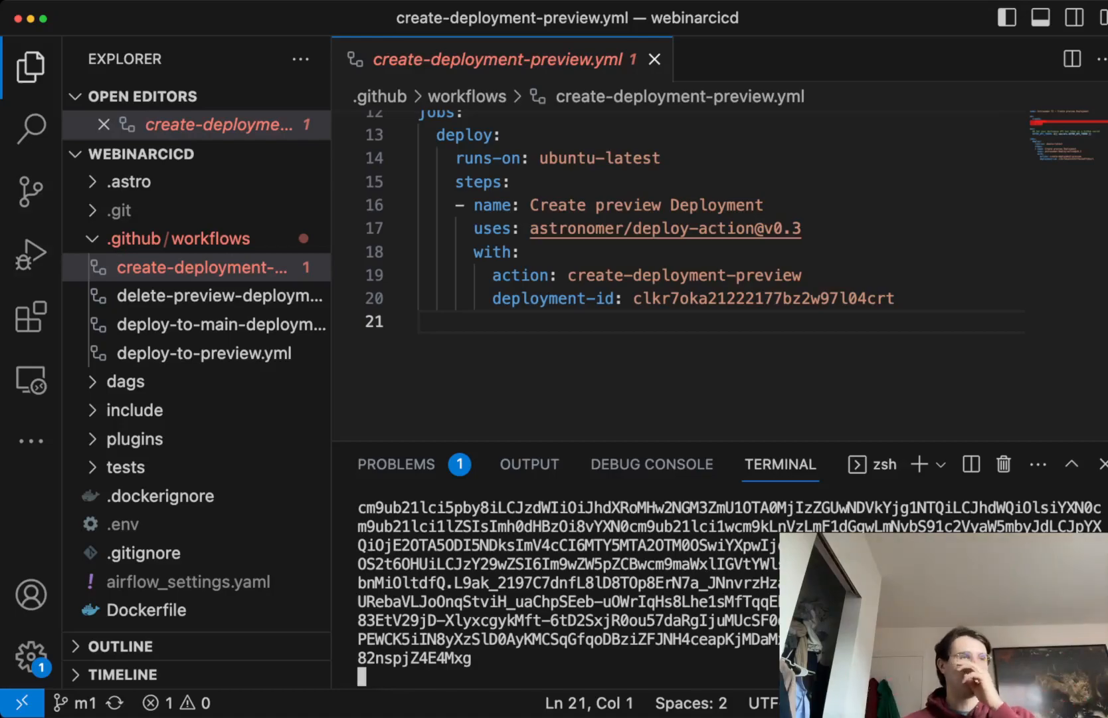
scroll(down, 3)
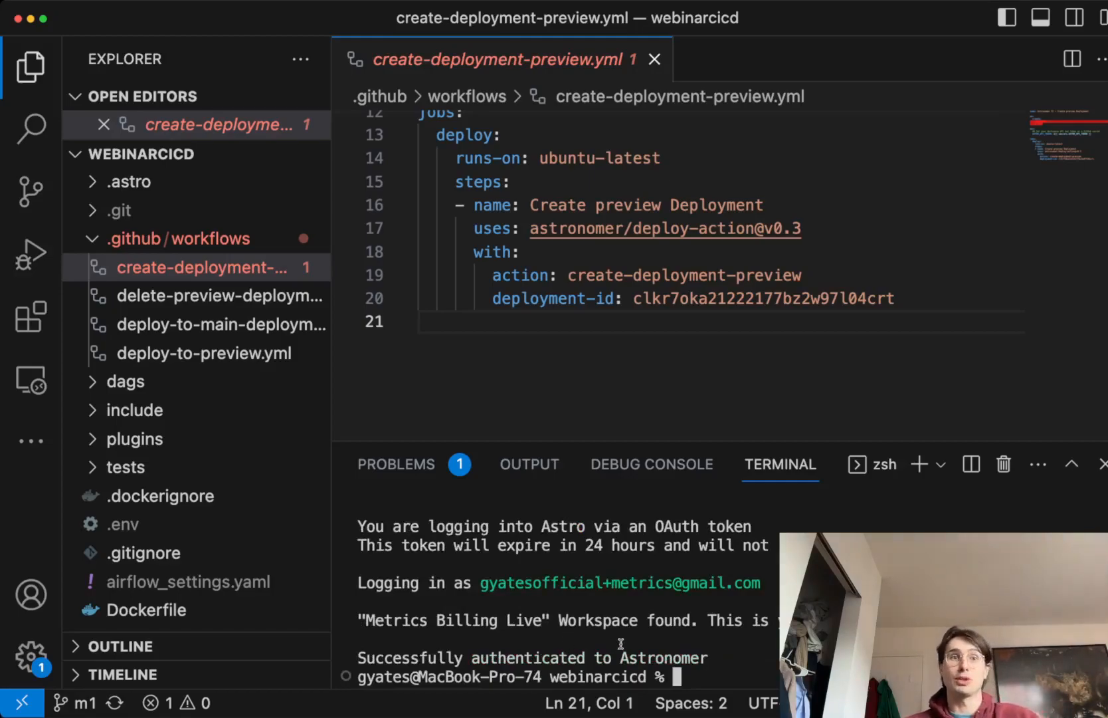
Create a new branch m2 from main and check it out.
text(gut)
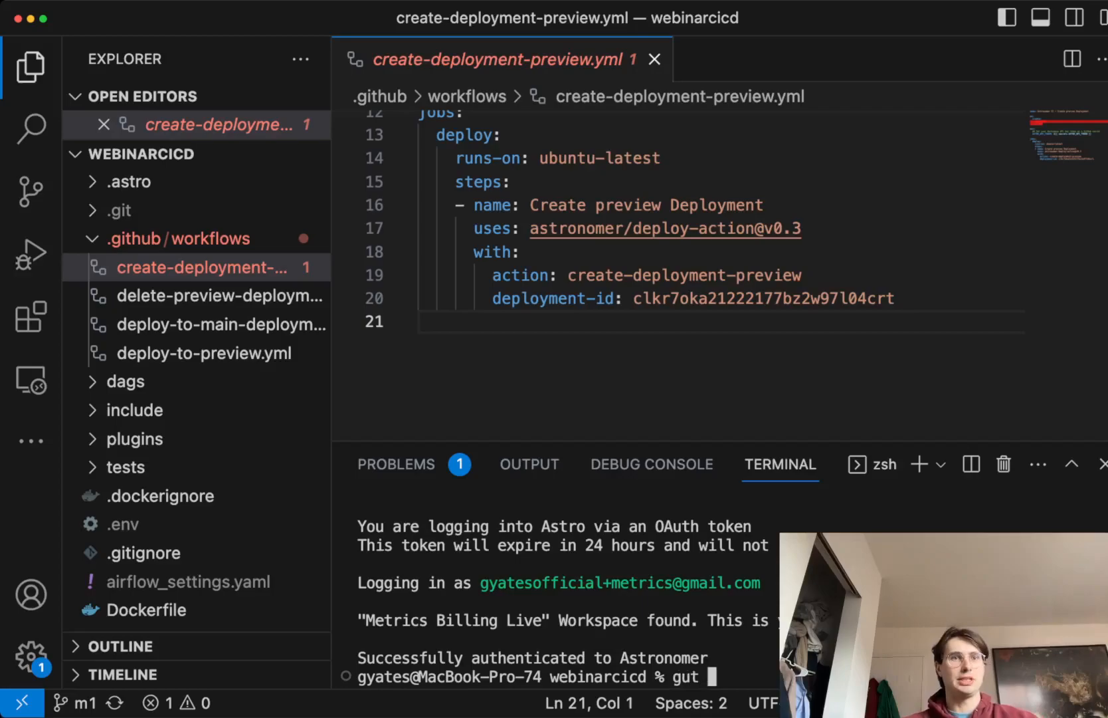
text(git)
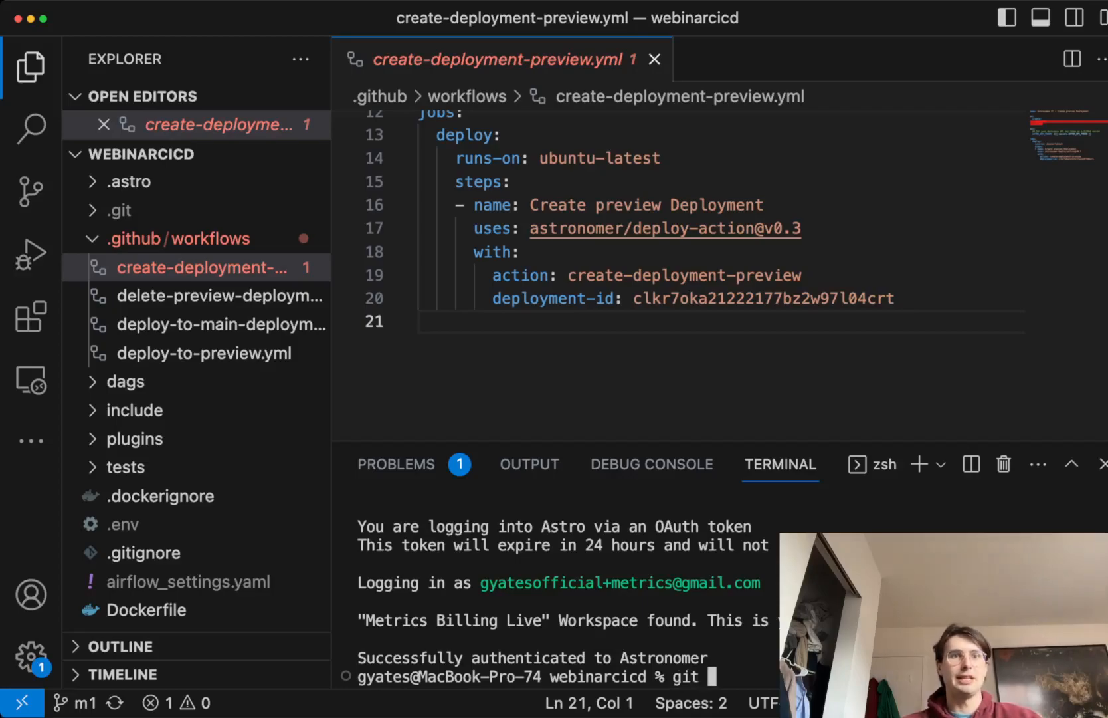
text(checkout)
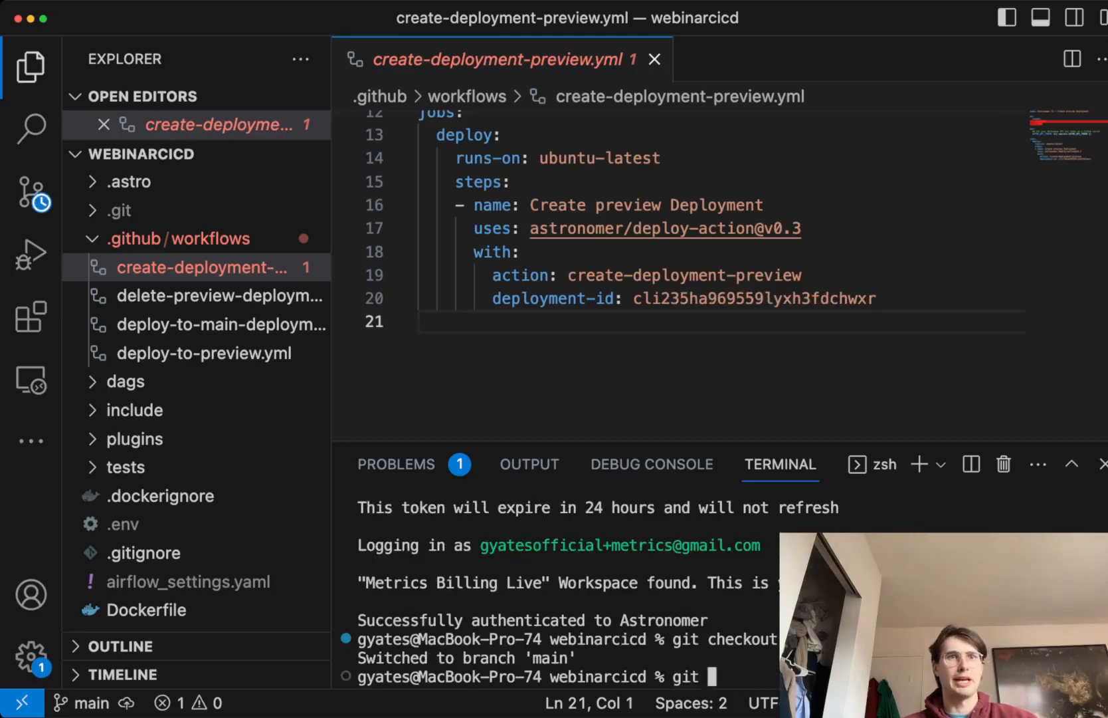
text(branch)
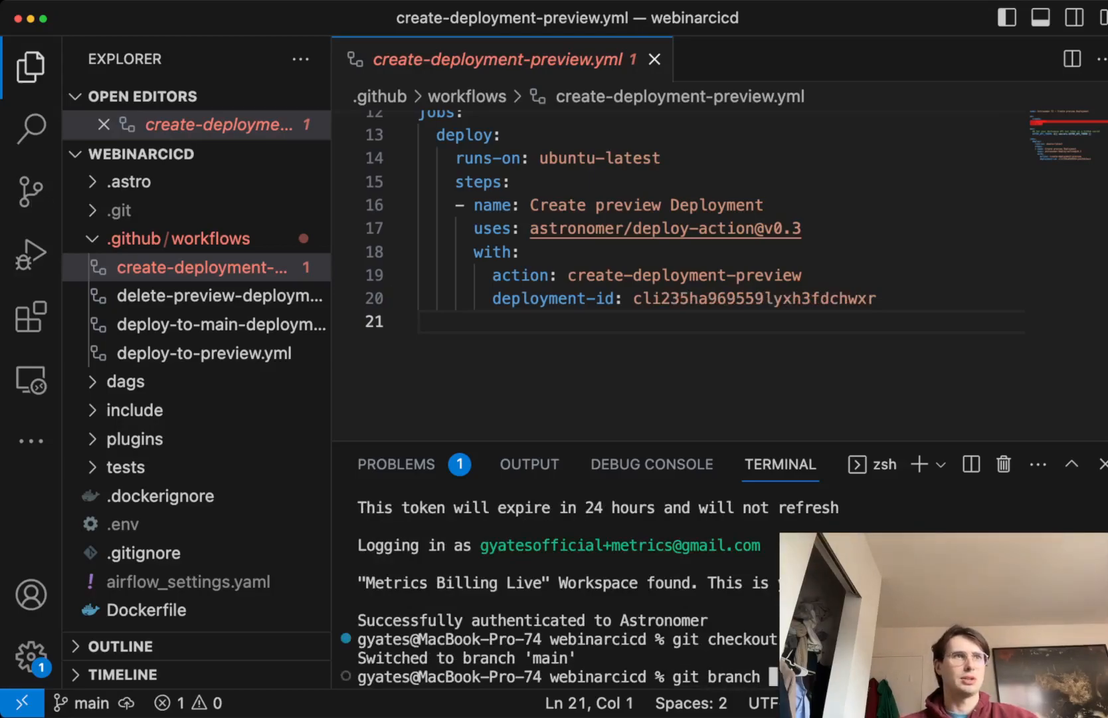
text(m)
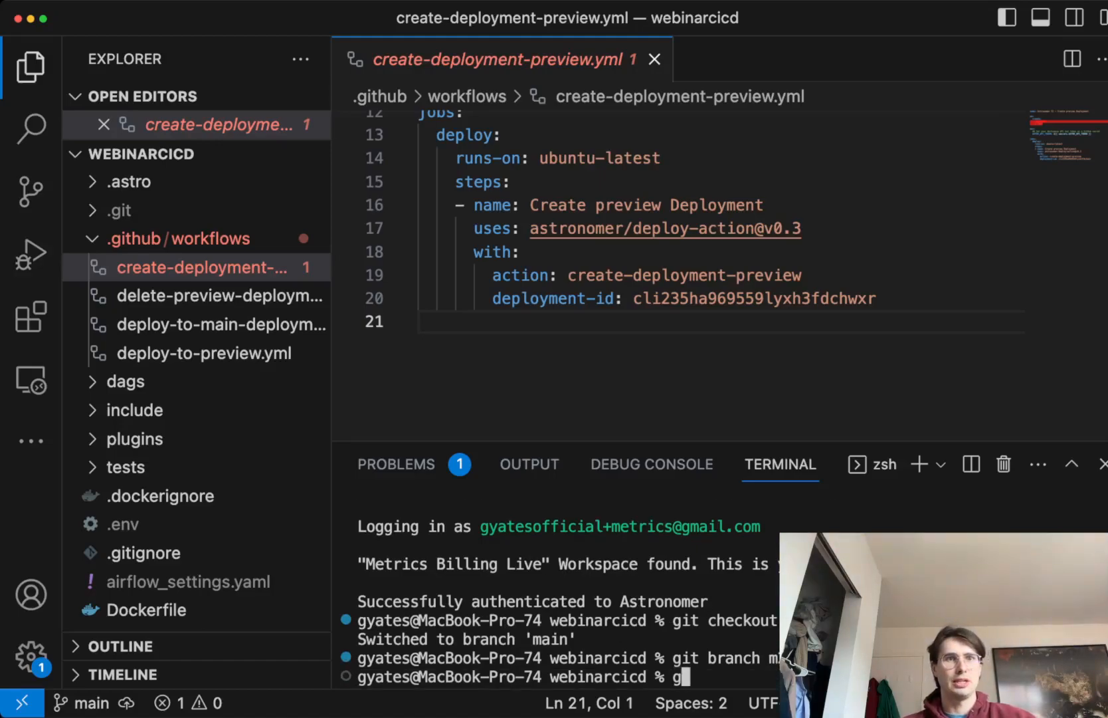
text(it checkout)
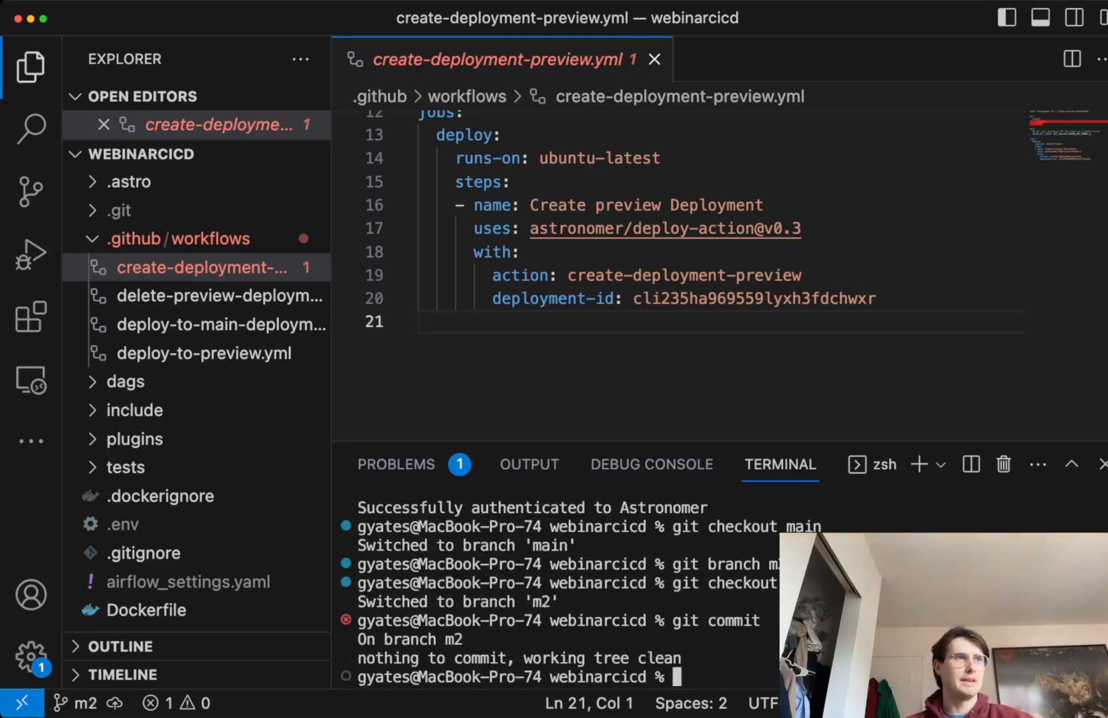
Commit and push the m2 branch upstream to the remote.
text(git push --s)
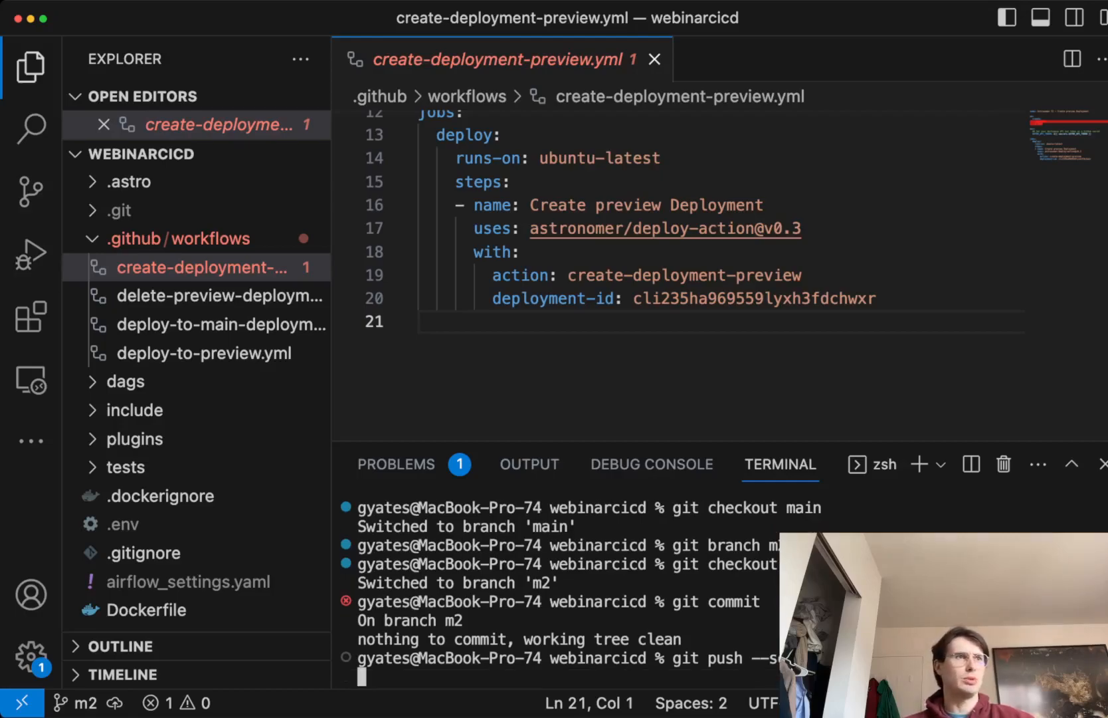
key(Return)
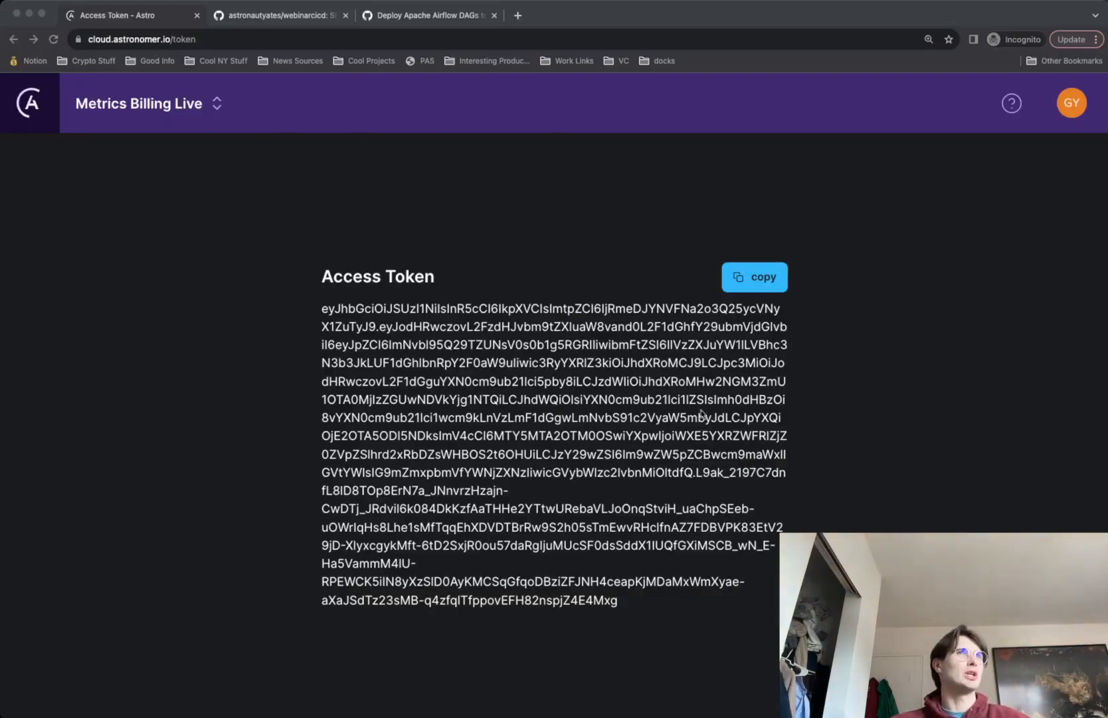
mouse_move(816, 191)
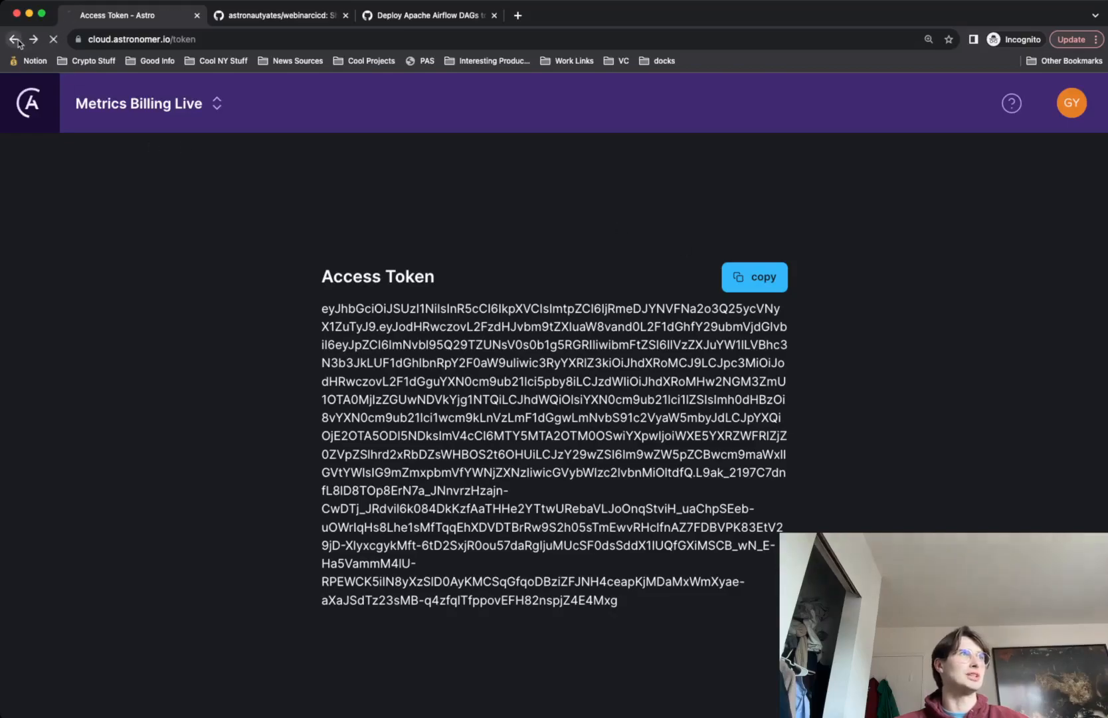
Return from the access token page to the workspace's API Tokens list via browser Back.
click(15, 38)
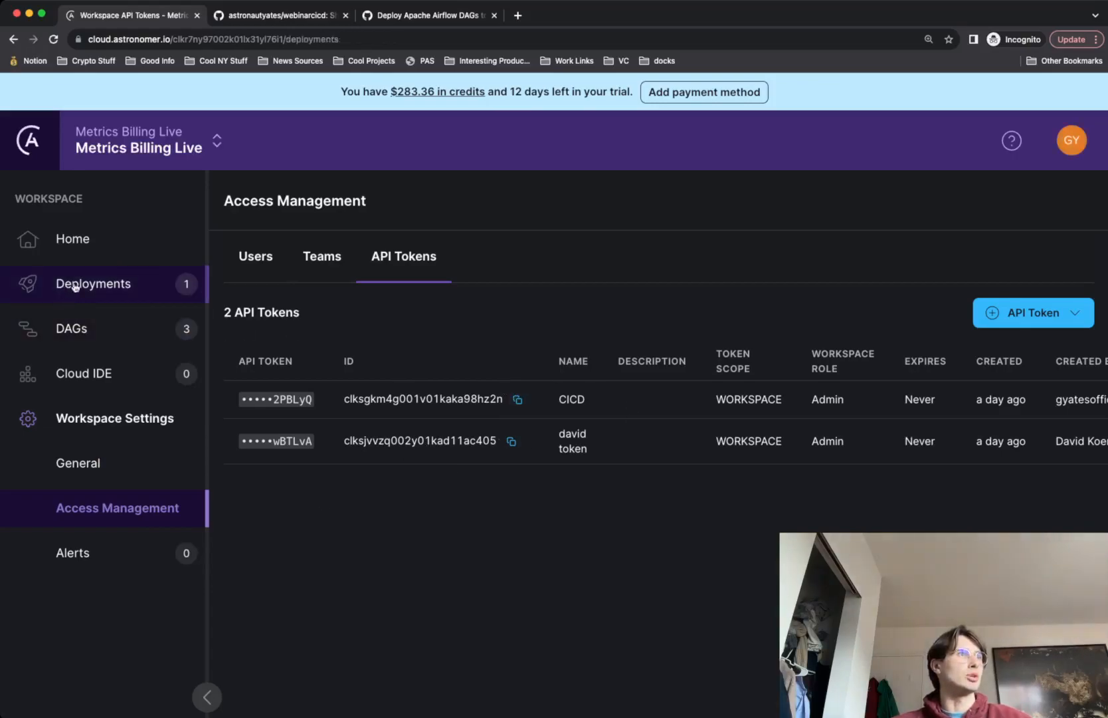
Show the Deployments list with the new m3_Billing deployment in Creating state.
click(93, 283)
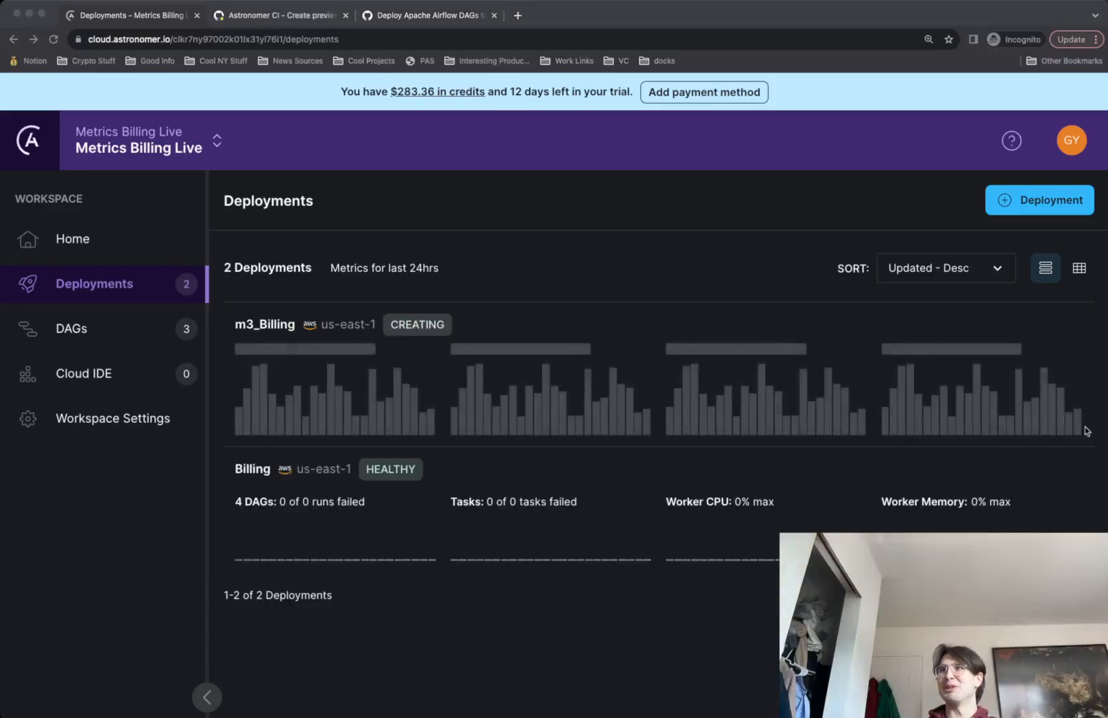
mouse_move(846, 468)
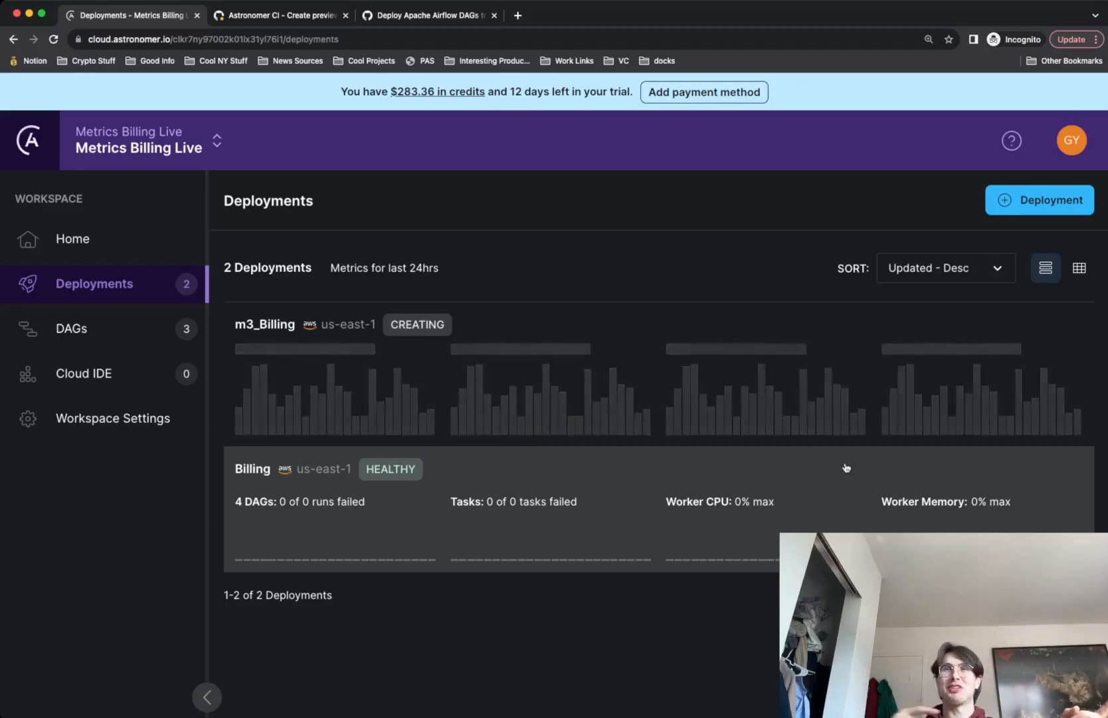
mouse_move(351, 198)
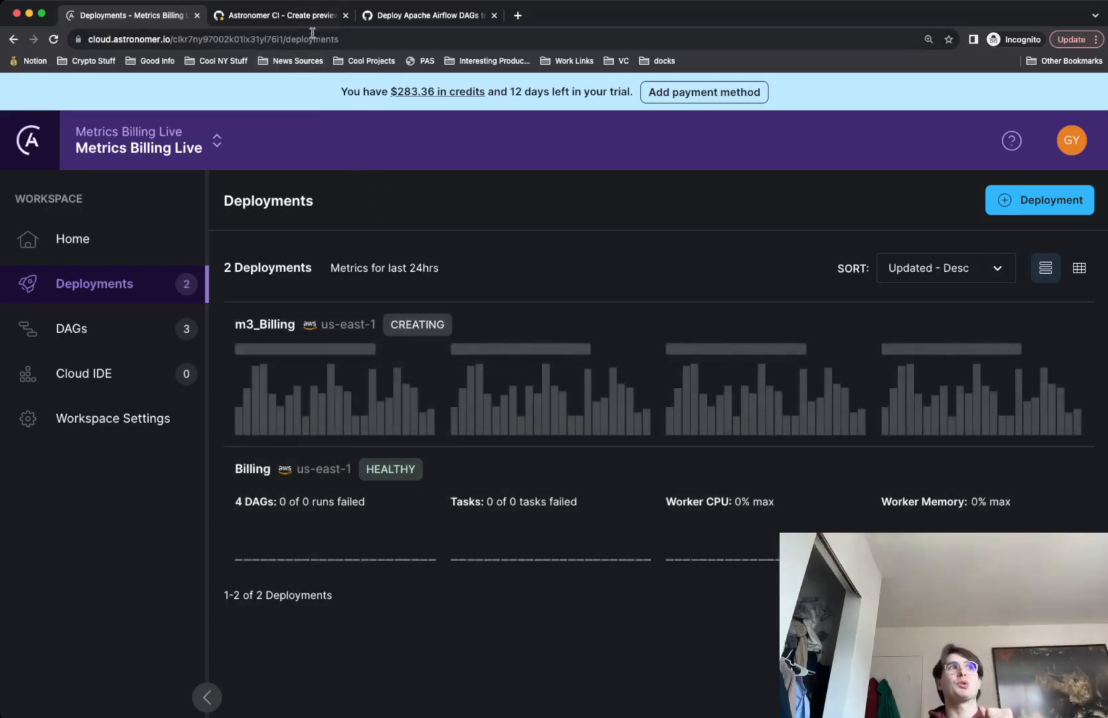
mouse_move(269, 349)
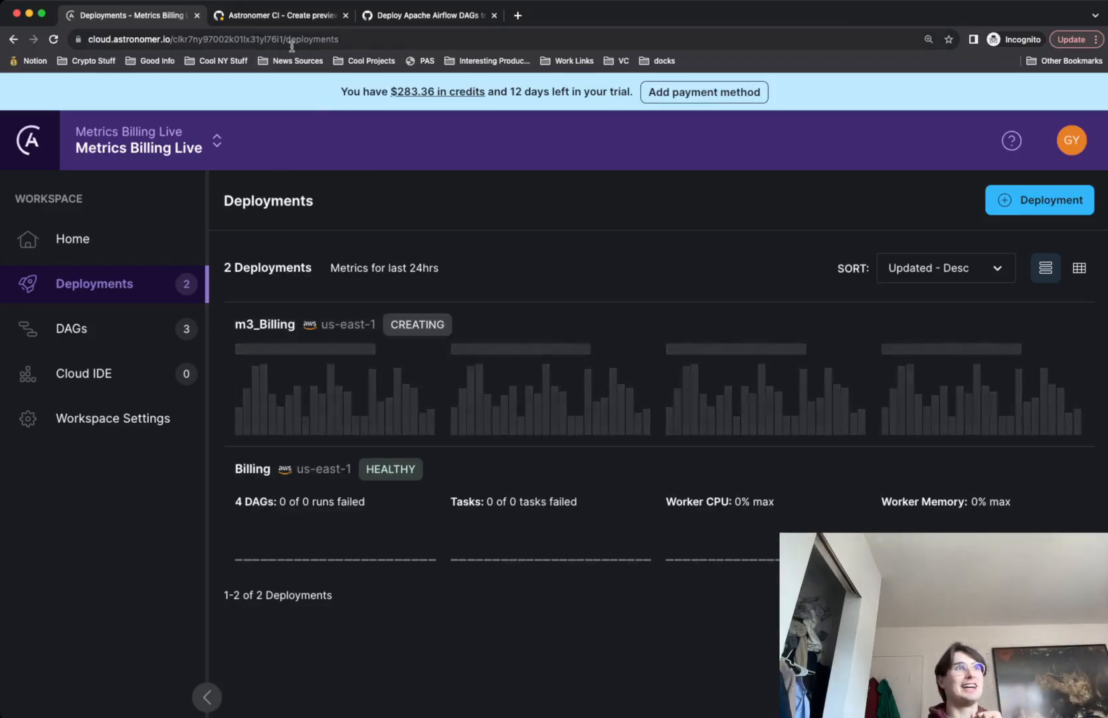
mouse_move(317, 224)
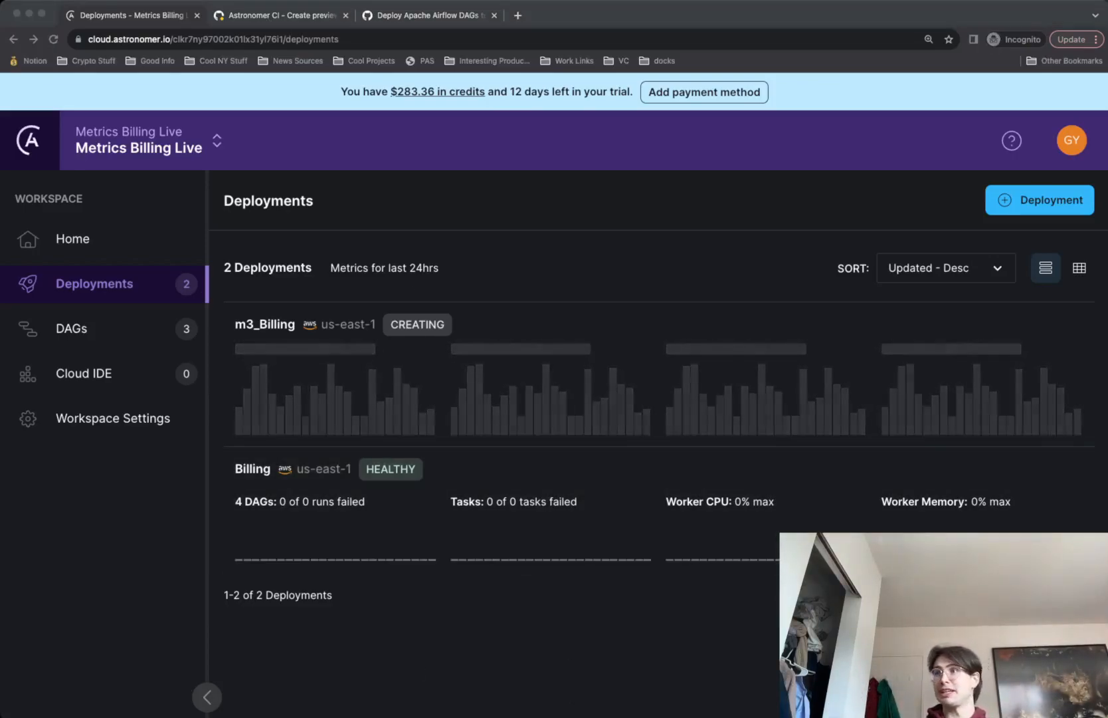
mouse_move(760, 214)
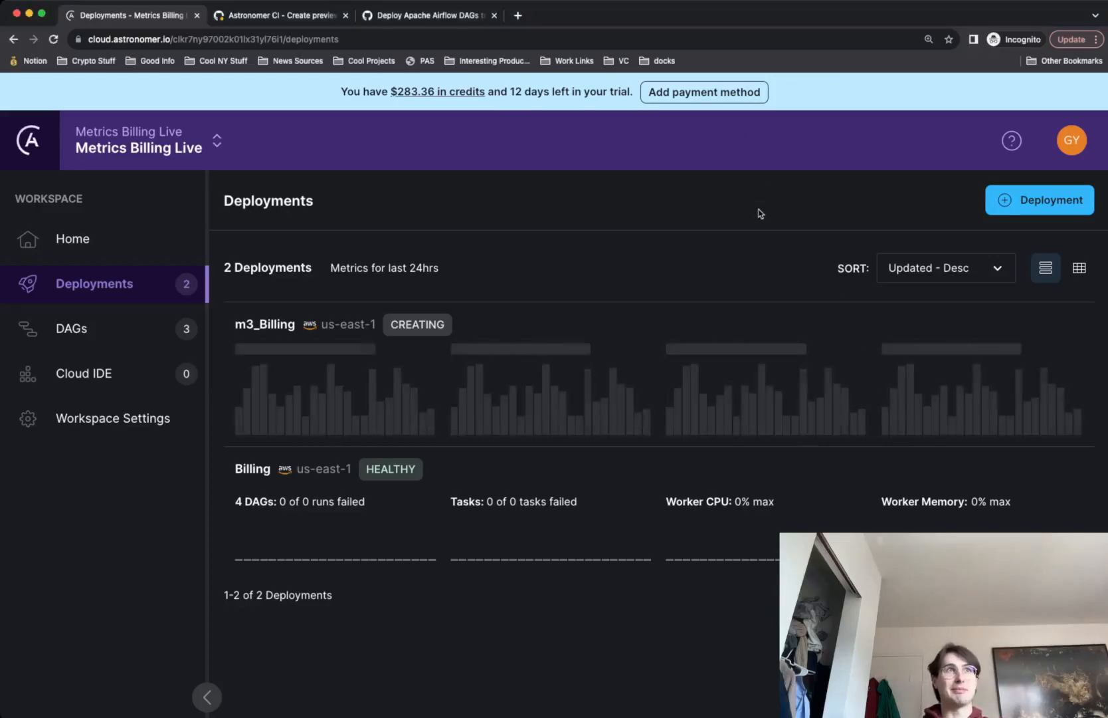
mouse_move(732, 283)
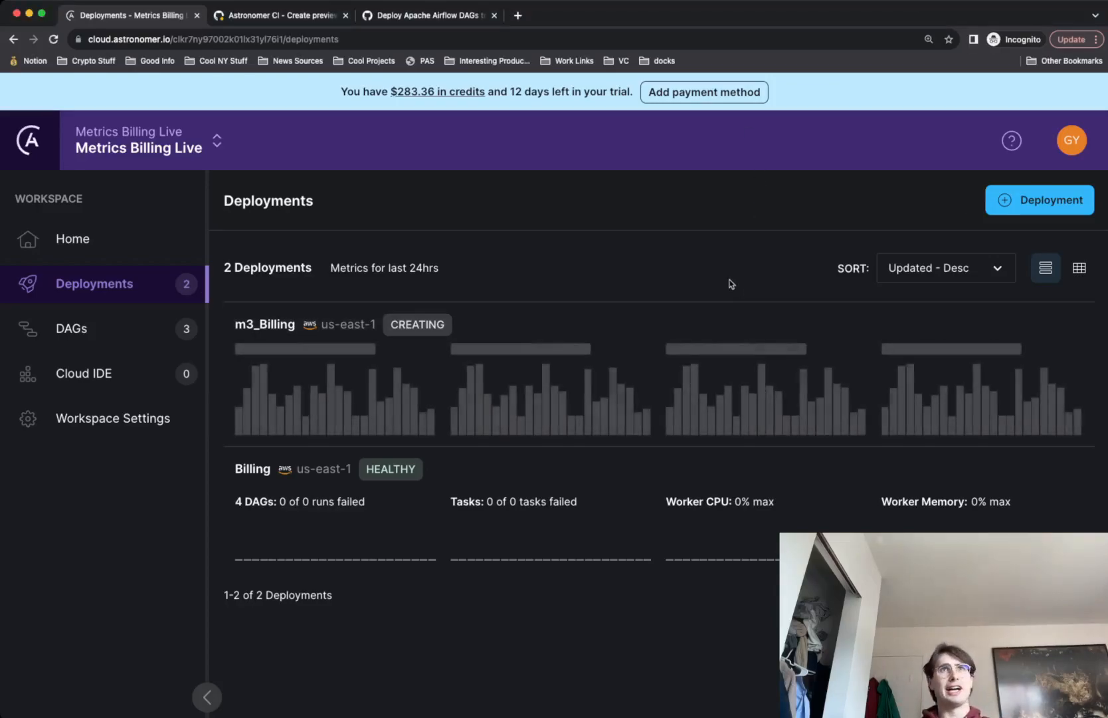